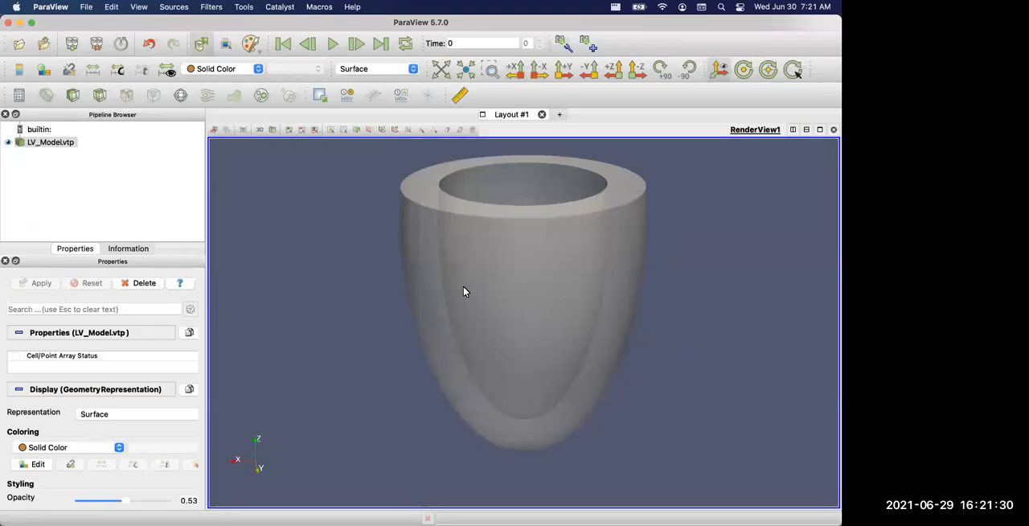
pyautogui.moveTo(542, 304)
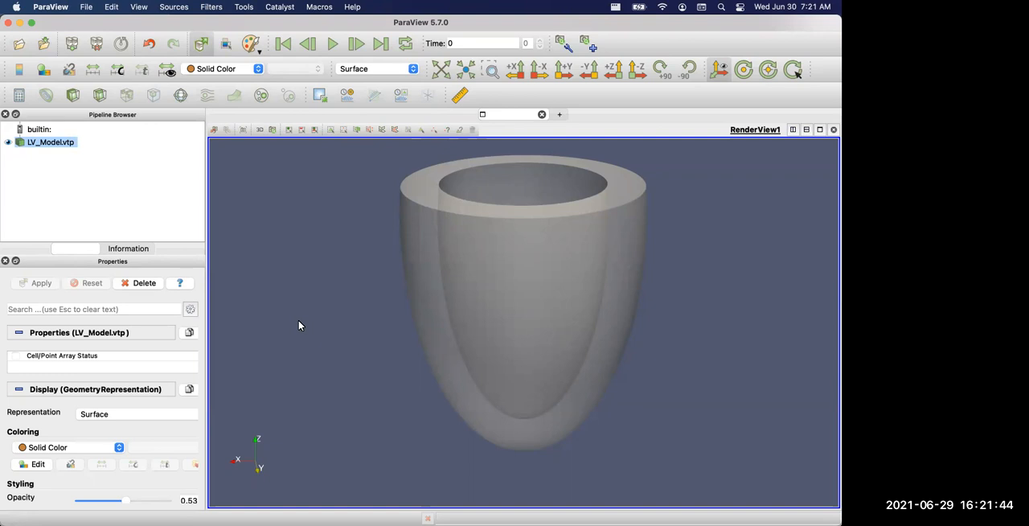
pyautogui.moveTo(383, 298)
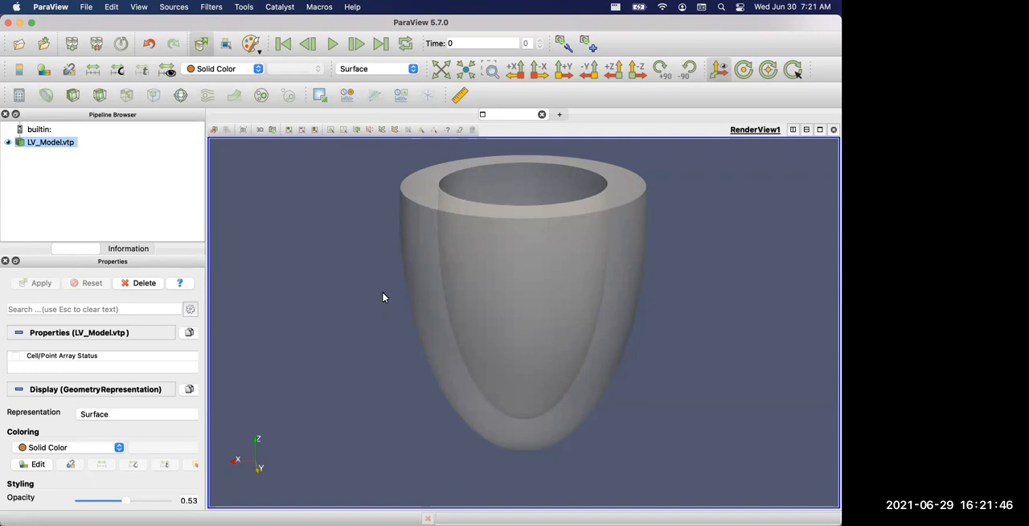
pyautogui.moveTo(556, 264)
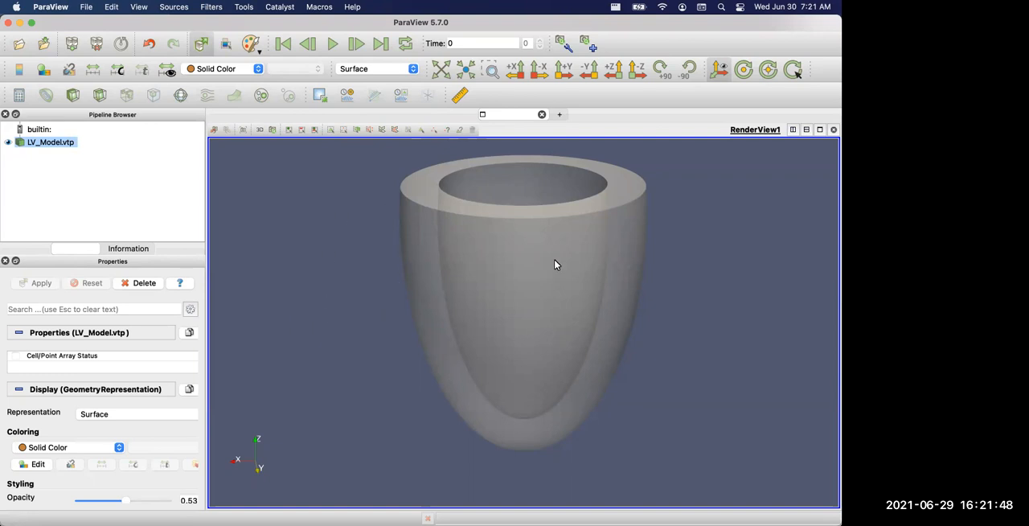
pyautogui.moveTo(365, 239)
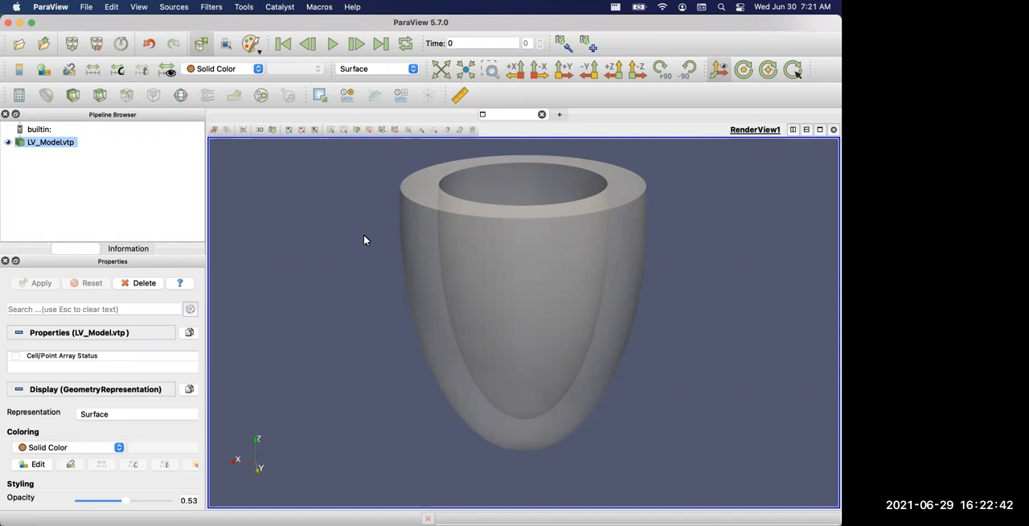
pyautogui.moveTo(410, 195)
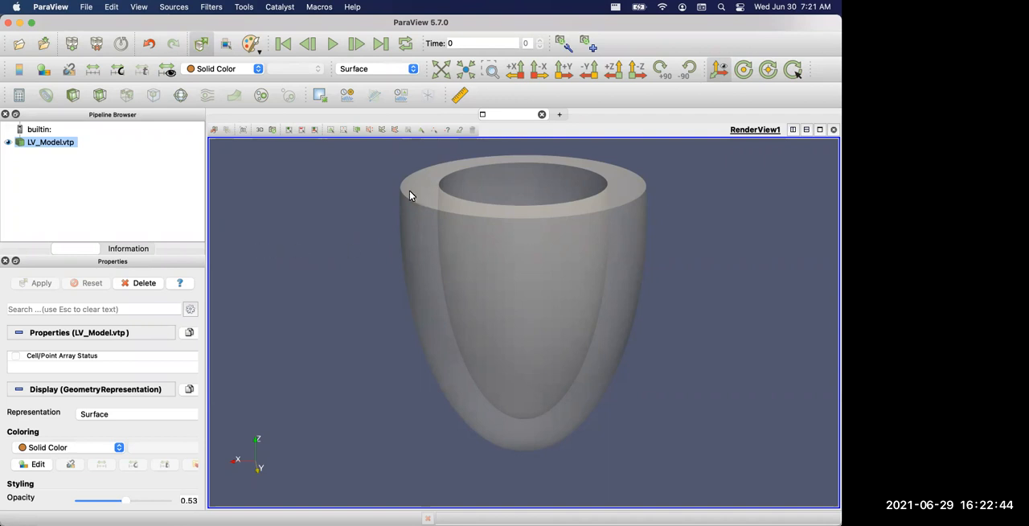
pyautogui.moveTo(428, 266)
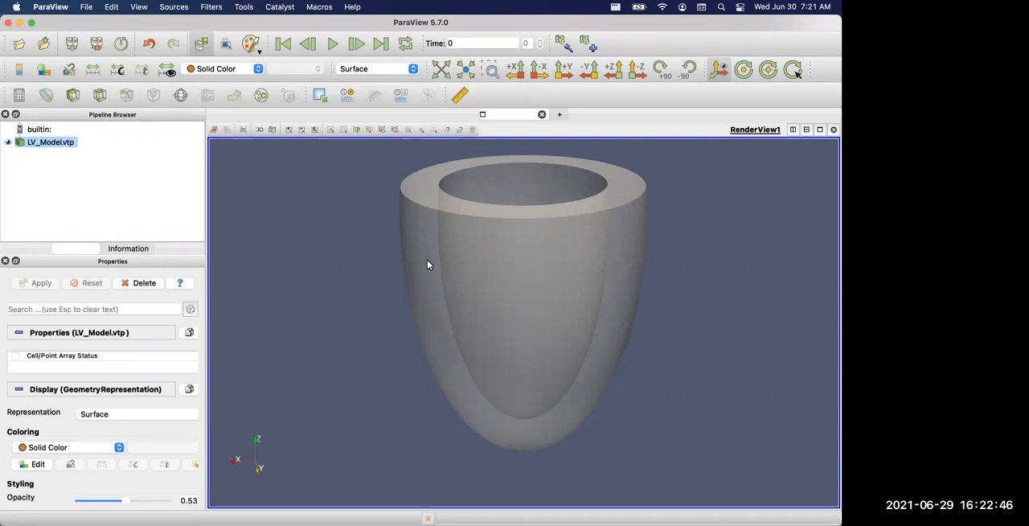
pyautogui.moveTo(350, 323)
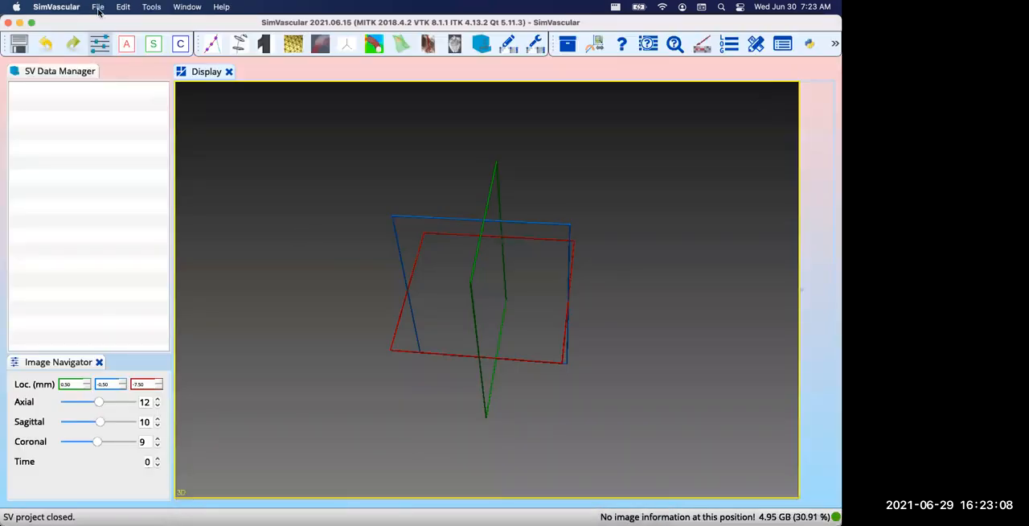
# Start a new SV project named LV_Cont in the LiveDemo folder.
pyautogui.click(97, 7)
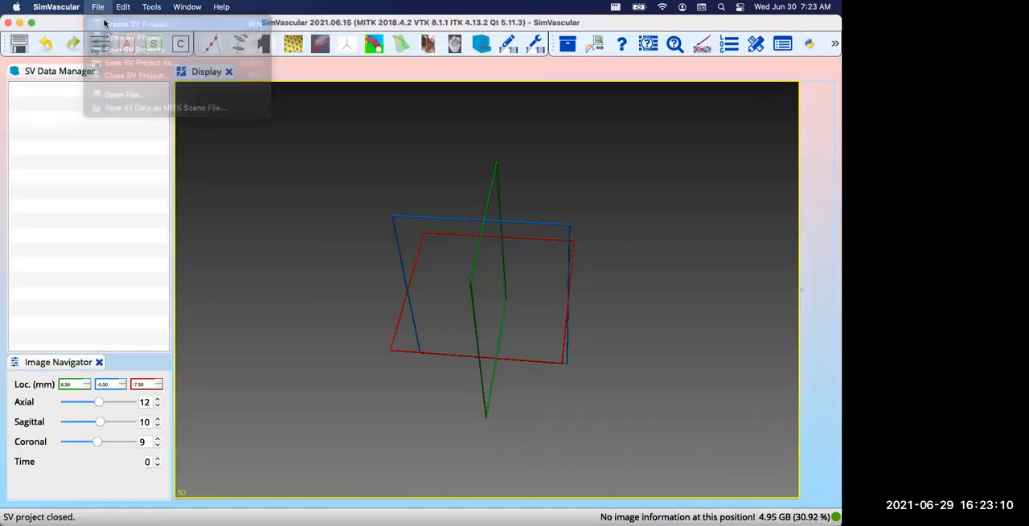
pyautogui.click(133, 23)
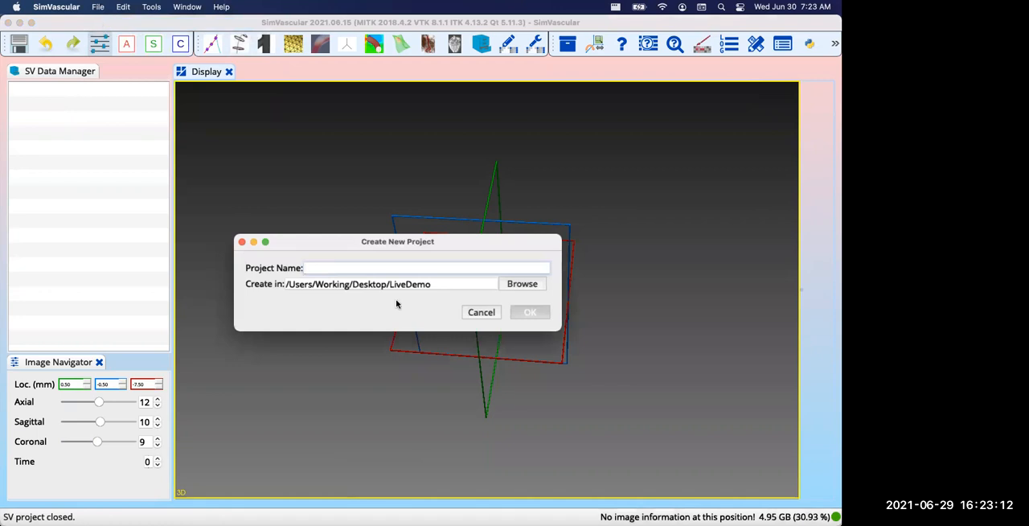
pyautogui.write('LV_Cont')
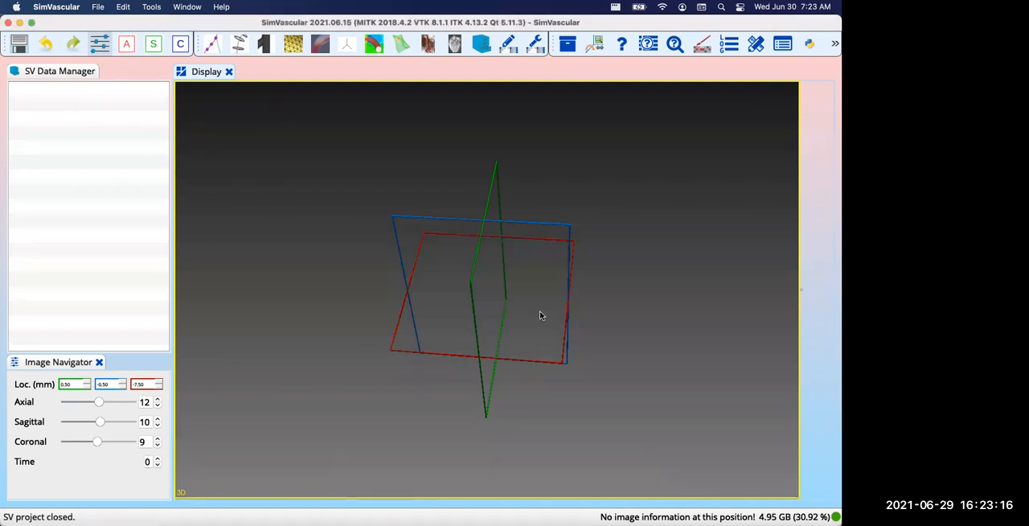
# Import the solid model file LV_Model.vtp into the Models folder.
pyautogui.click(79, 147)
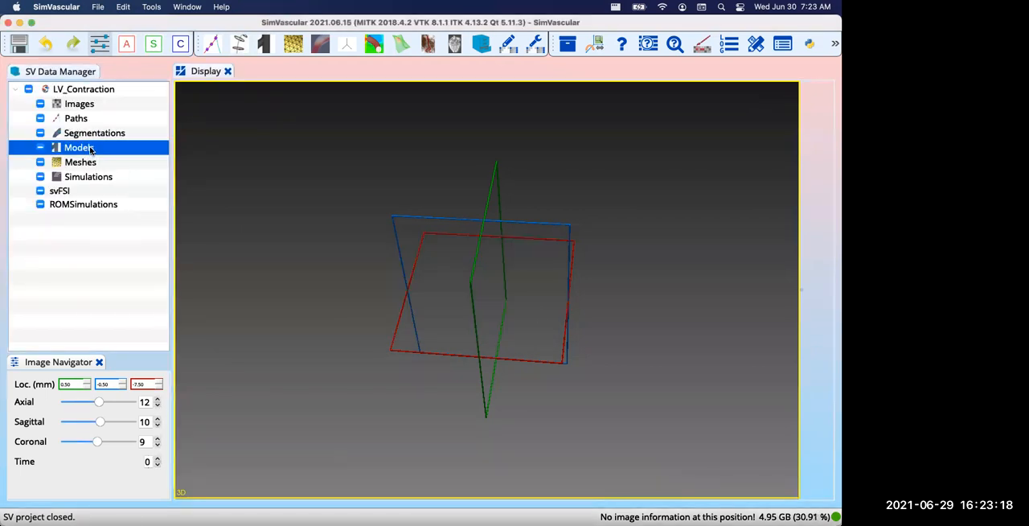
pyautogui.rightClick(79, 147)
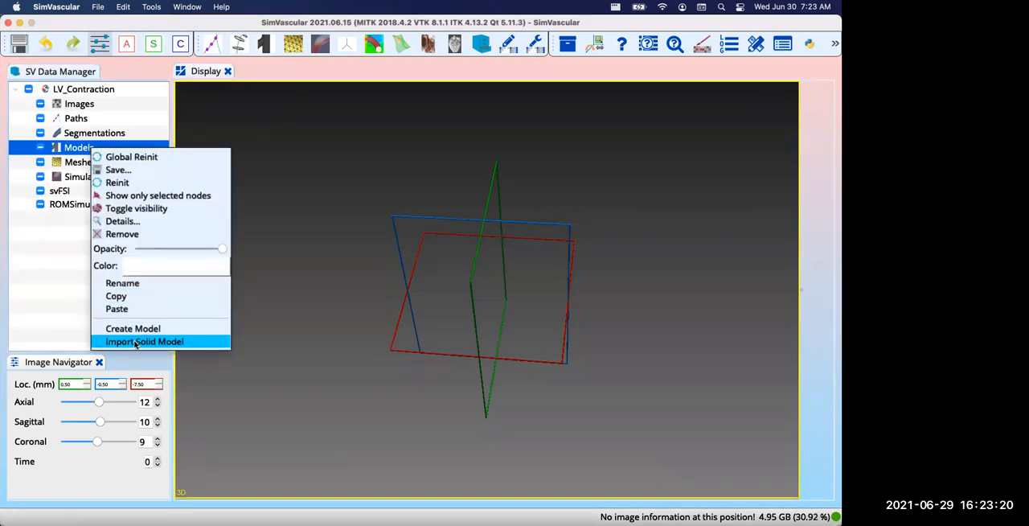
pyautogui.click(143, 342)
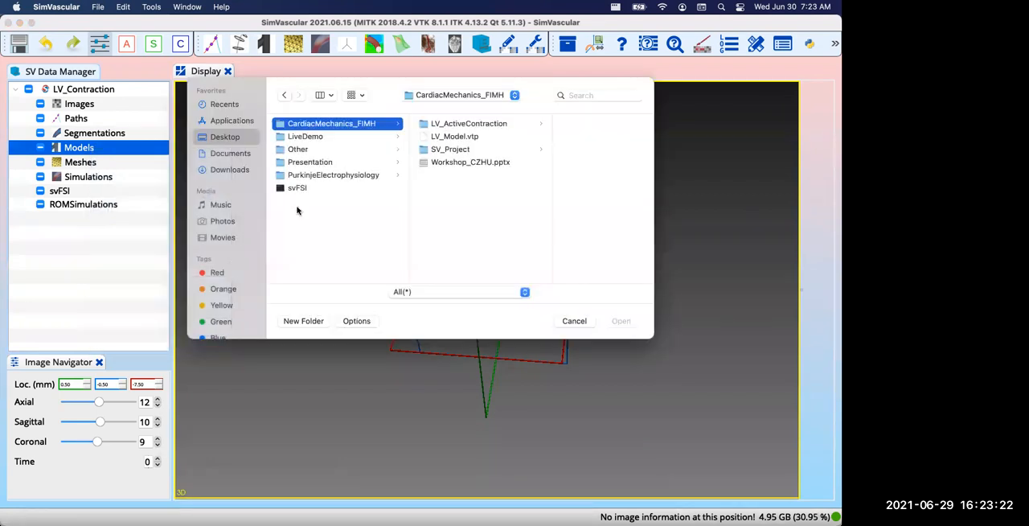
pyautogui.click(454, 136)
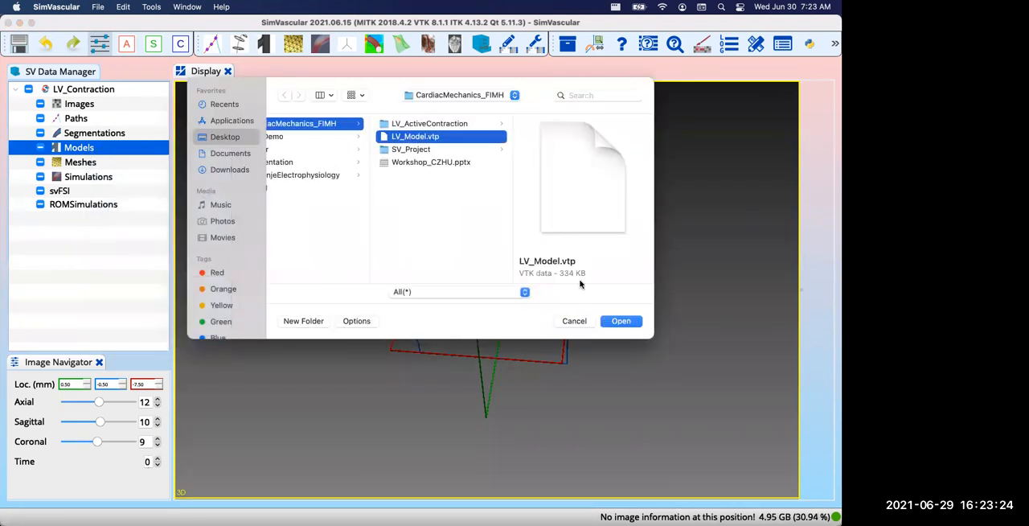
pyautogui.click(621, 321)
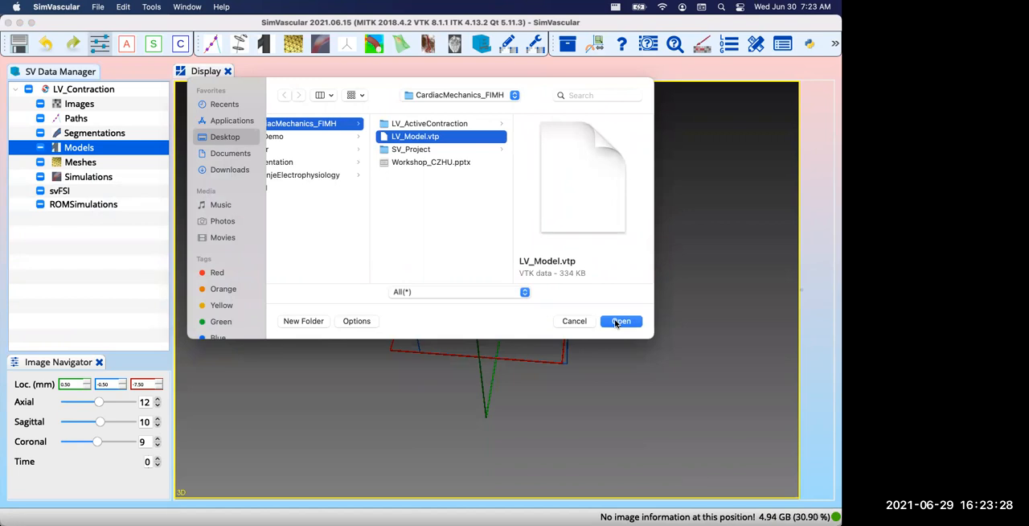
pyautogui.click(620, 321)
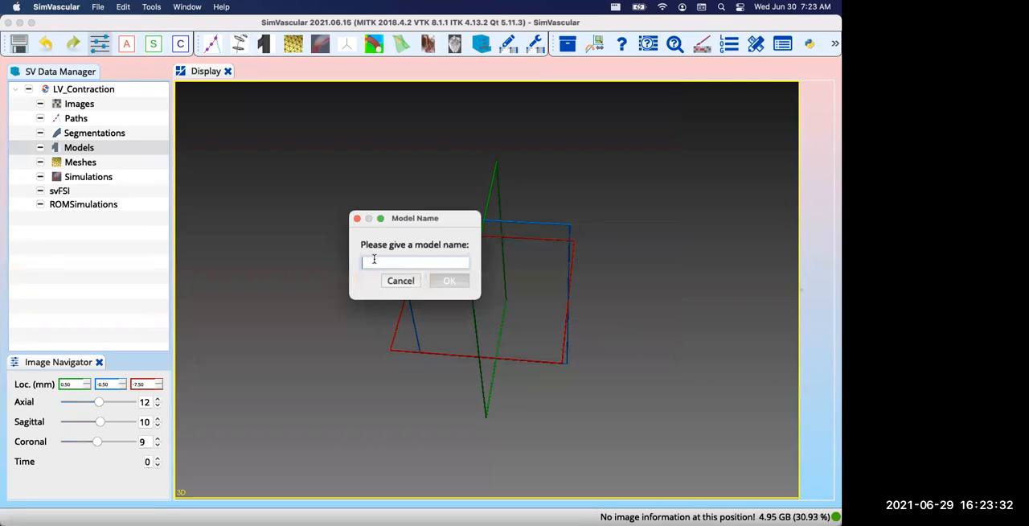
# Name the model LV and extract its faces with a separation angle of 50.
pyautogui.write('LV')
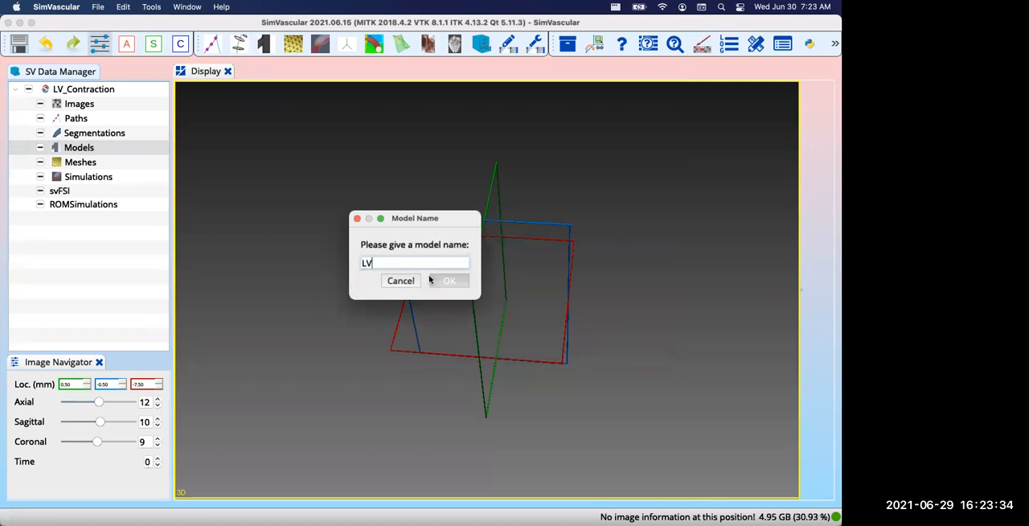
pyautogui.click(449, 281)
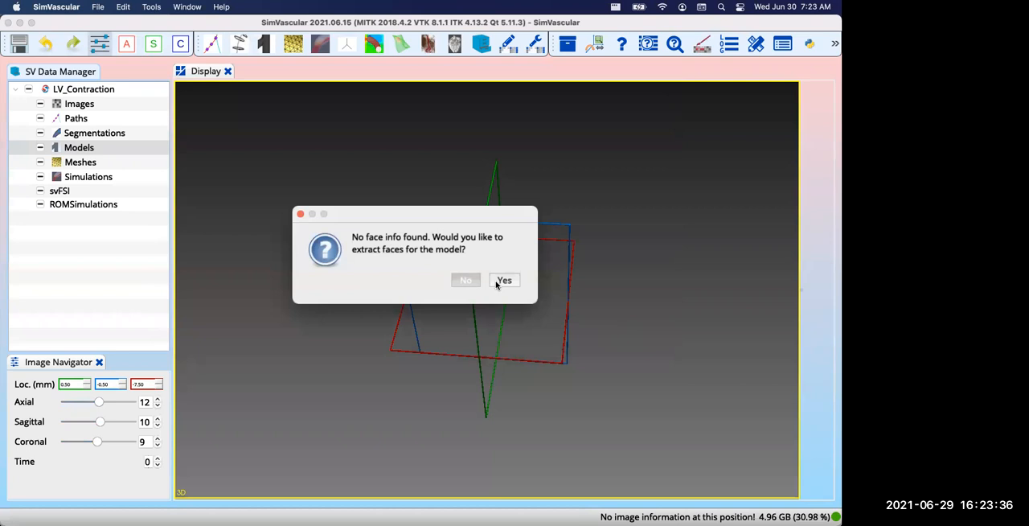
pyautogui.click(504, 280)
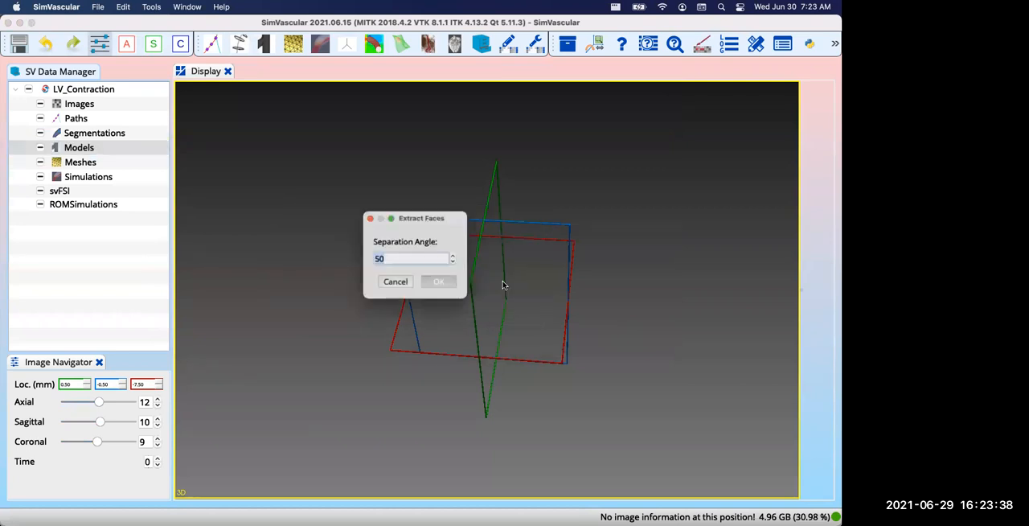
pyautogui.click(438, 281)
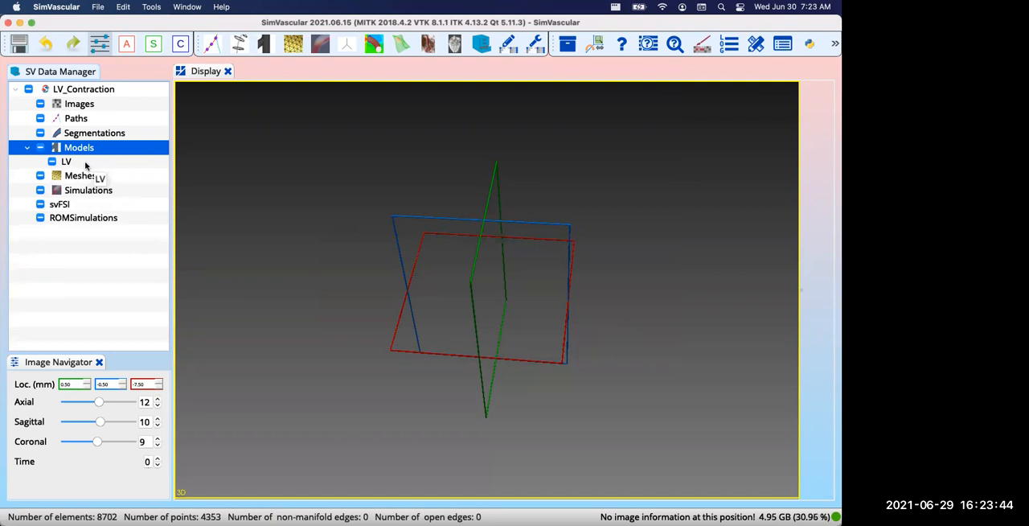
# Display the LV model in the 3D view and show its face list.
pyautogui.rightClick(66, 161)
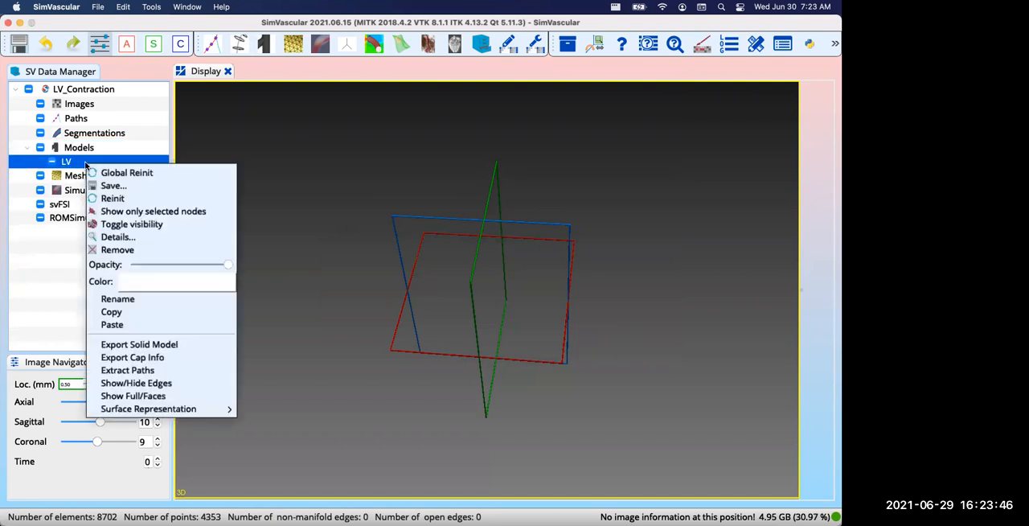
pyautogui.click(133, 395)
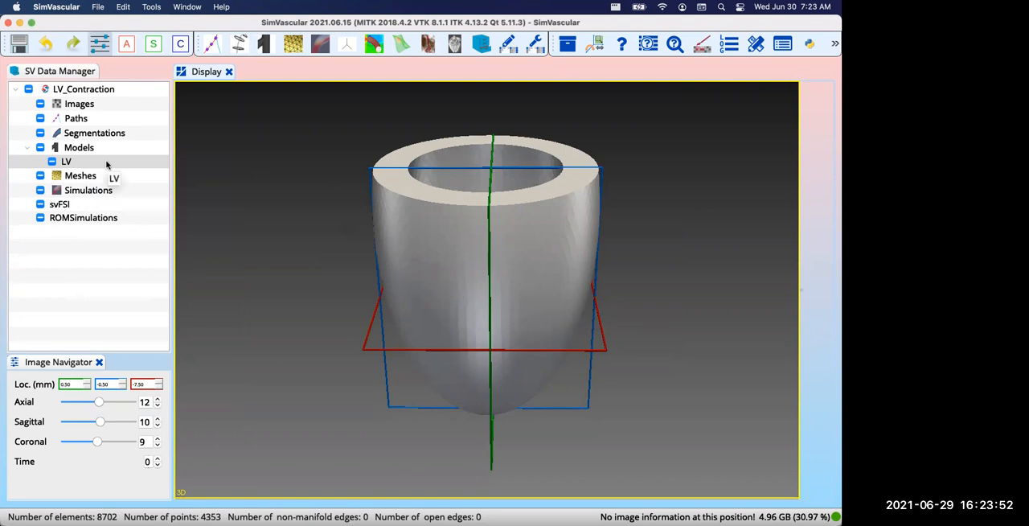
pyautogui.click(67, 160)
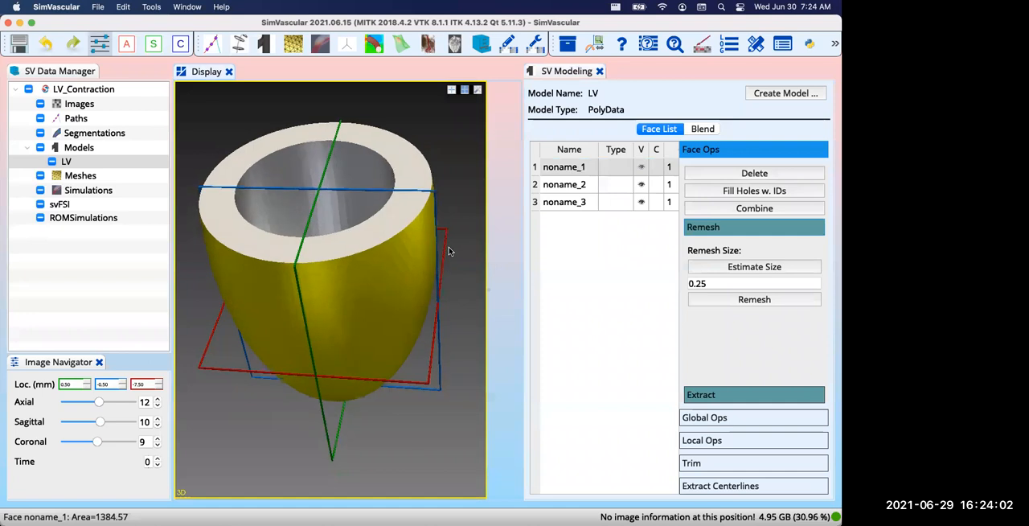
# Rename the LV faces to epi, base and endo, each typed as wall.
pyautogui.doubleClick(563, 167)
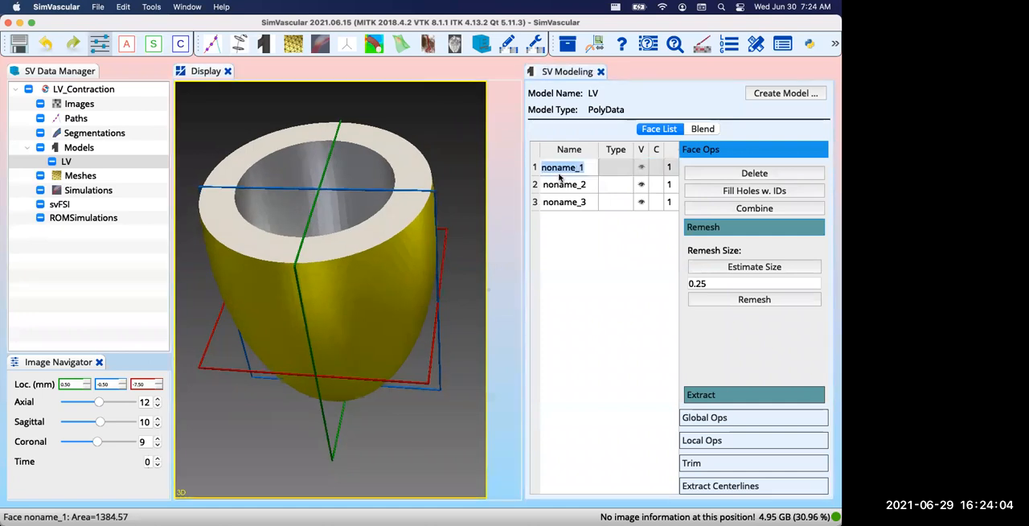
pyautogui.write('epi')
pyautogui.click(569, 184)
pyautogui.write('bas')
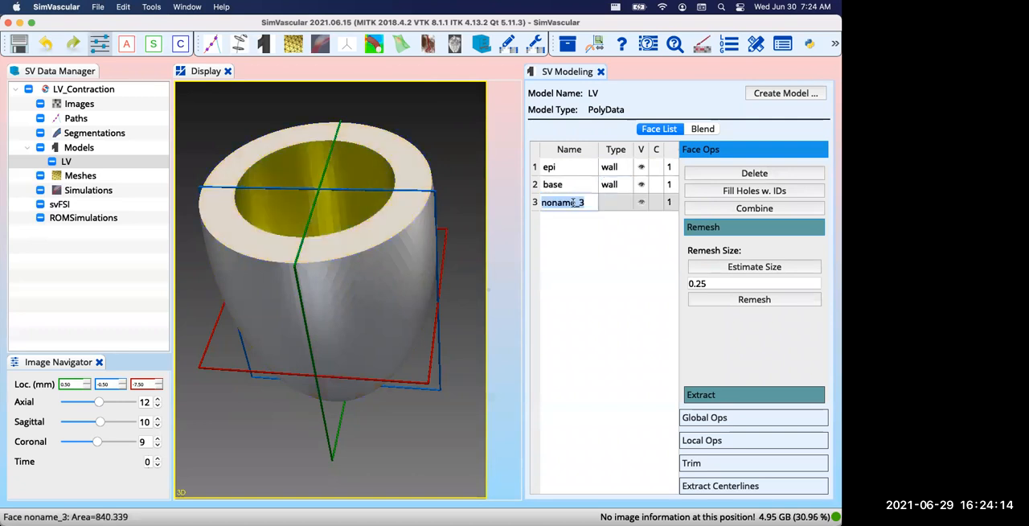
pyautogui.write('endo')
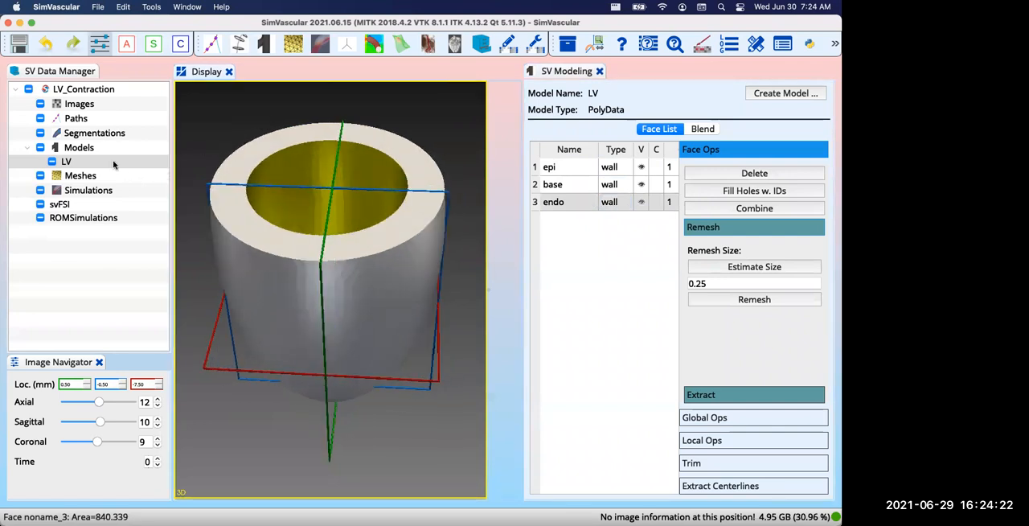
# Create a new mesh named LV under Meshes and load its meshing settings.
pyautogui.click(80, 175)
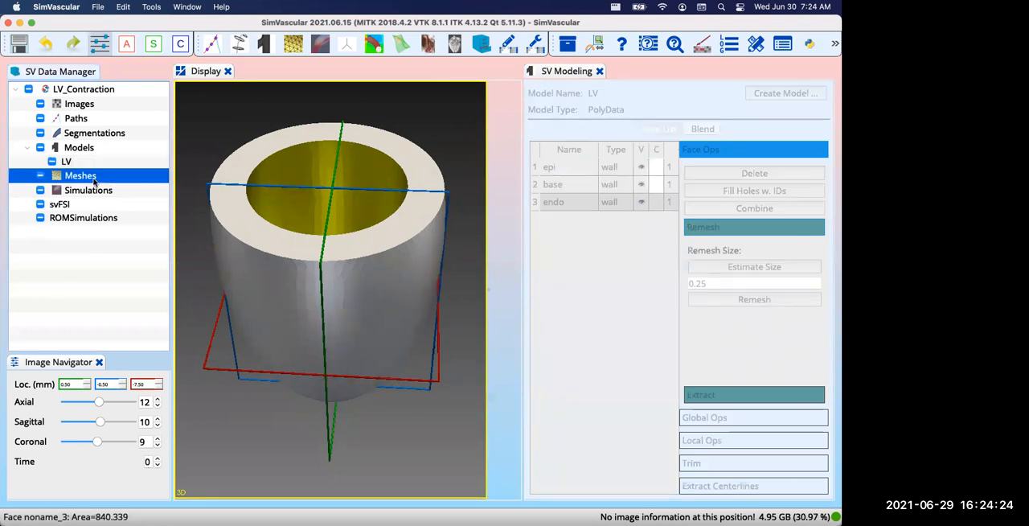
pyautogui.rightClick(81, 176)
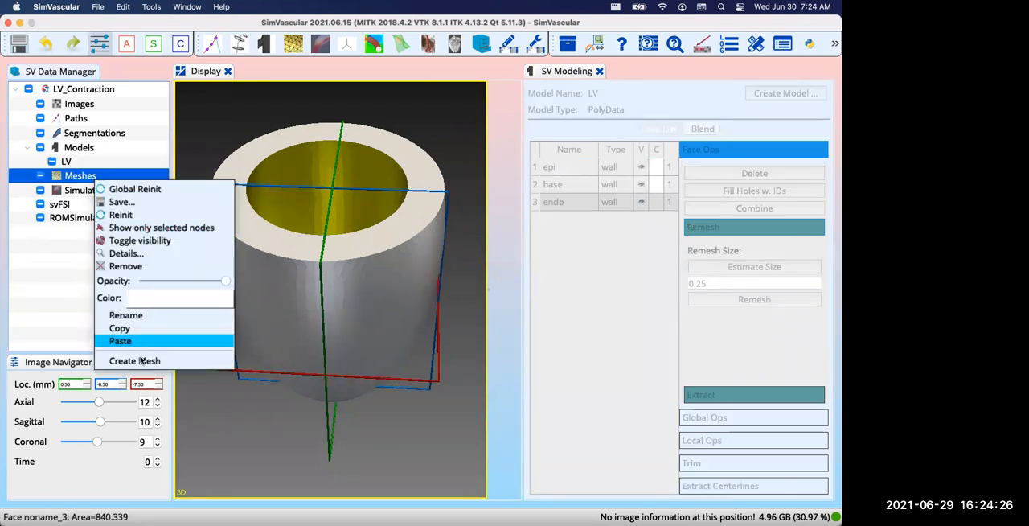
pyautogui.moveTo(135, 360)
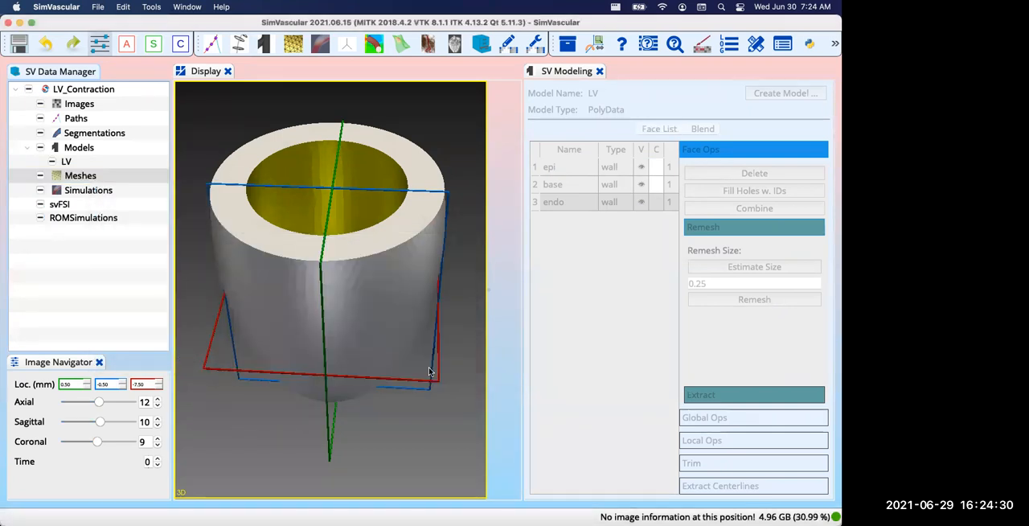
pyautogui.click(80, 175)
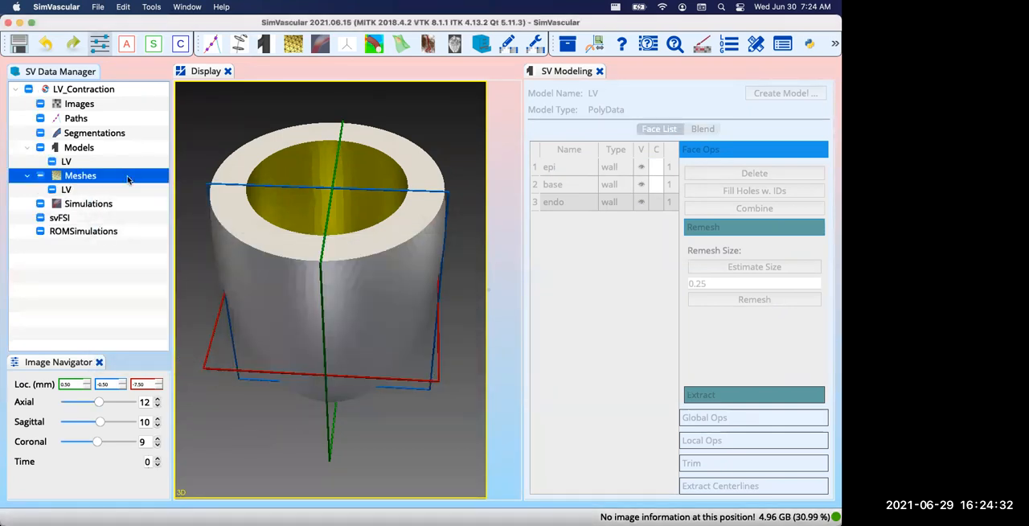
pyautogui.click(66, 188)
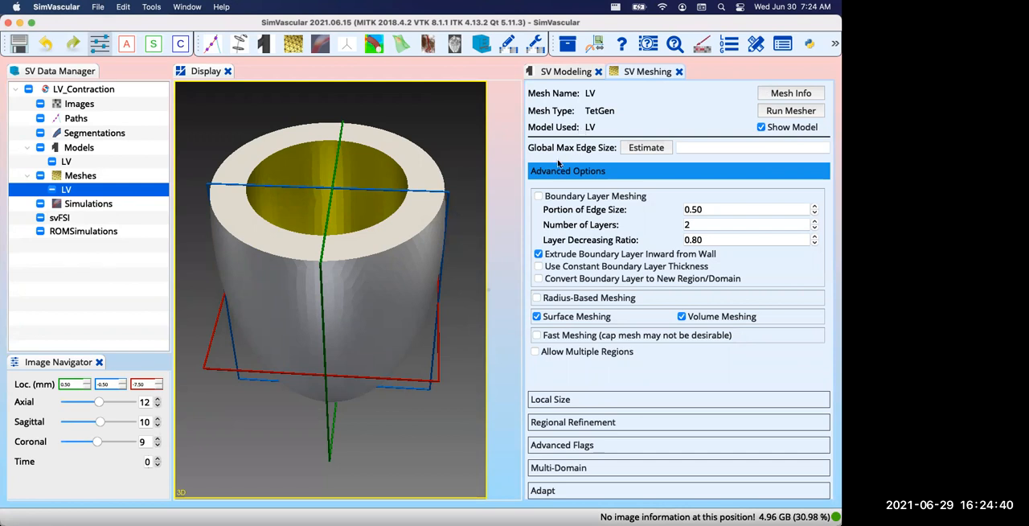
pyautogui.moveTo(557, 164)
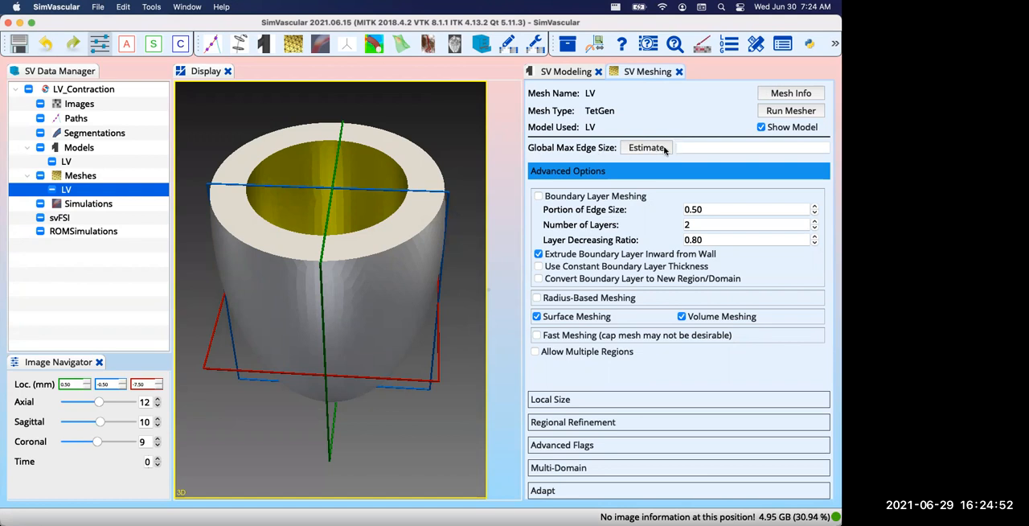
# Mesh the LV with a global max edge size of 1.25, giving 5612 nodes.
pyautogui.click(646, 147)
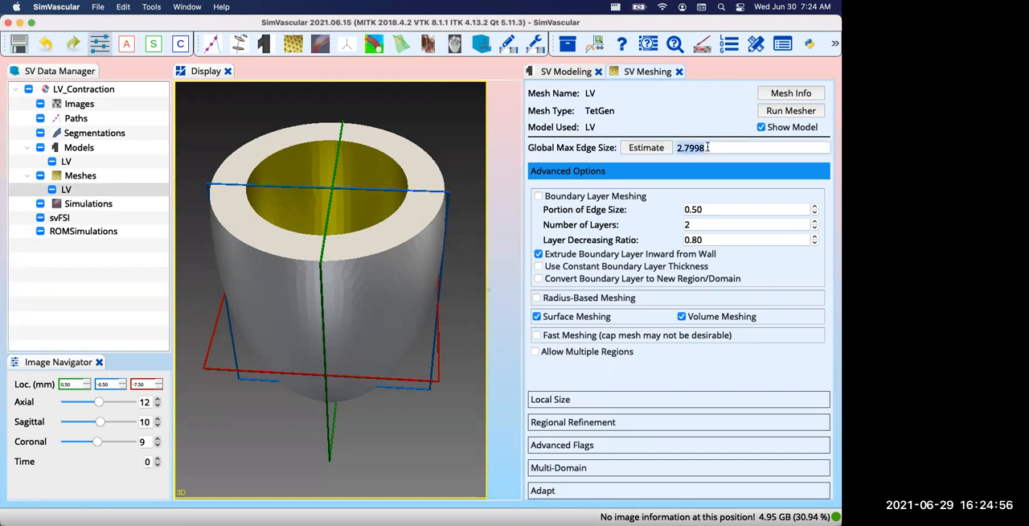
pyautogui.write('1.25')
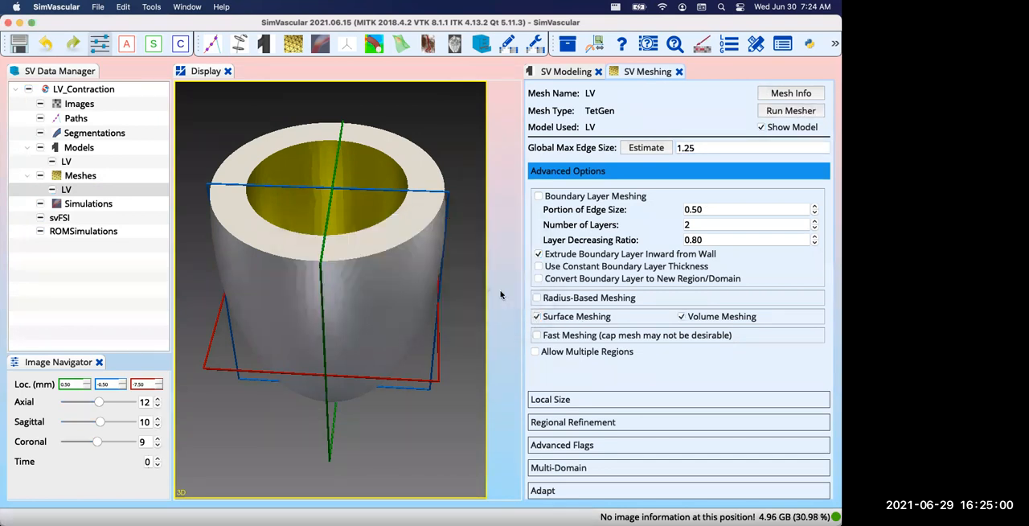
pyautogui.click(791, 110)
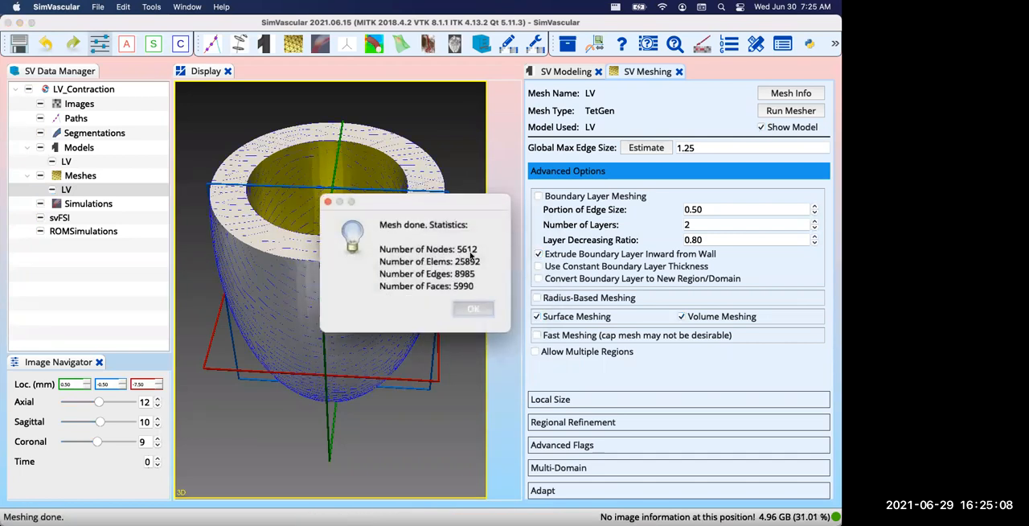
# Dismiss the mesh statistics and hide the LV model so only the mesh shows.
pyautogui.click(472, 308)
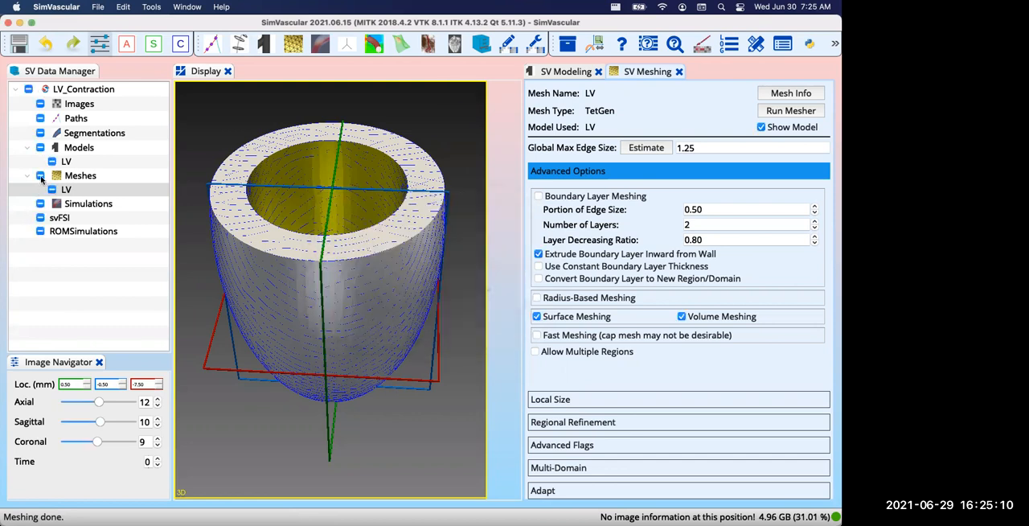
pyautogui.click(66, 189)
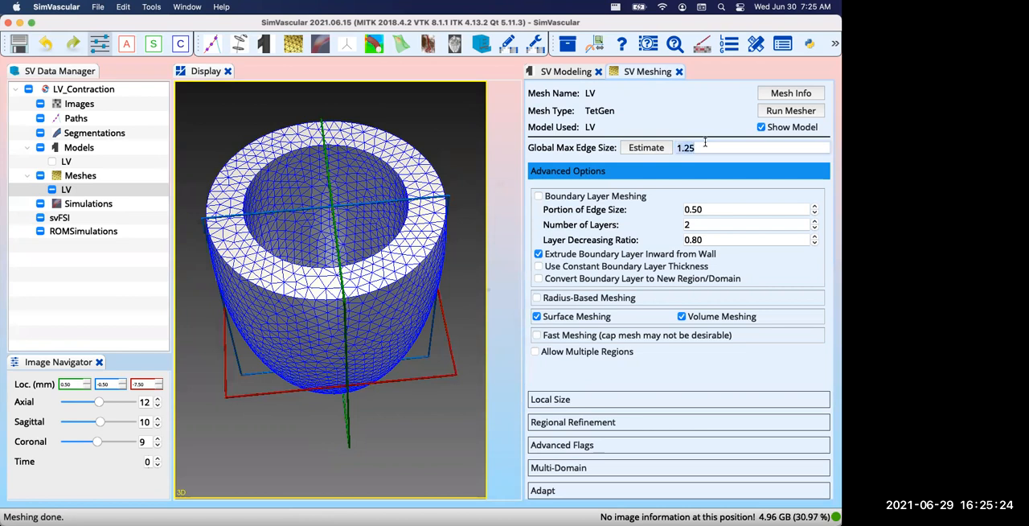
# Remesh the LV with global max edge size 3, giving a 472-node mesh.
pyautogui.write('3')
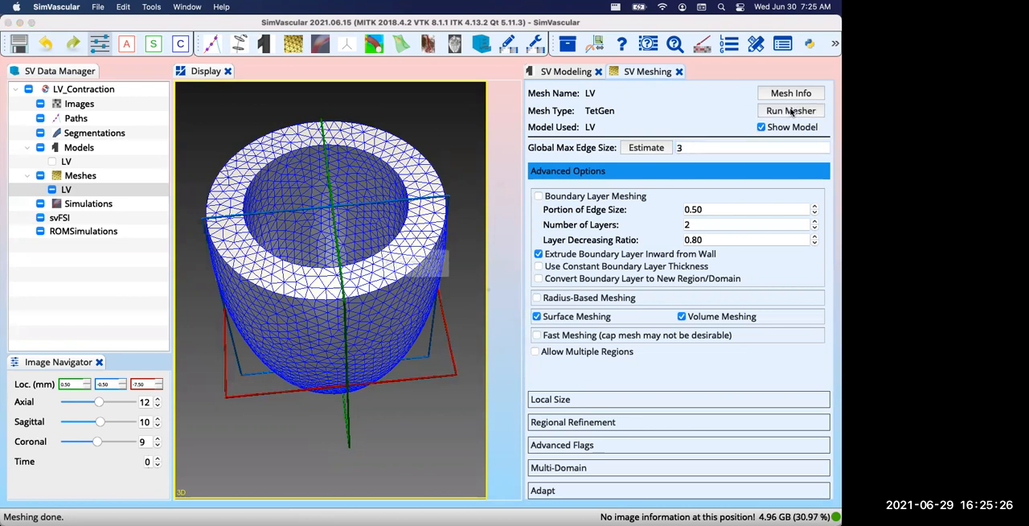
pyautogui.click(790, 110)
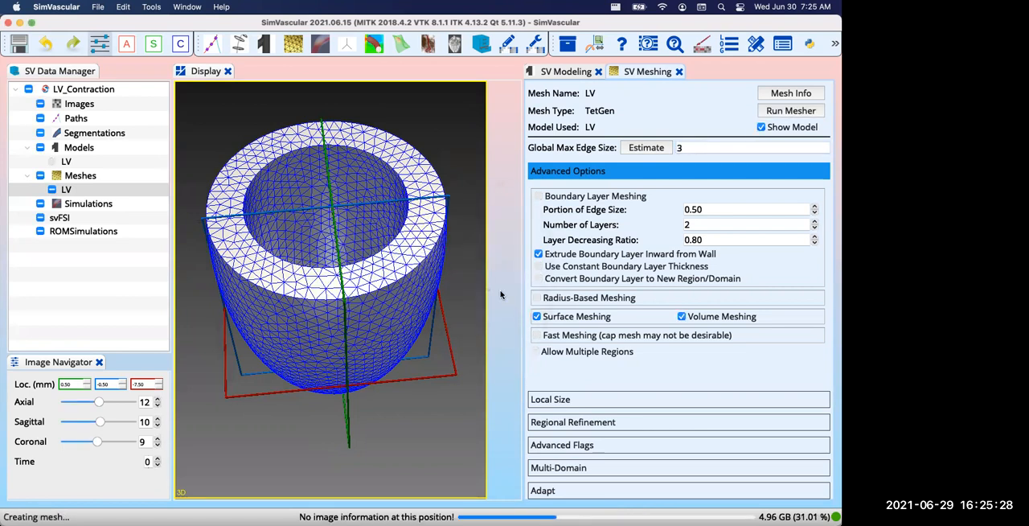
pyautogui.click(790, 110)
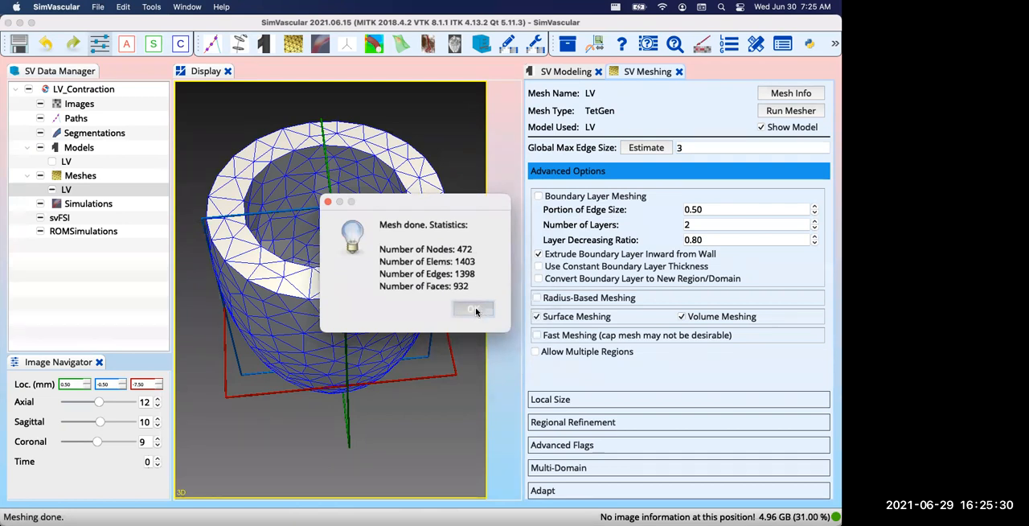
pyautogui.click(472, 309)
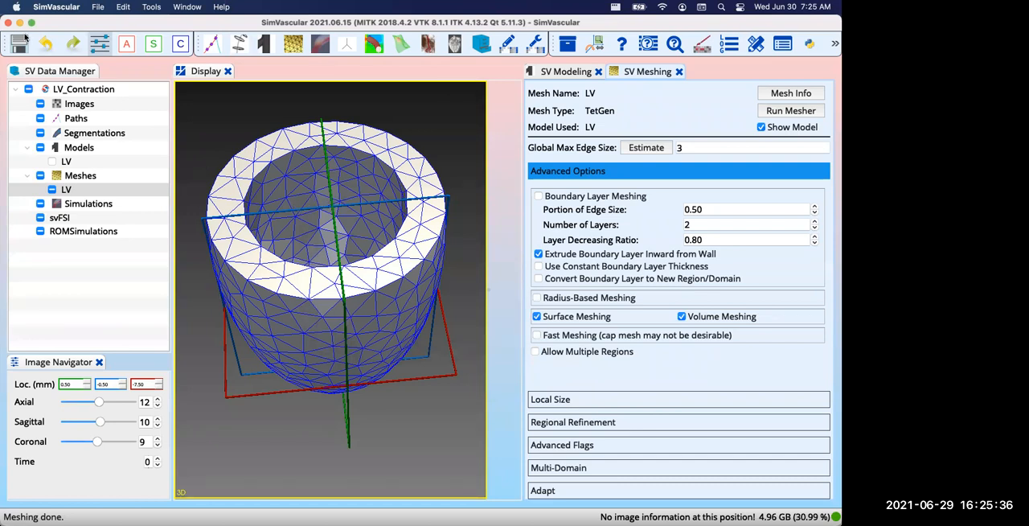
# Save the LV_Contraction project with the coarse LV mesh.
pyautogui.click(18, 43)
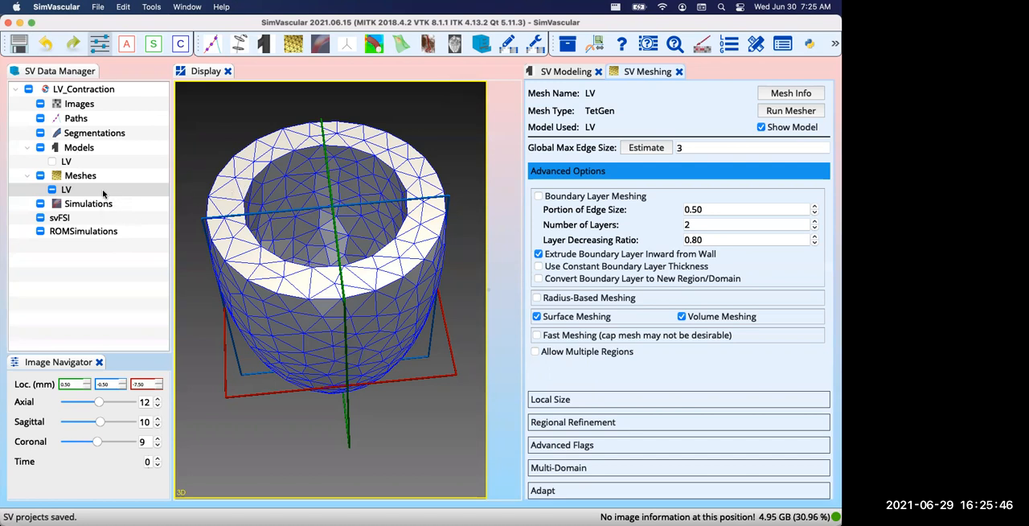
pyautogui.moveTo(103, 200)
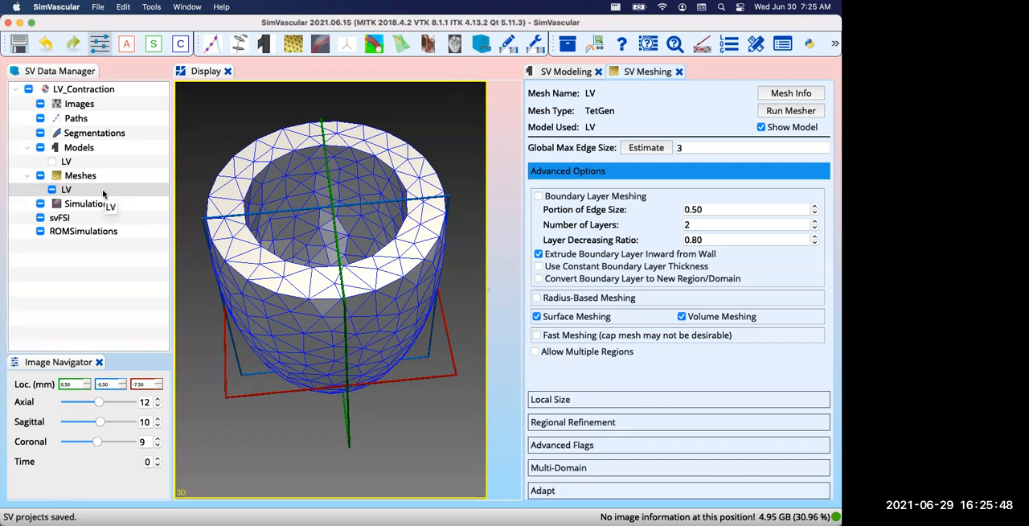
# Export the complete LV mesh into the LiveDemo folder.
pyautogui.rightClick(67, 189)
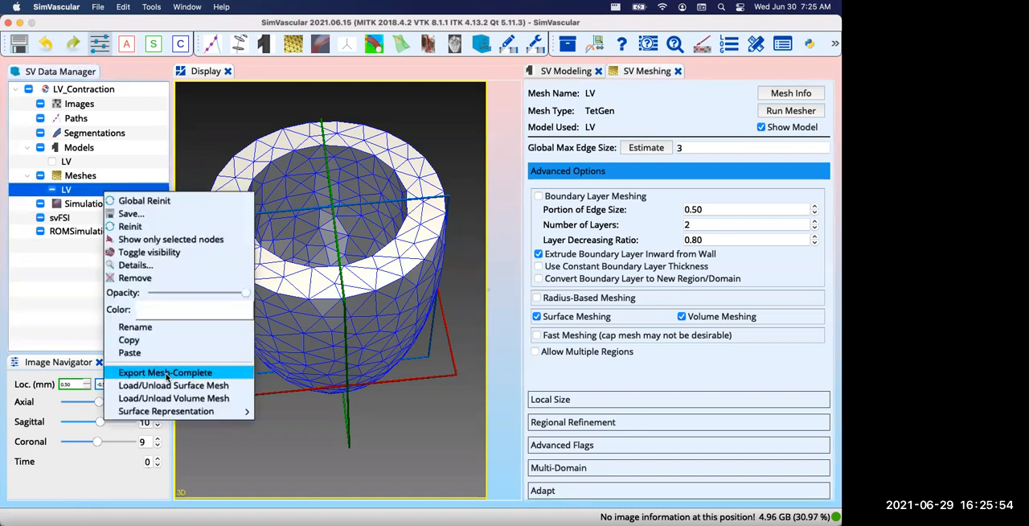
pyautogui.click(165, 371)
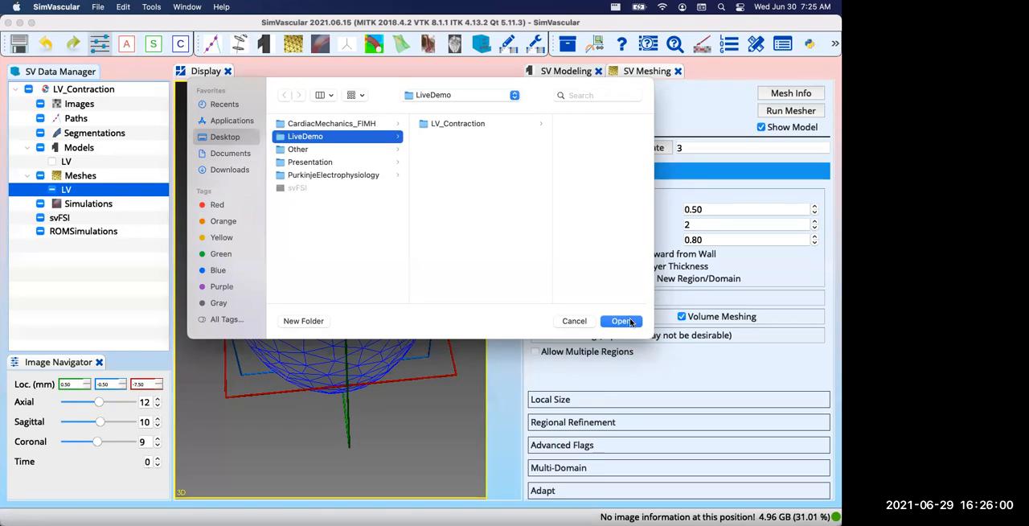
pyautogui.click(621, 321)
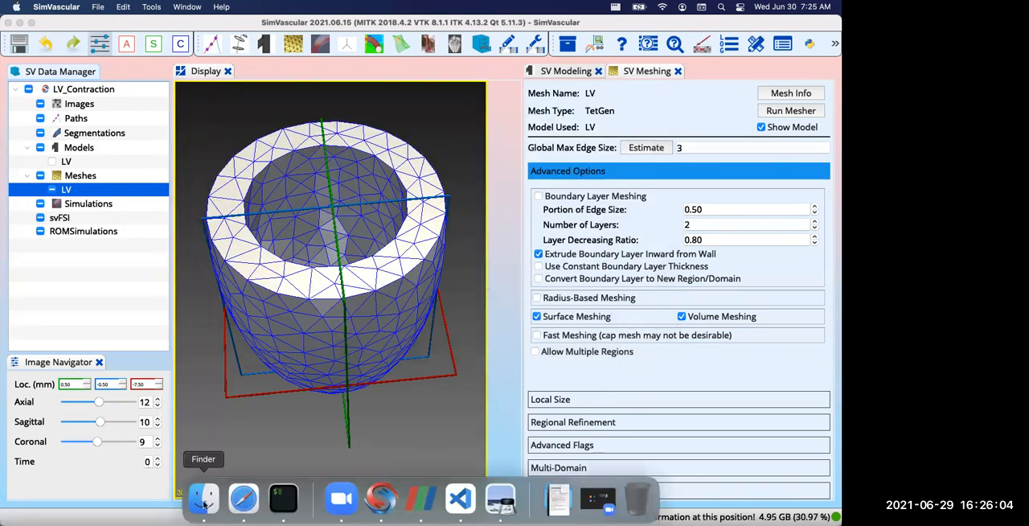
# From Finder, browse into LV-mesh-complete, select the .vtu volume mesh, then view the mesh-surfaces subfolder.
pyautogui.click(202, 497)
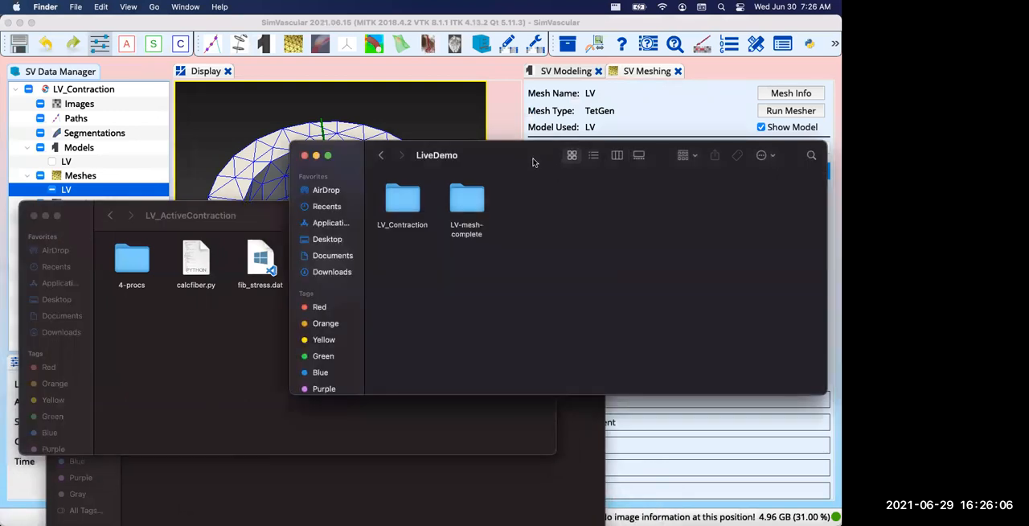
pyautogui.moveTo(476, 210)
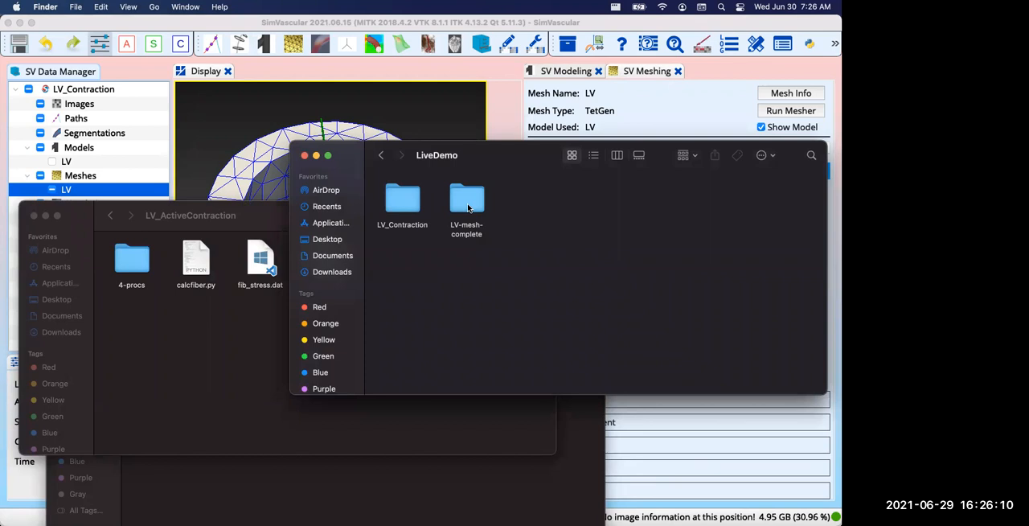
pyautogui.doubleClick(467, 198)
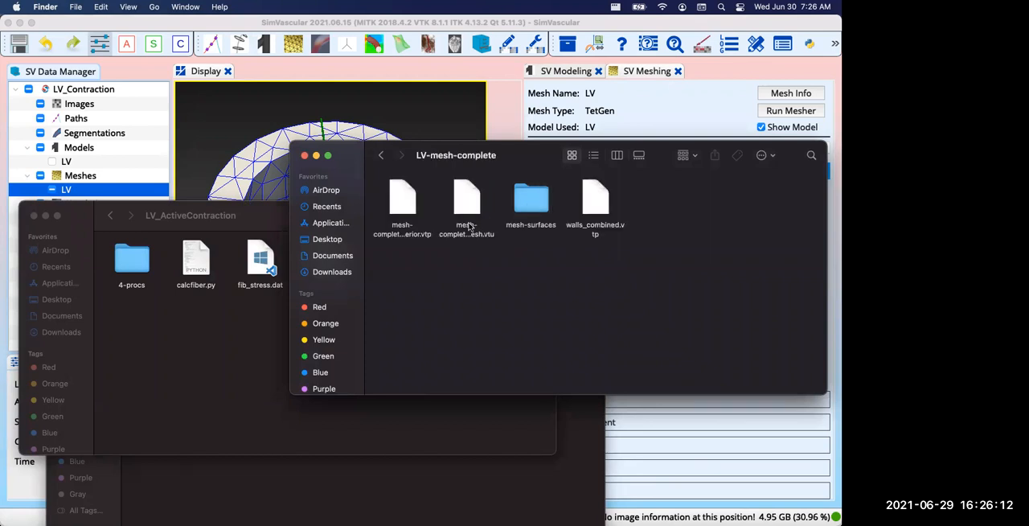
pyautogui.click(466, 205)
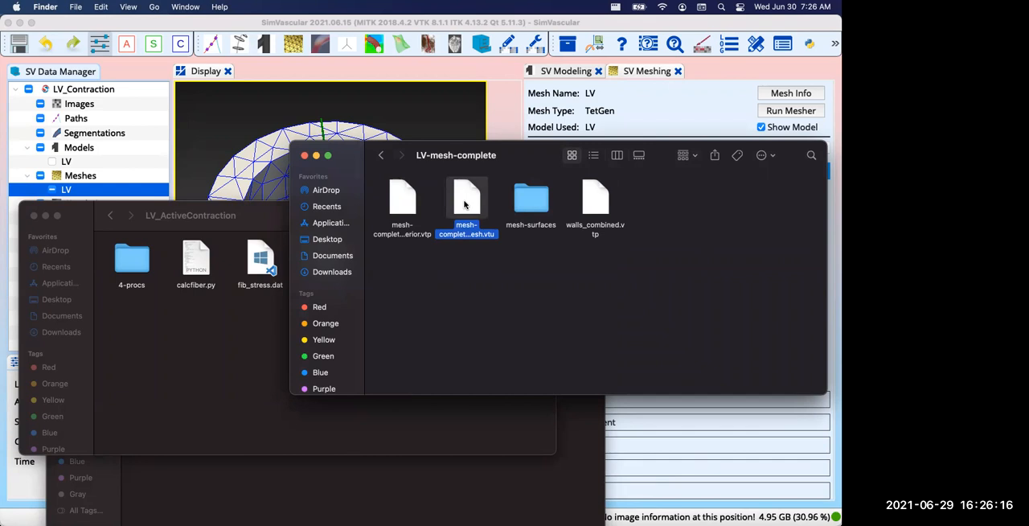
pyautogui.moveTo(469, 204)
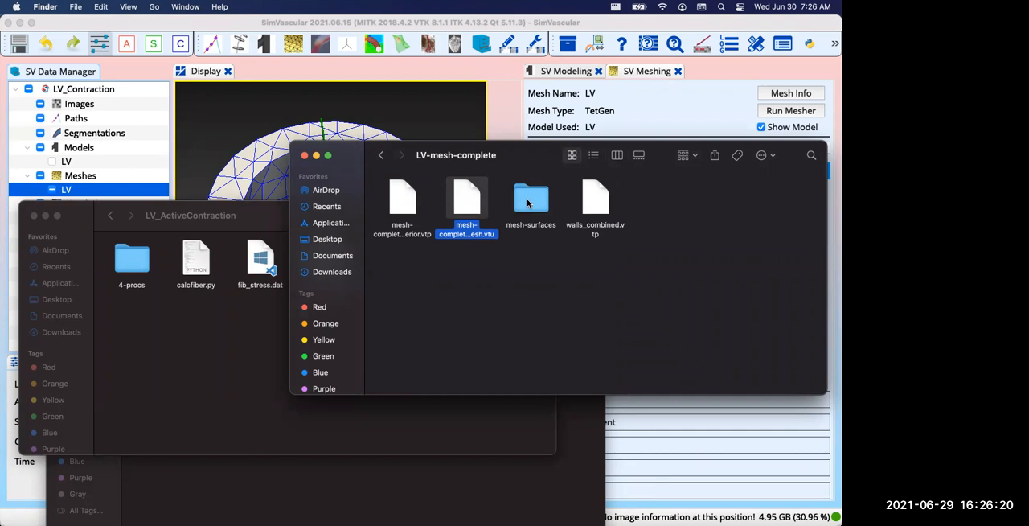
pyautogui.doubleClick(531, 198)
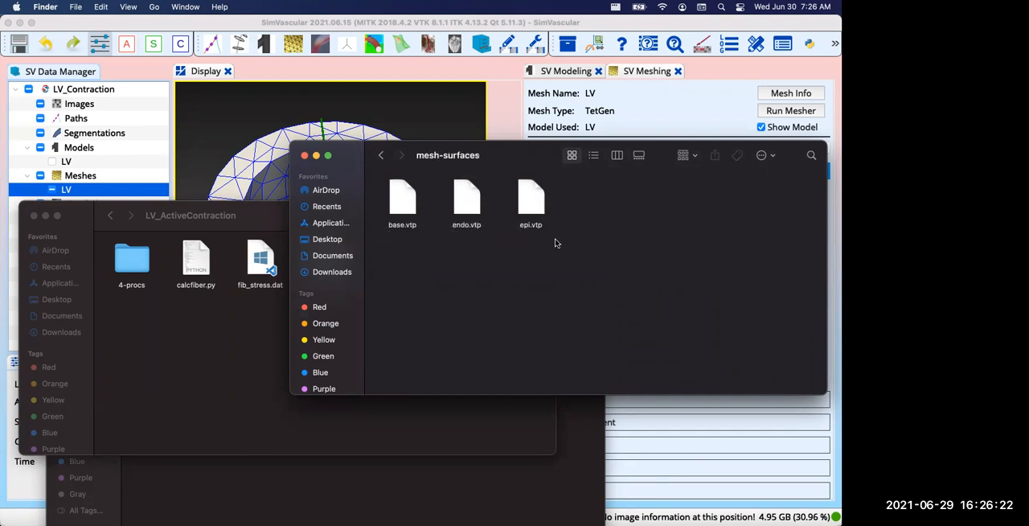
pyautogui.click(381, 155)
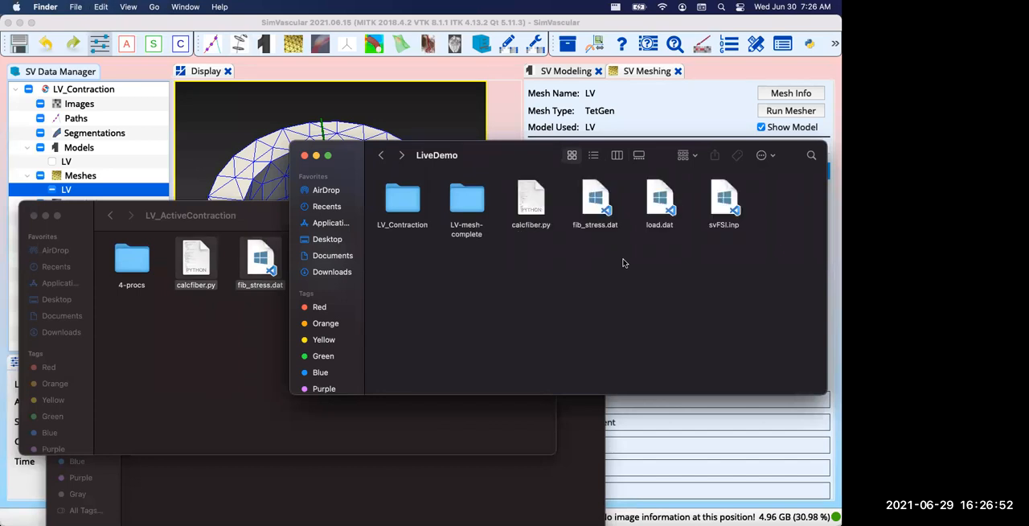
pyautogui.moveTo(553, 288)
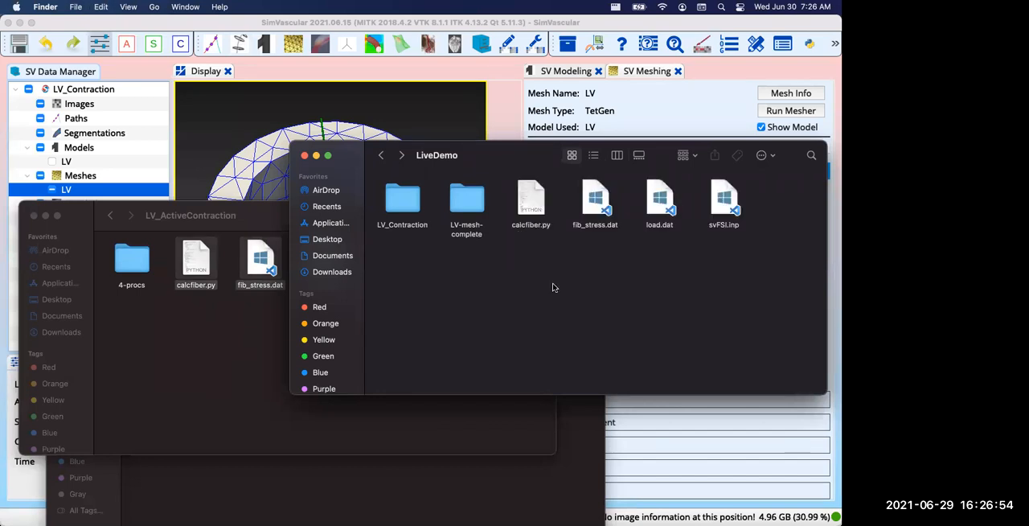
pyautogui.moveTo(537, 259)
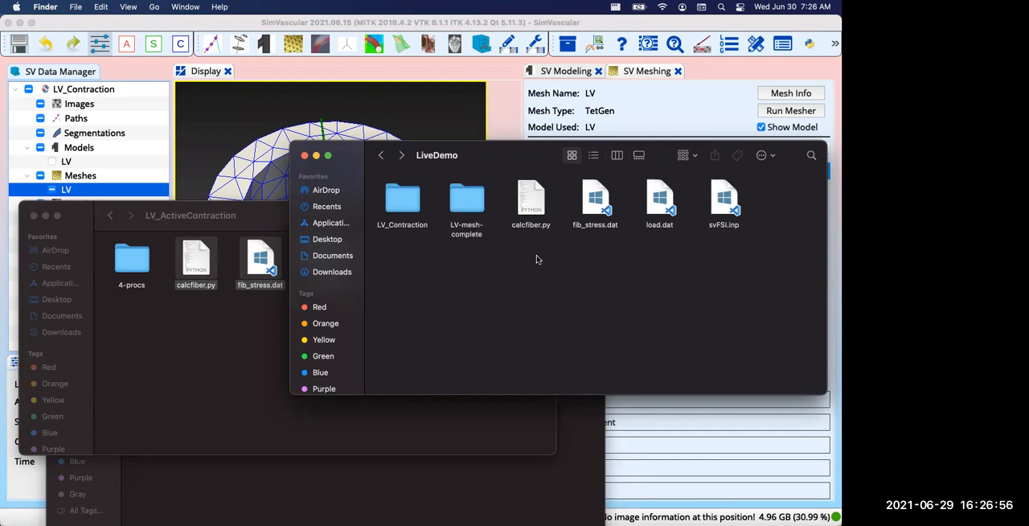
pyautogui.moveTo(550, 258)
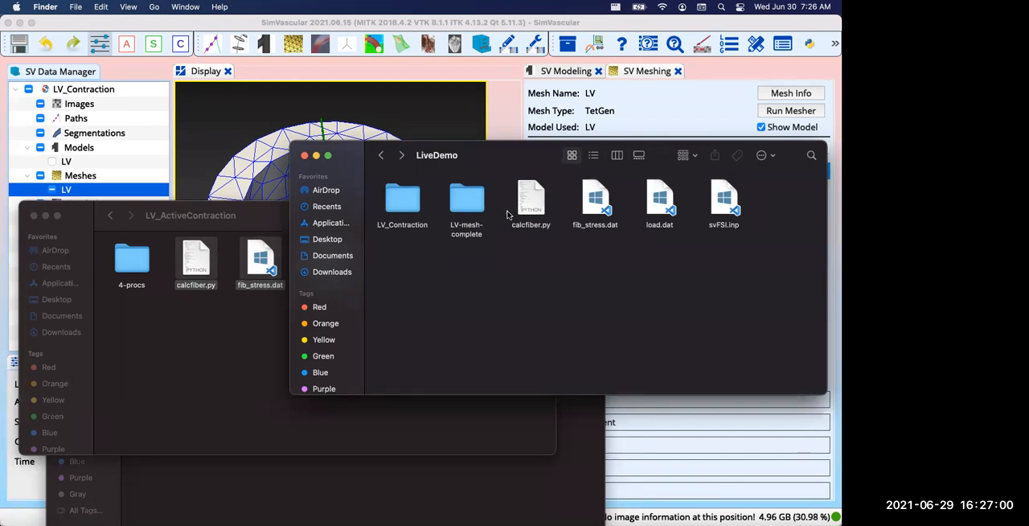
pyautogui.moveTo(734, 231)
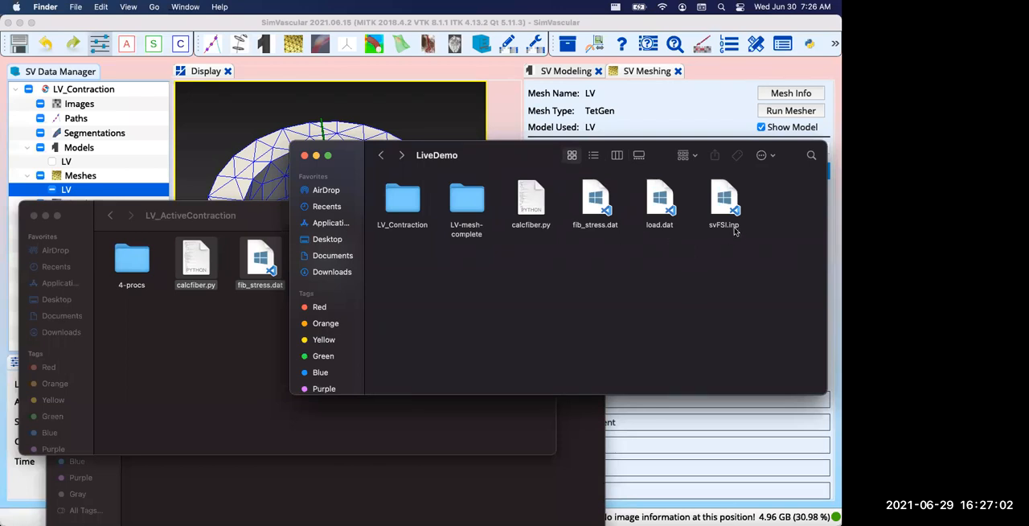
pyautogui.moveTo(578, 270)
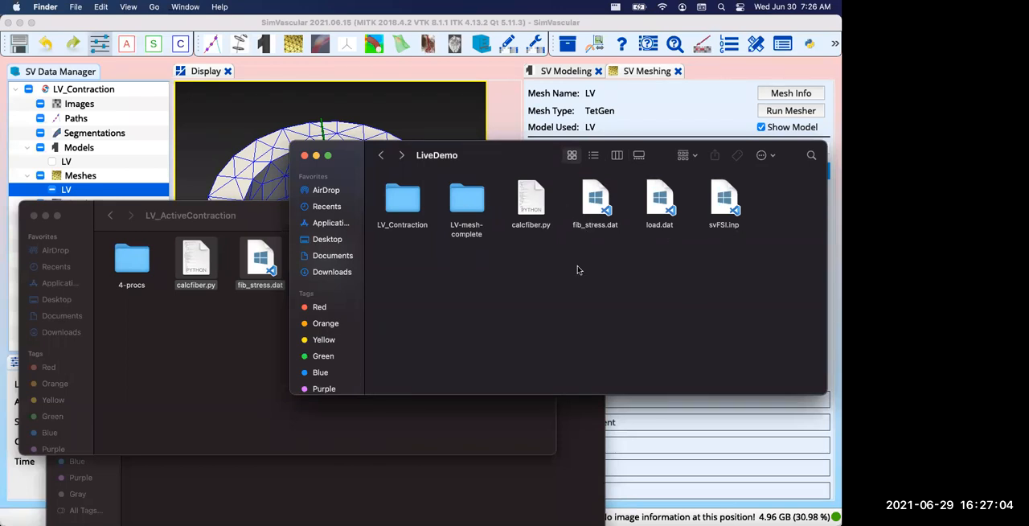
pyautogui.moveTo(568, 261)
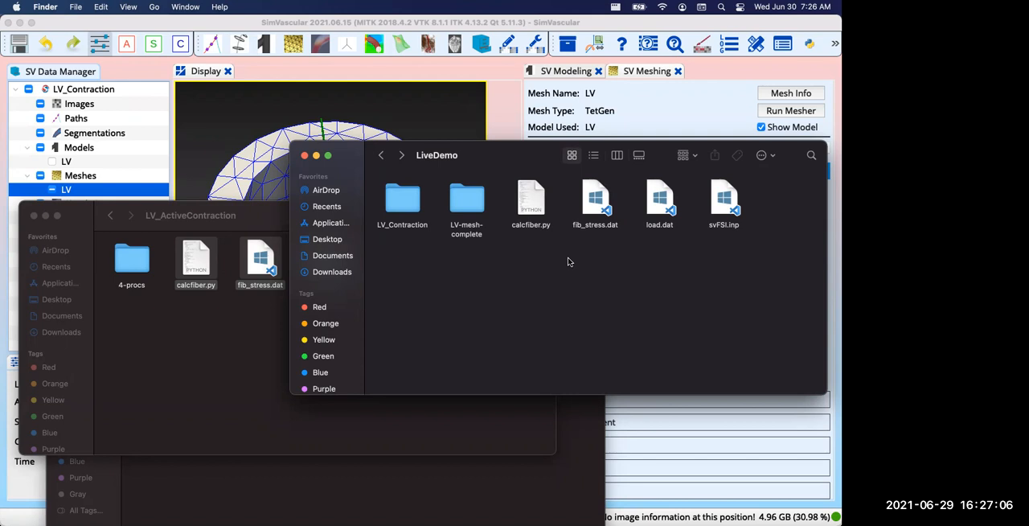
pyautogui.moveTo(530, 215)
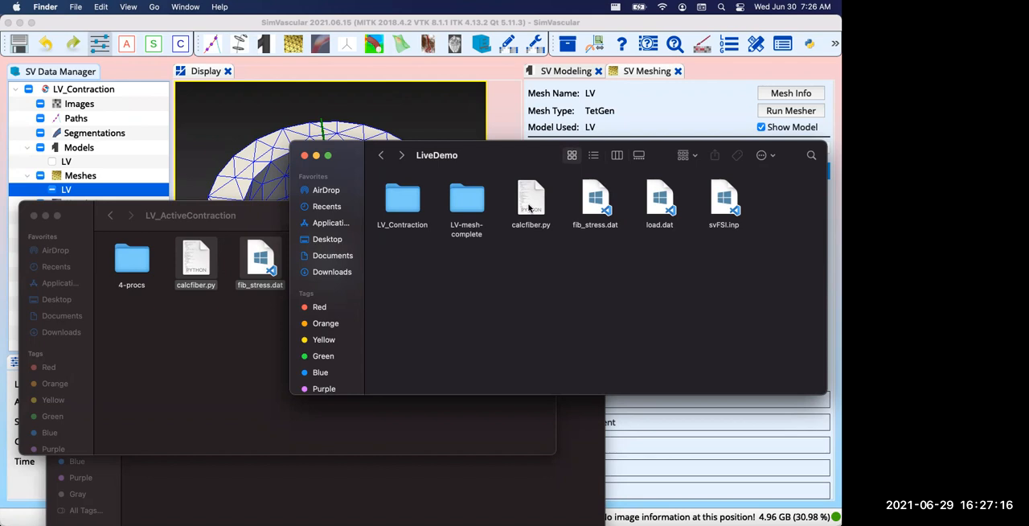
pyautogui.moveTo(524, 256)
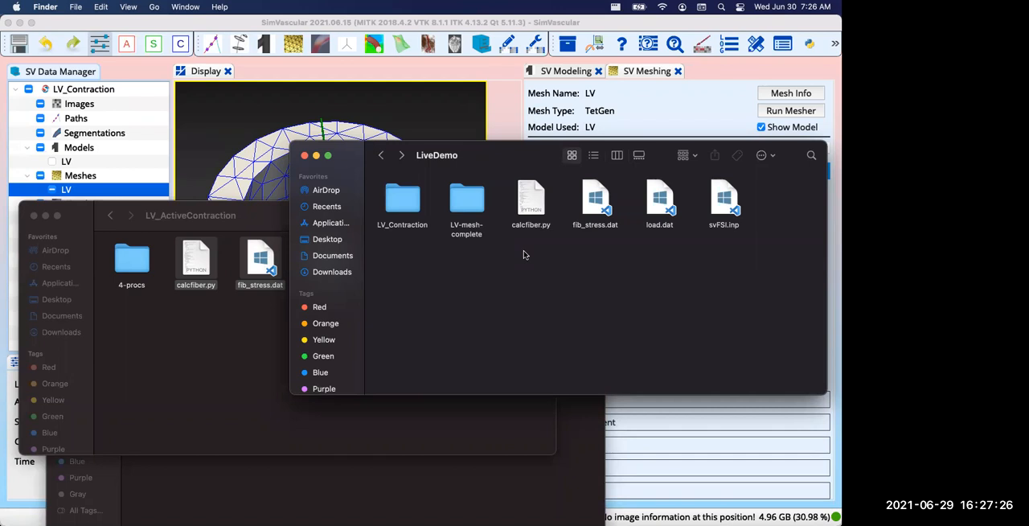
pyautogui.moveTo(544, 265)
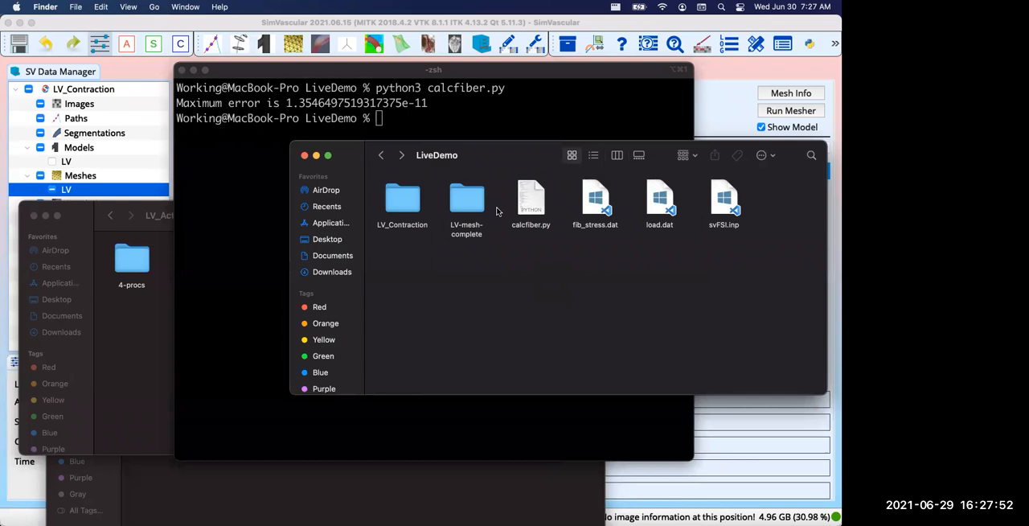
# Reopen LV-mesh-complete in Finder to confirm fibersLong.vtu and fibersSheet.vtu were generated.
pyautogui.doubleClick(467, 199)
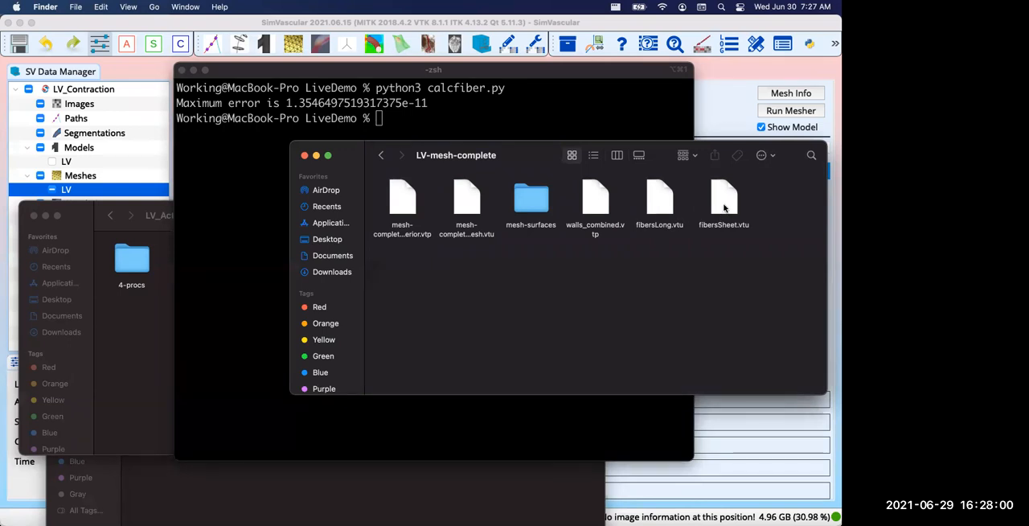
pyautogui.moveTo(661, 205)
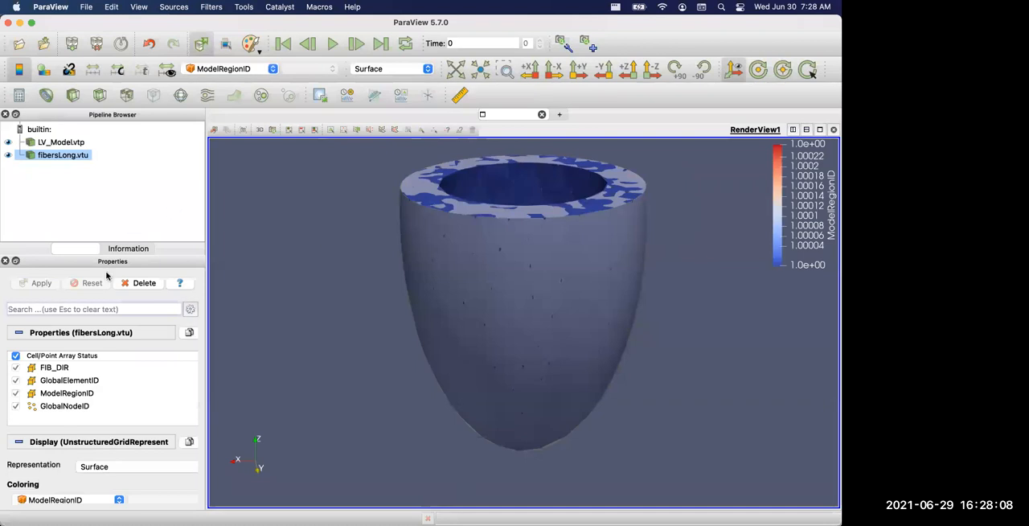
pyautogui.moveTo(180, 95)
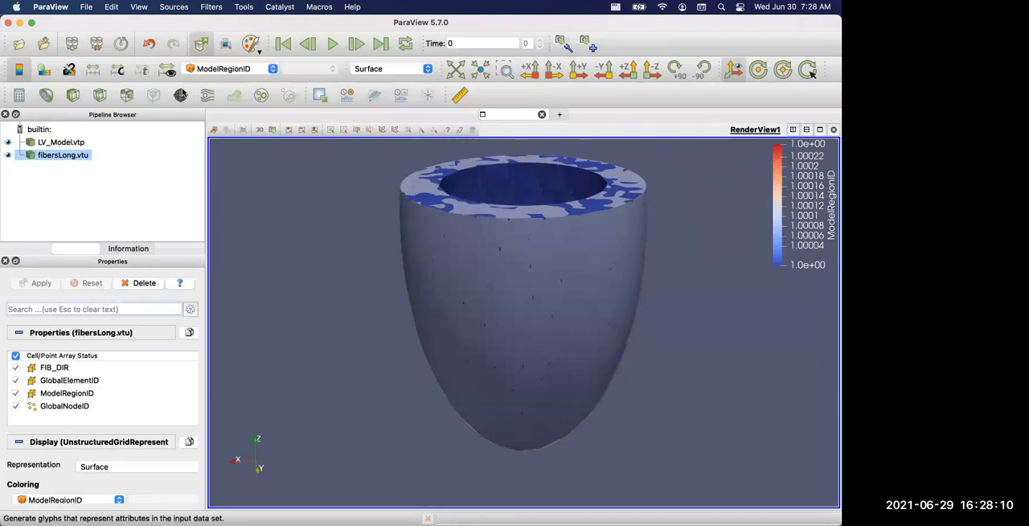
# Glyph fibersLong.vtu as arrows with Orientation Array set to FIB_DIR.
pyautogui.click(181, 95)
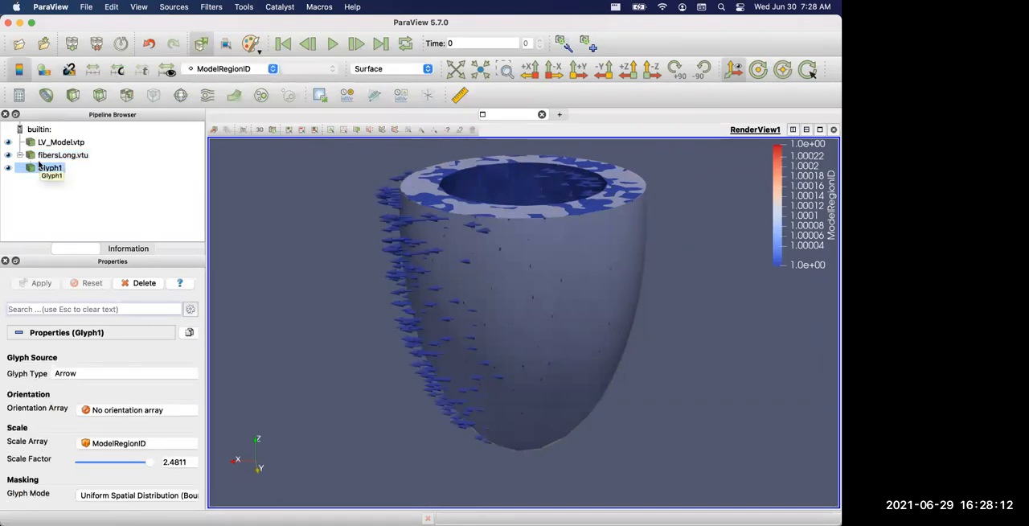
pyautogui.click(137, 409)
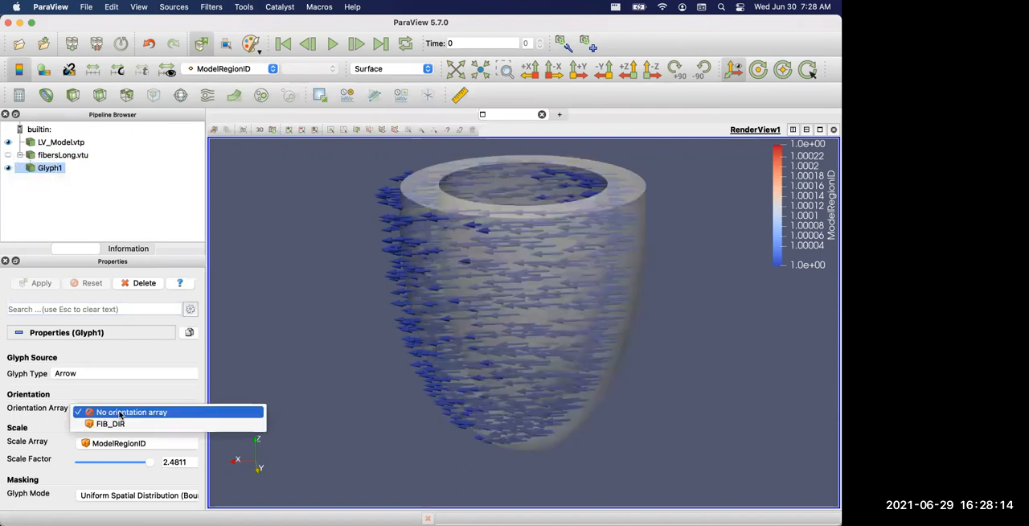
pyautogui.click(110, 422)
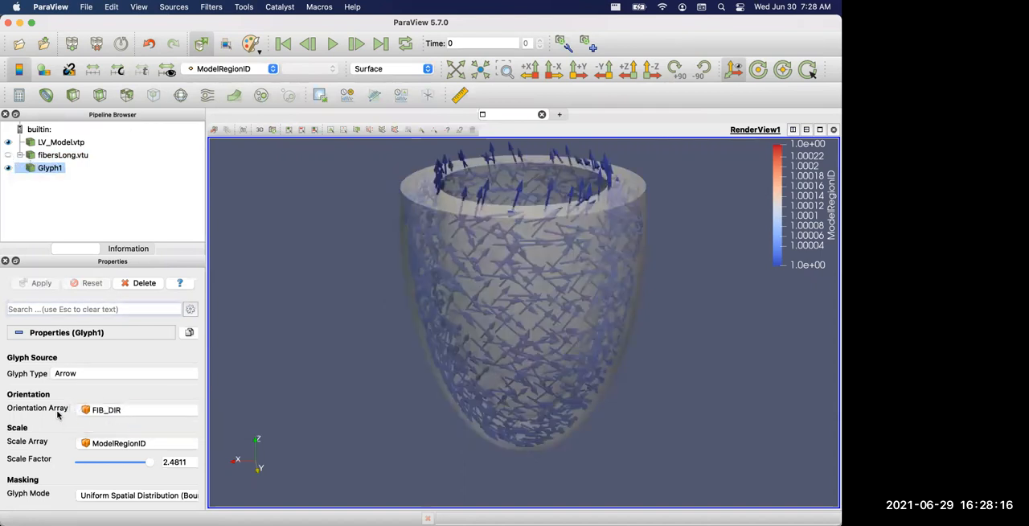
pyautogui.scroll(-3)
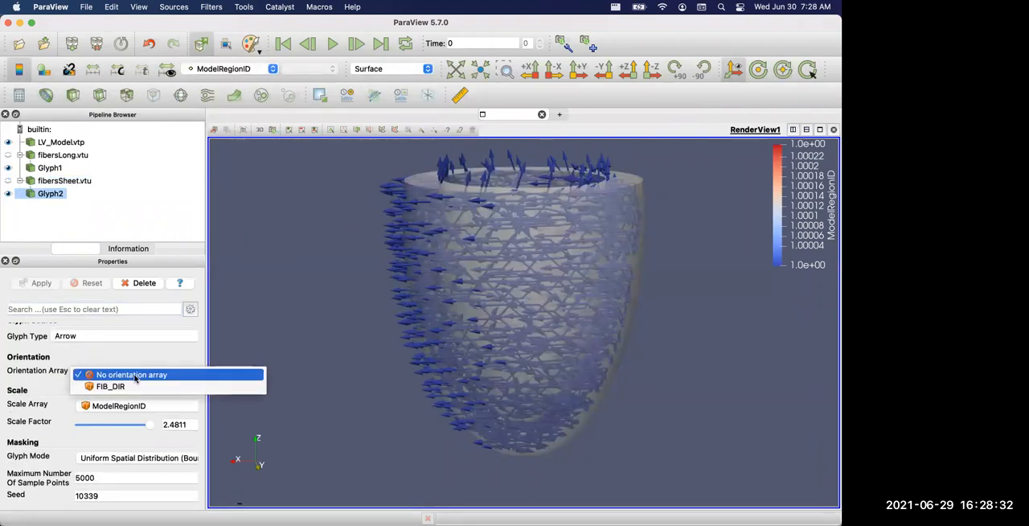
# Orient the fibersSheet glyph arrows along FIB_DIR, then return to Finder.
pyautogui.click(110, 386)
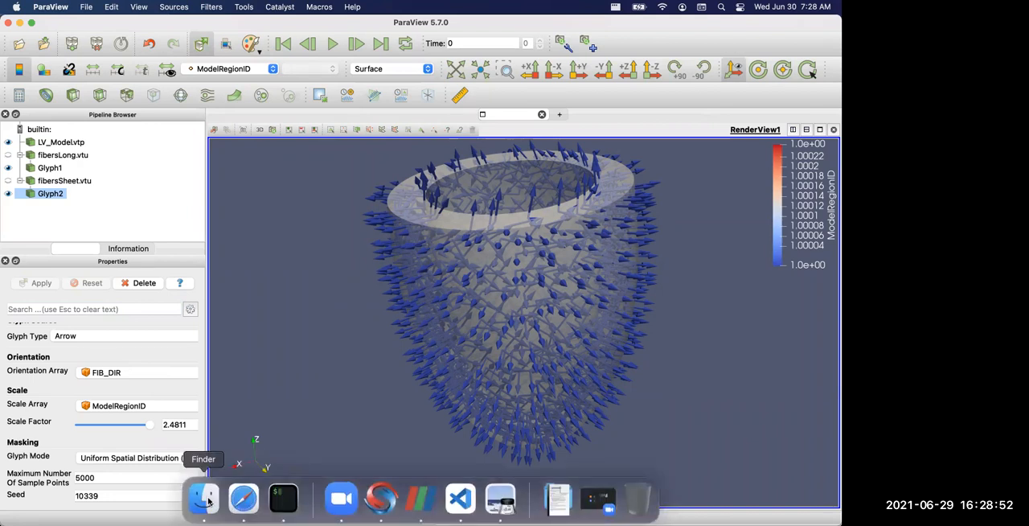
pyautogui.click(202, 497)
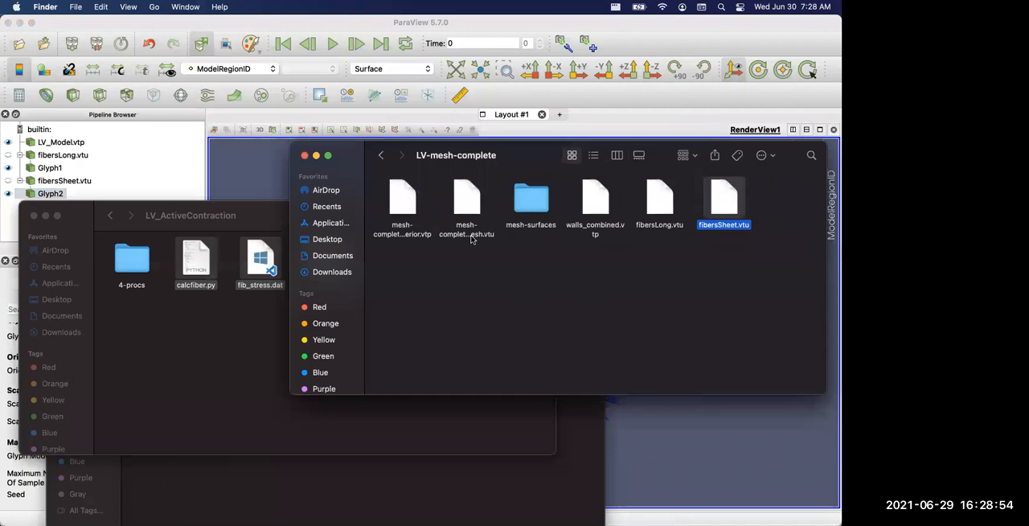
# Navigate back up from LV-mesh-complete to the LiveDemo folder.
pyautogui.click(380, 155)
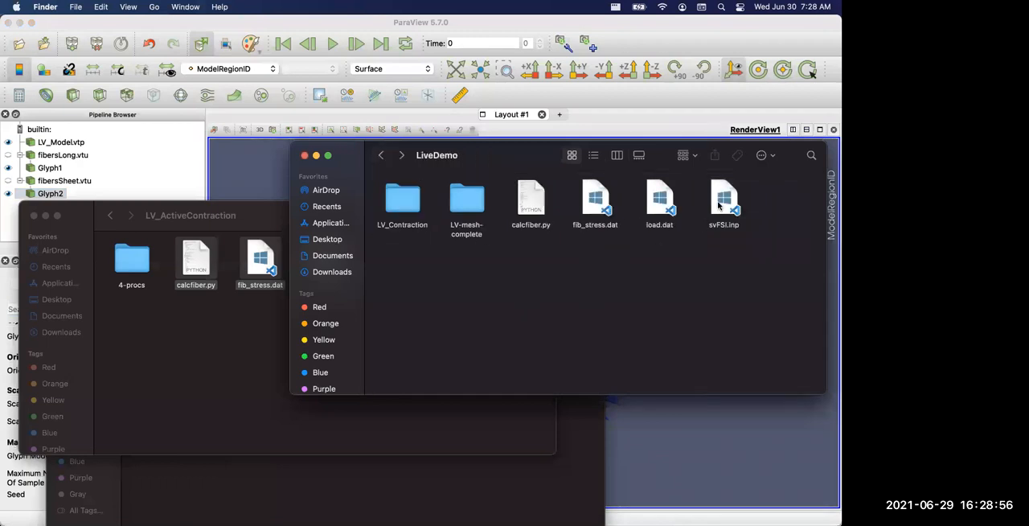
pyautogui.moveTo(654, 305)
pyautogui.write('mp')
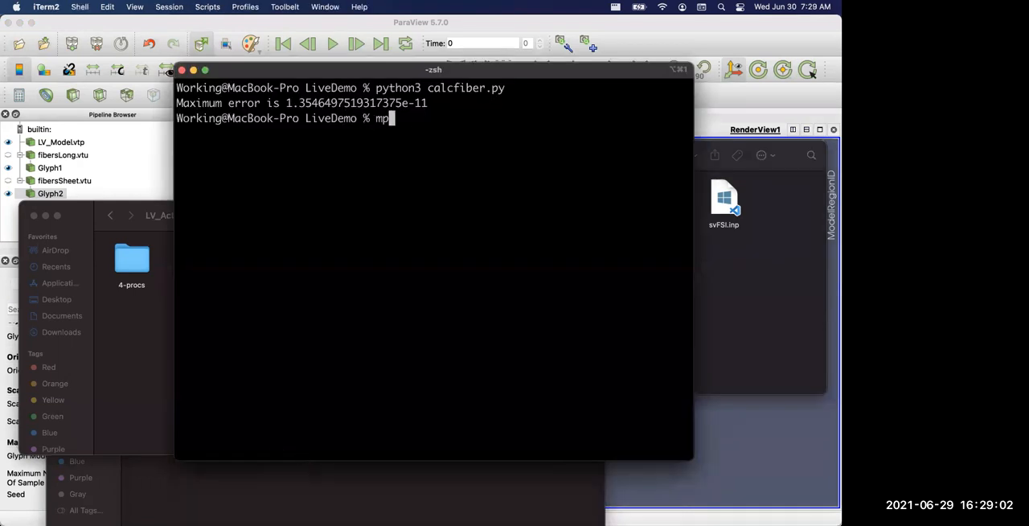
# Launch the solver with 'mpiexec -n 4 ../svFSI svFSI.inp' in iTerm2.
pyautogui.write('iexec -n')
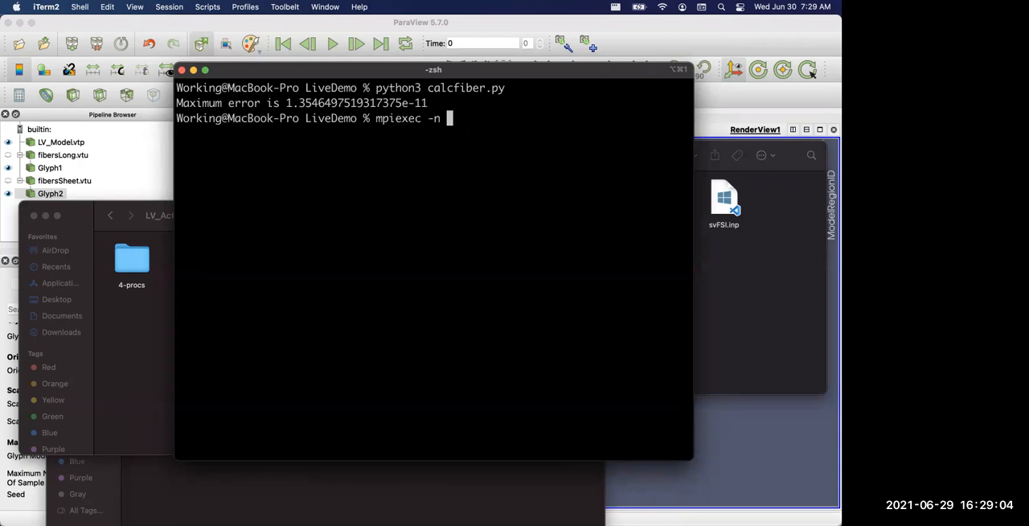
pyautogui.write('4')
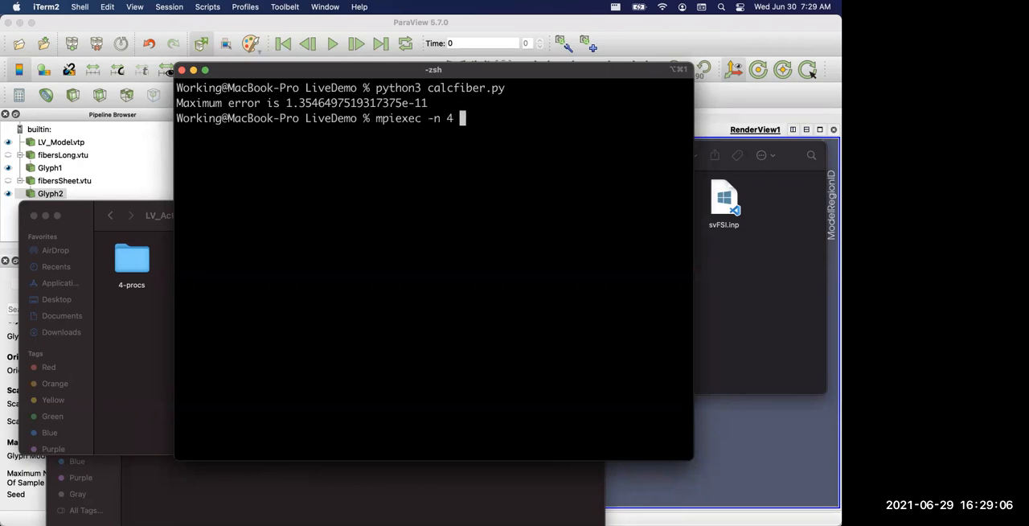
pyautogui.write('../svFSI')
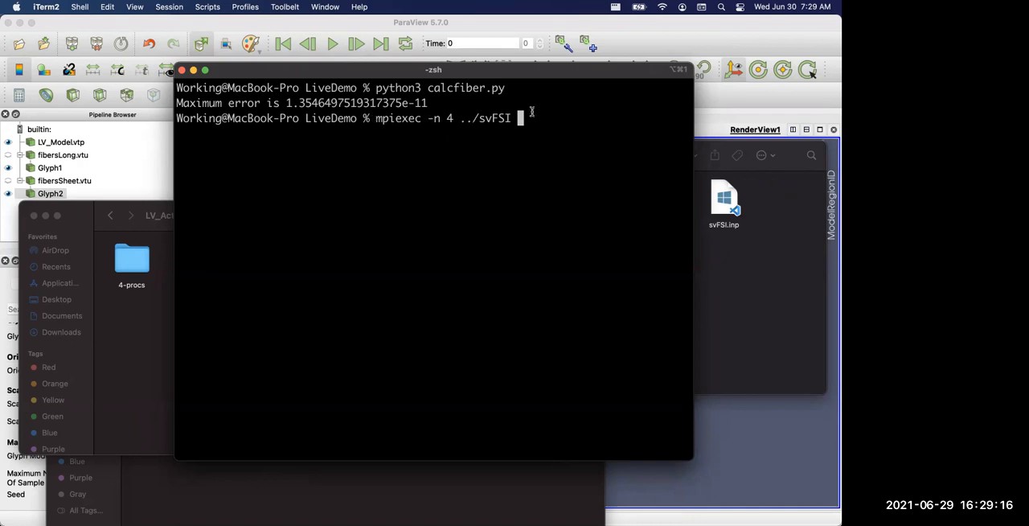
pyautogui.write('svFSI.inp')
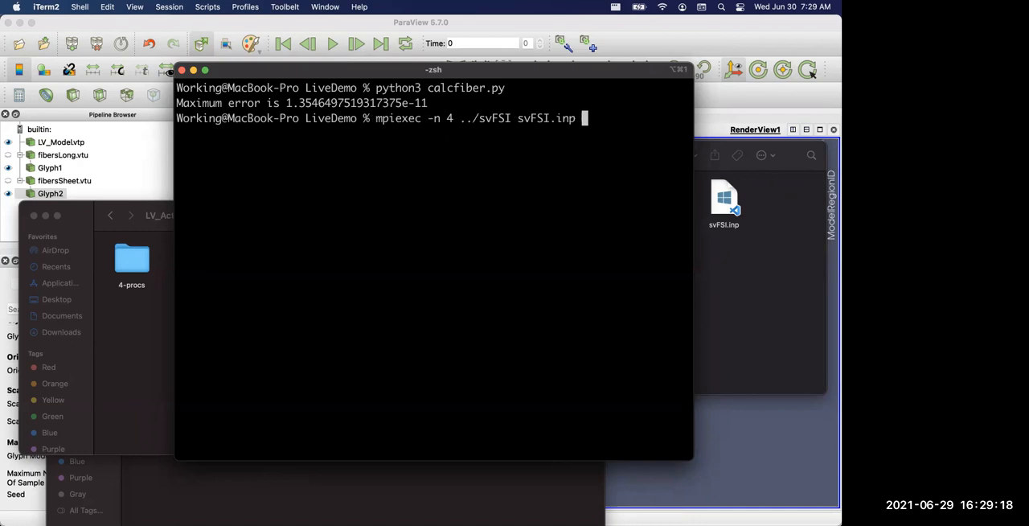
pyautogui.doubleClick(482, 118)
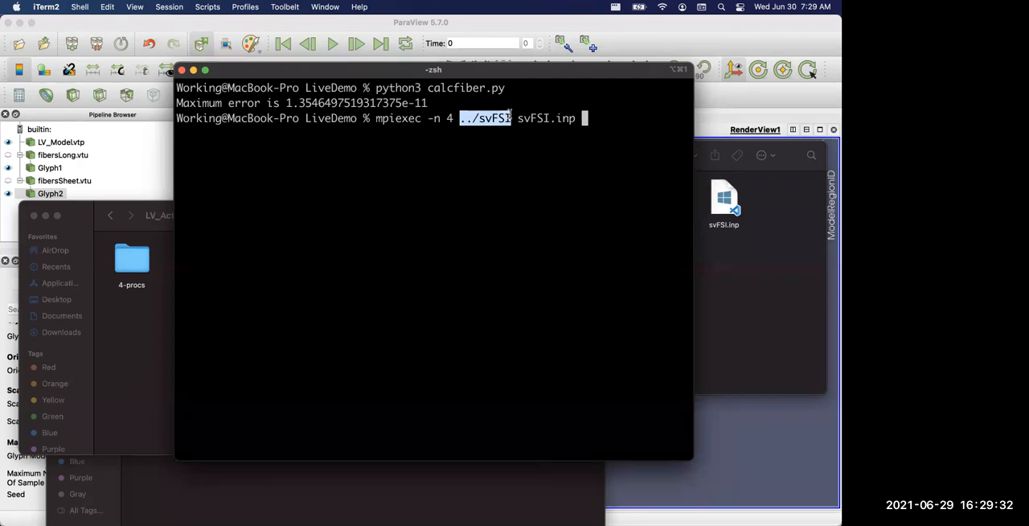
pyautogui.press('Return')
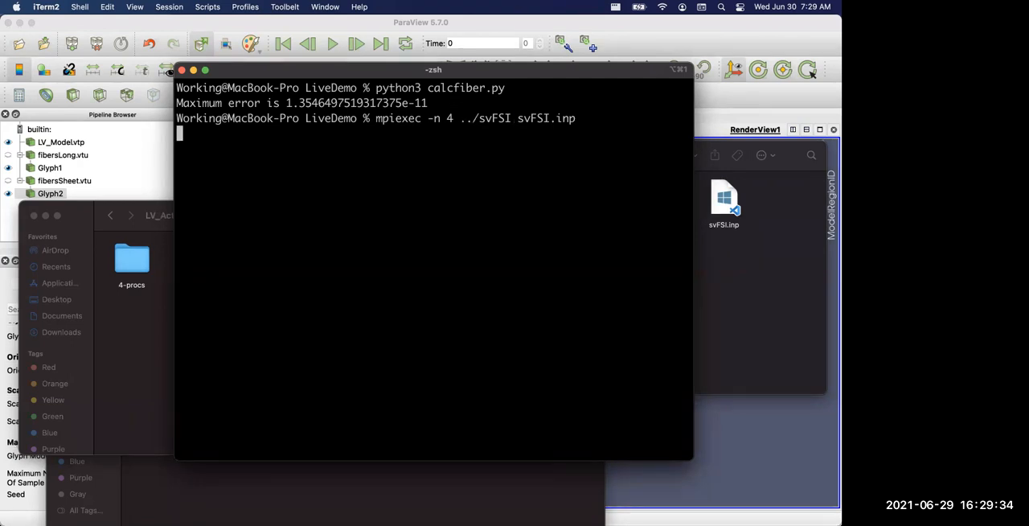
pyautogui.press('Return')
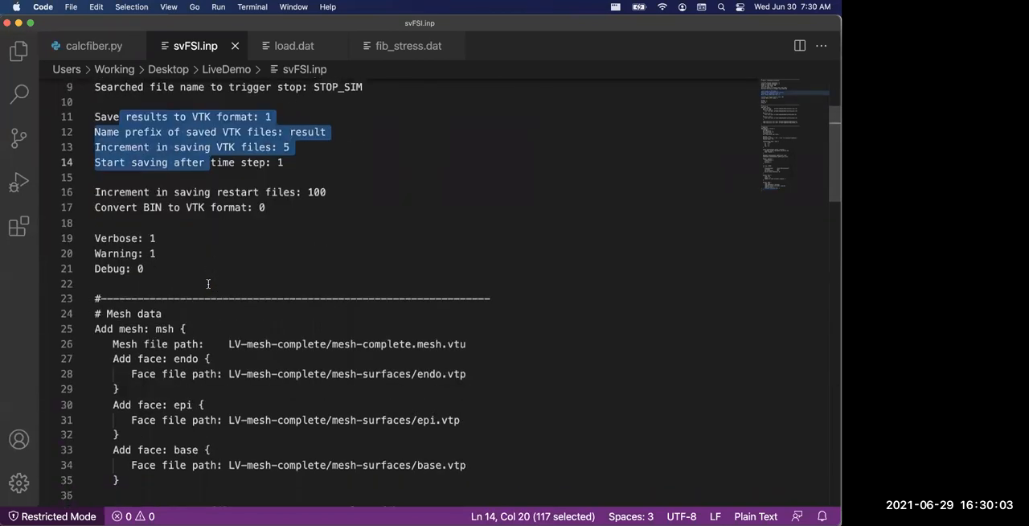
# Highlight svFSI.inp's mesh file path and the fibersLong/fibersSheet fiber direction file lines.
pyautogui.scroll(-3)
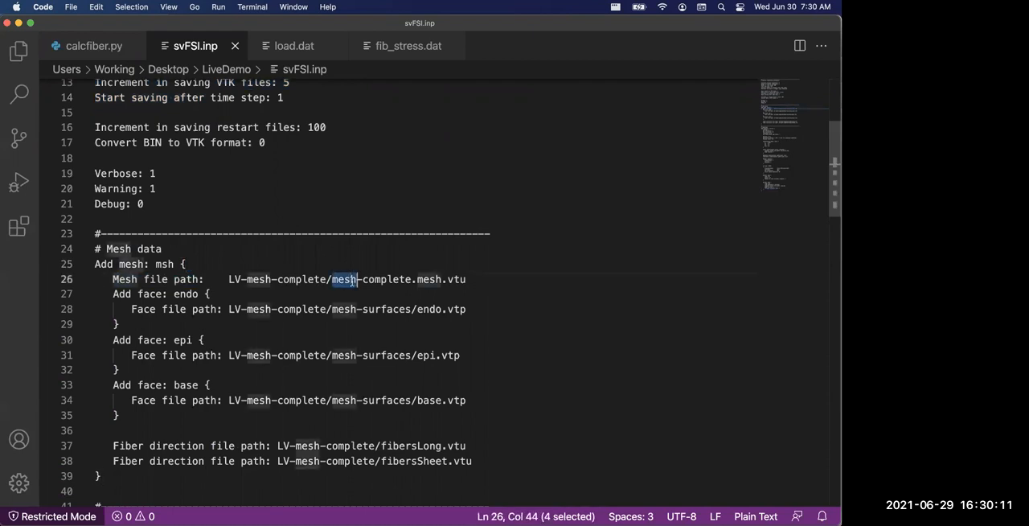
pyautogui.moveTo(360, 279); pyautogui.dragTo(465, 279)
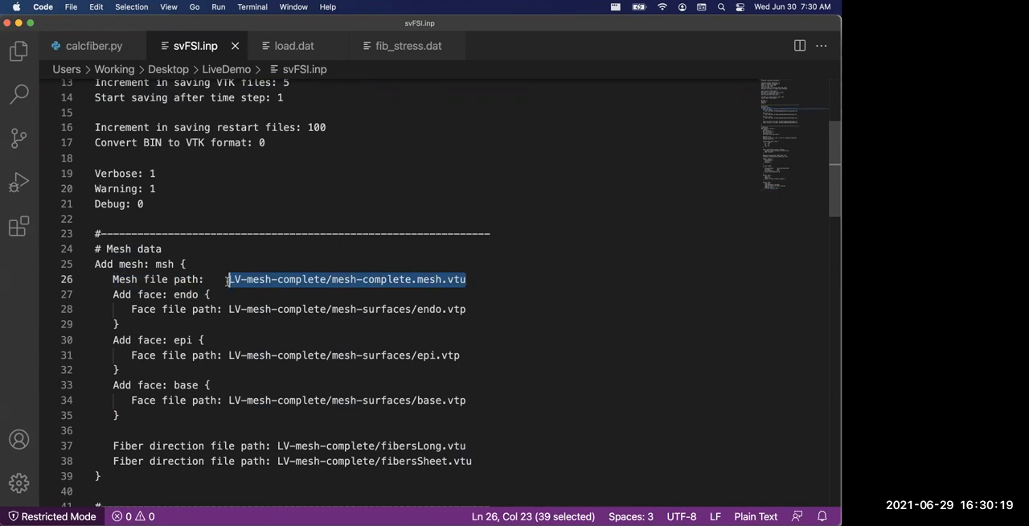
pyautogui.scroll(-3)
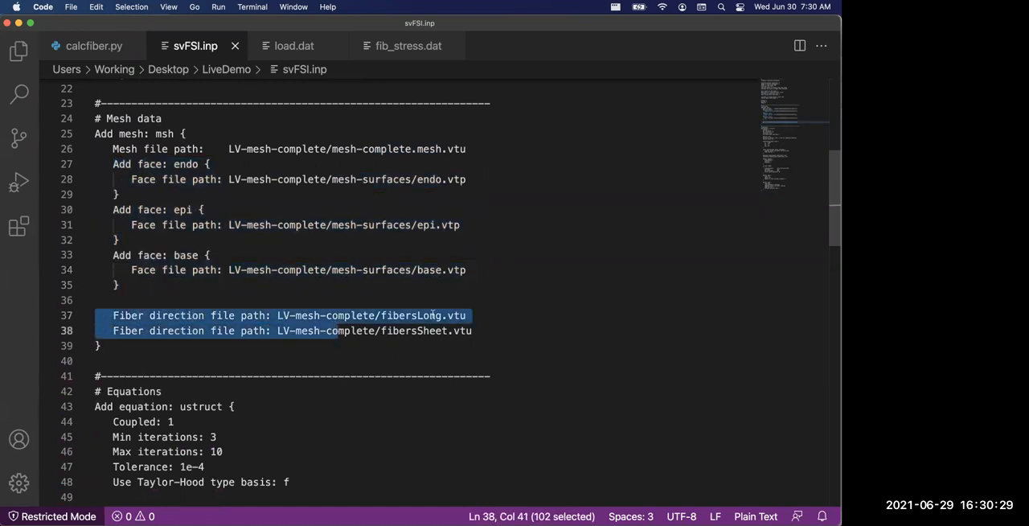
pyautogui.doubleClick(411, 315)
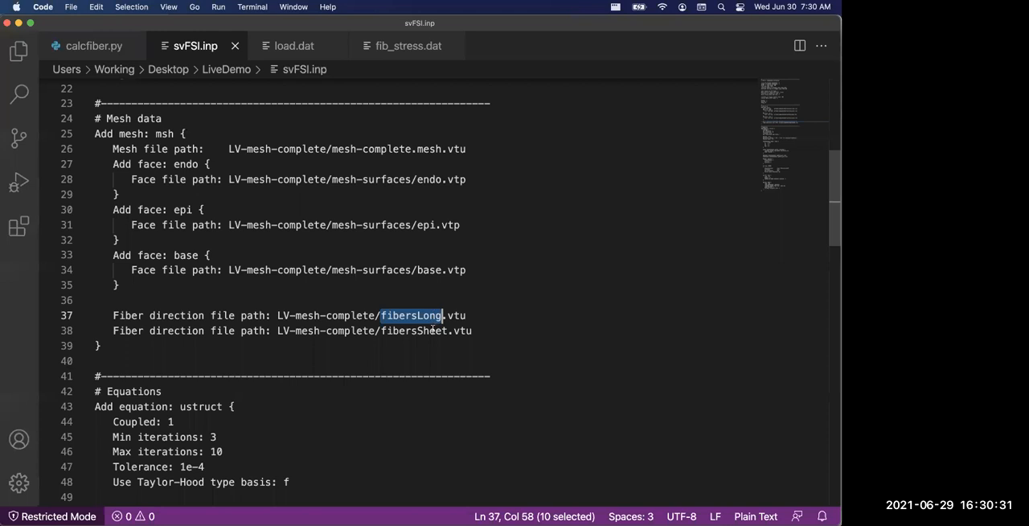
pyautogui.doubleClick(414, 330)
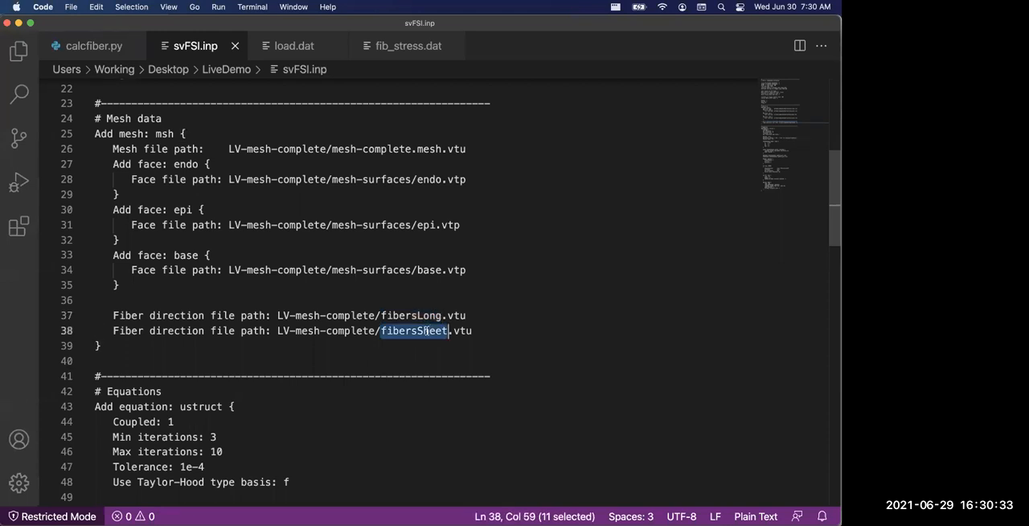
pyautogui.scroll(-3)
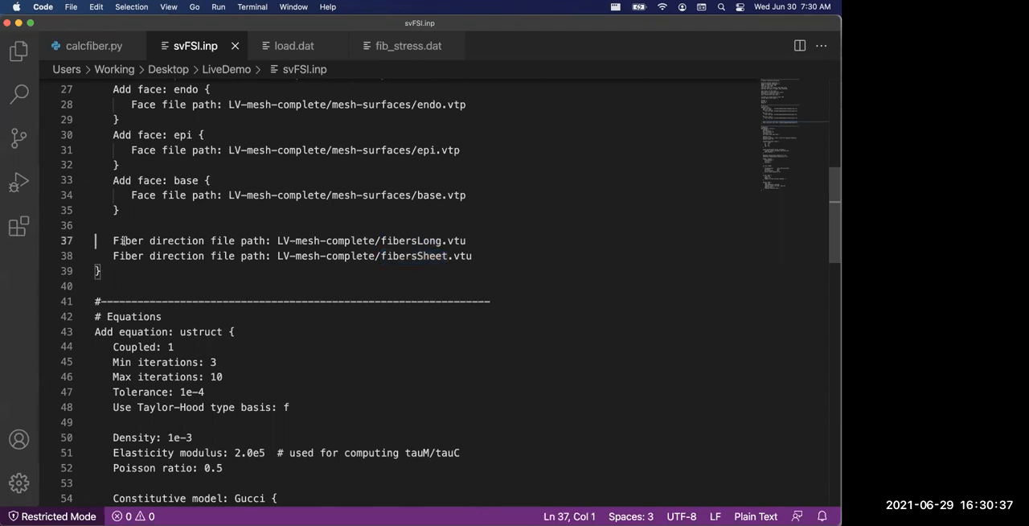
pyautogui.moveTo(113, 240); pyautogui.dragTo(205, 256)
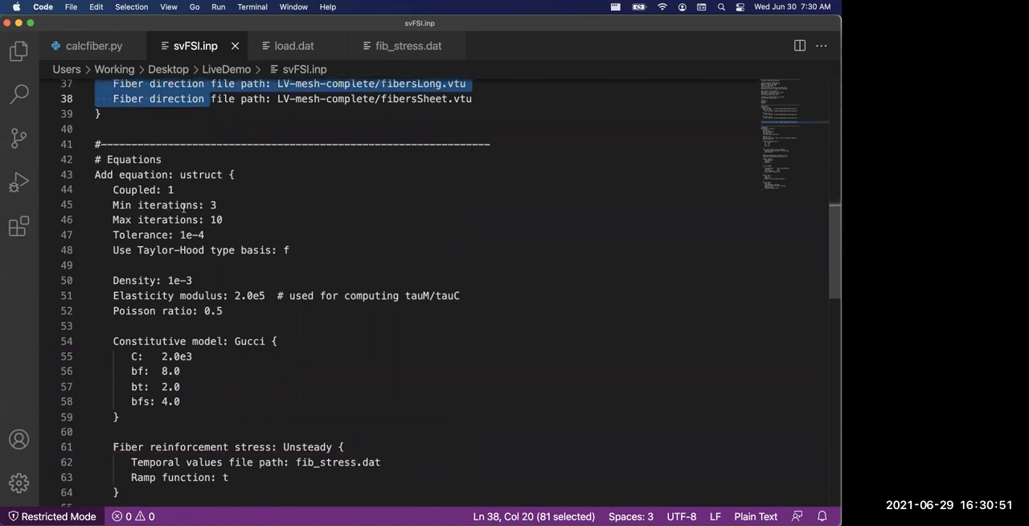
# Highlight the min/max iteration settings and the Gucci constitutive model parameters in svFSI.inp.
pyautogui.scroll(-3)
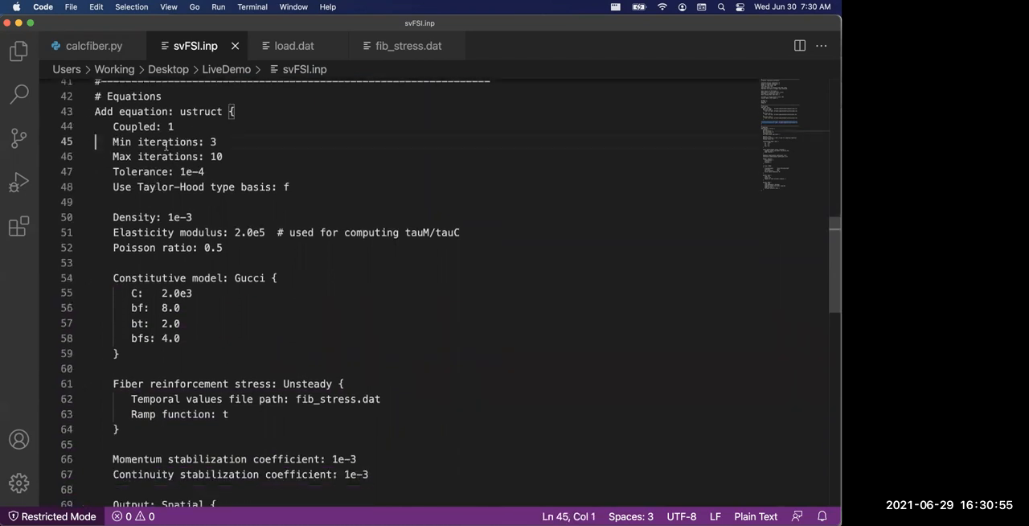
pyautogui.moveTo(95, 141); pyautogui.dragTo(223, 157)
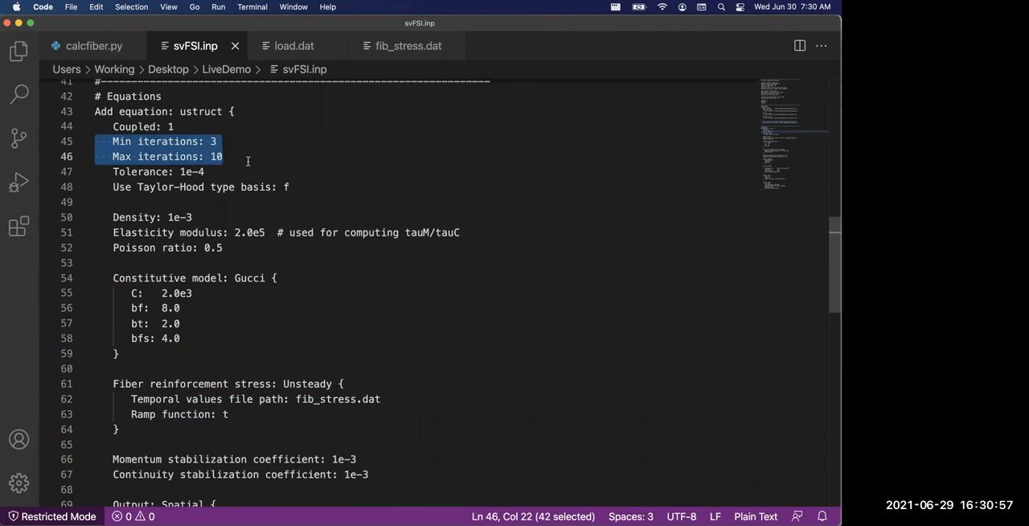
pyautogui.scroll(-3)
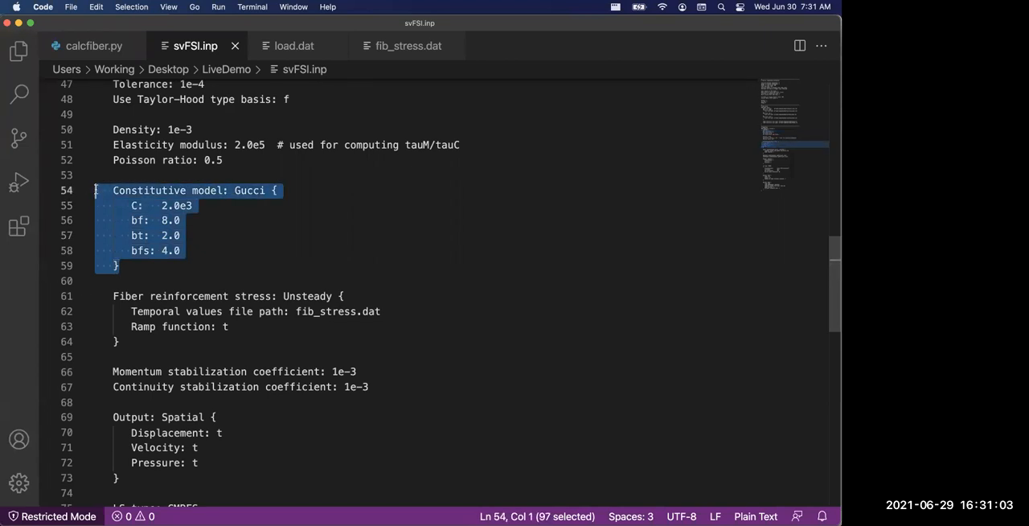
pyautogui.click(184, 250)
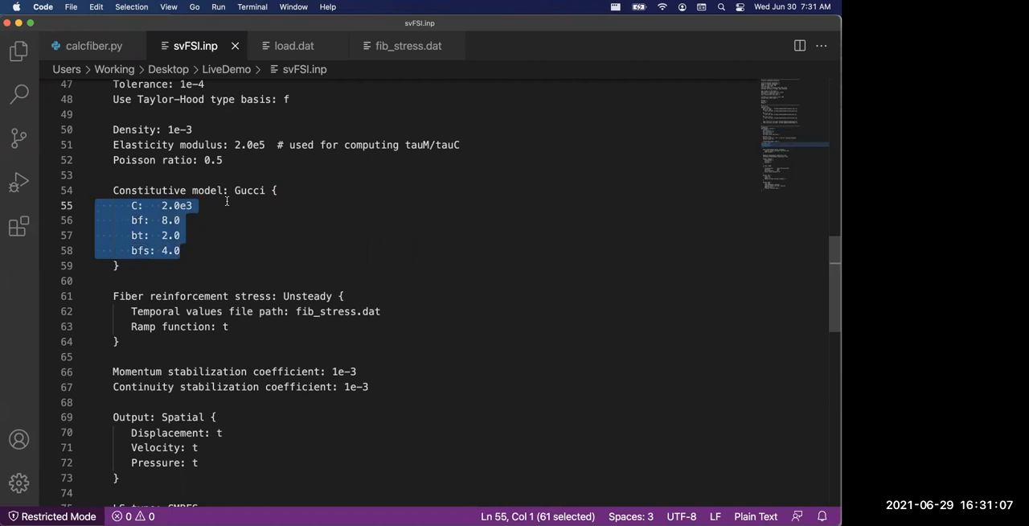
# Highlight the unsteady fiber reinforcement stress block's ramp function setting that reads fib_stress.dat.
pyautogui.scroll(-3)
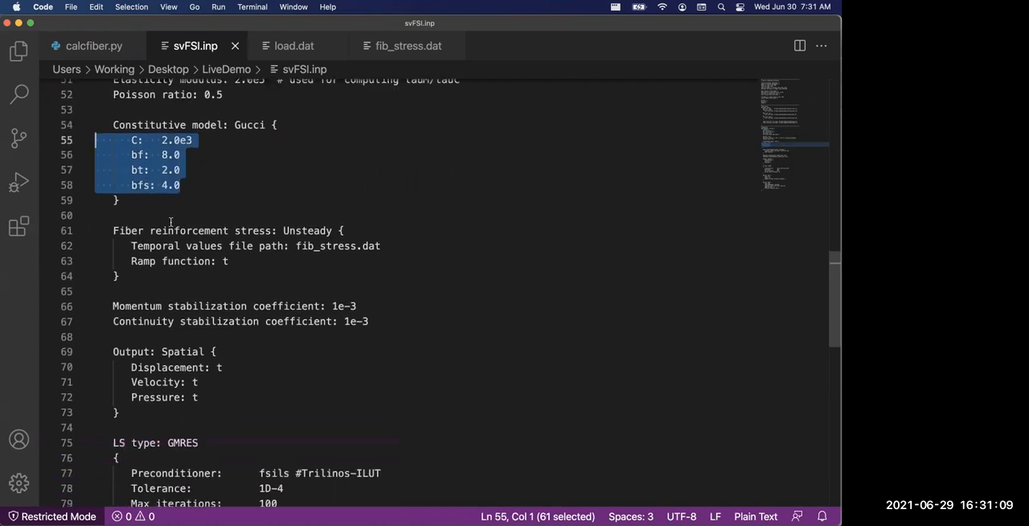
pyautogui.click(121, 216)
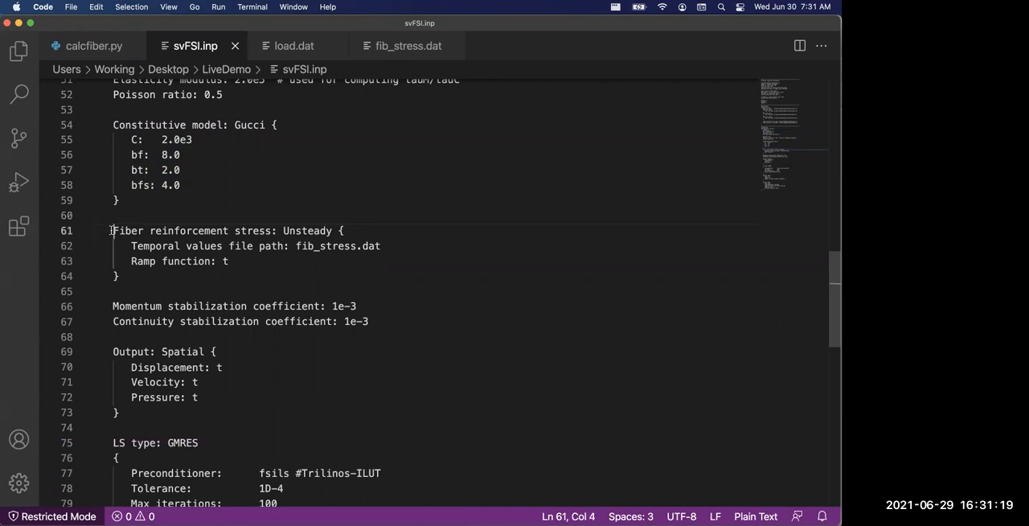
pyautogui.moveTo(112, 231); pyautogui.dragTo(269, 231)
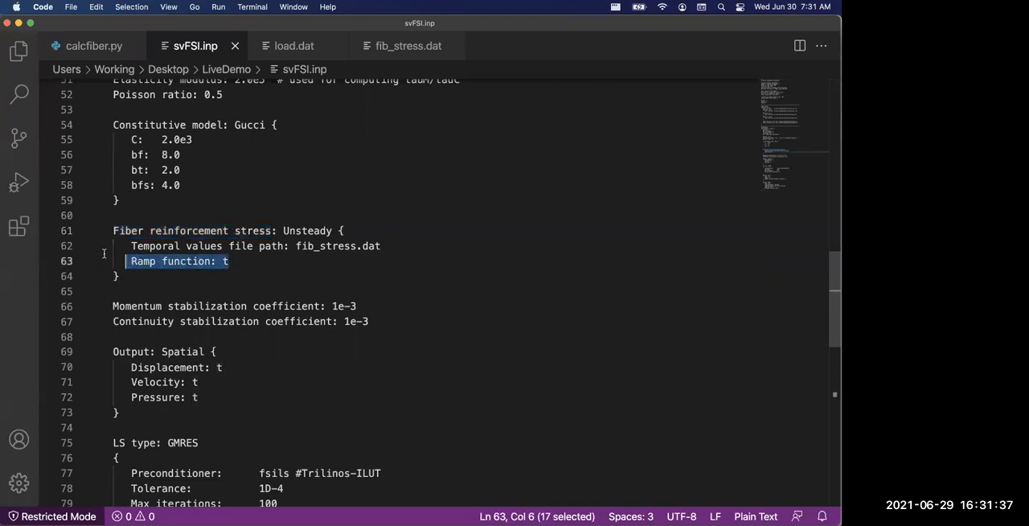
pyautogui.click(145, 260)
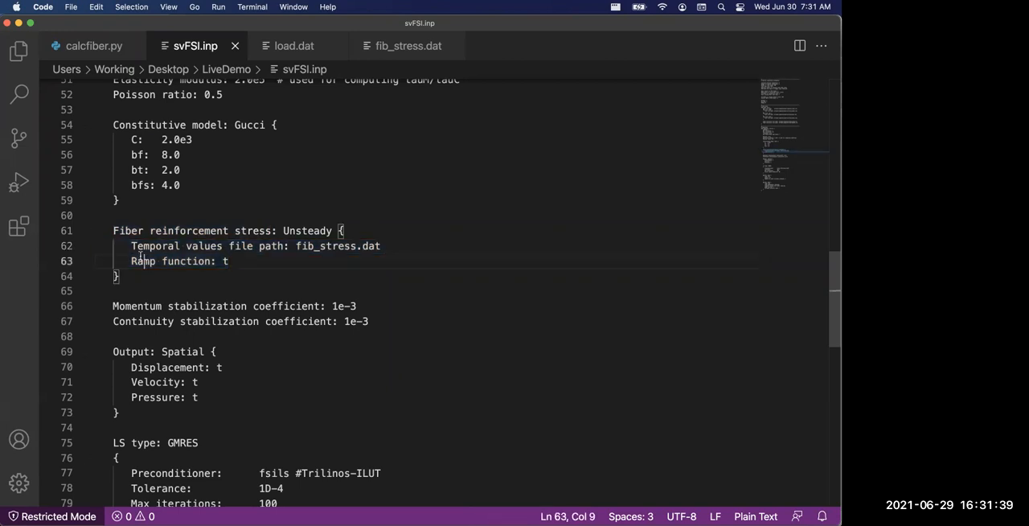
pyautogui.doubleClick(143, 261)
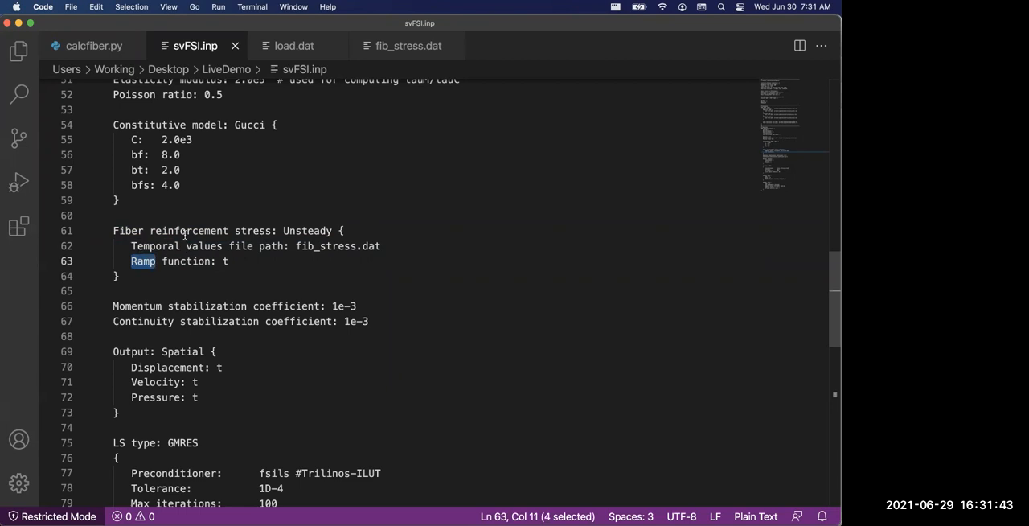
pyautogui.moveTo(155, 262)
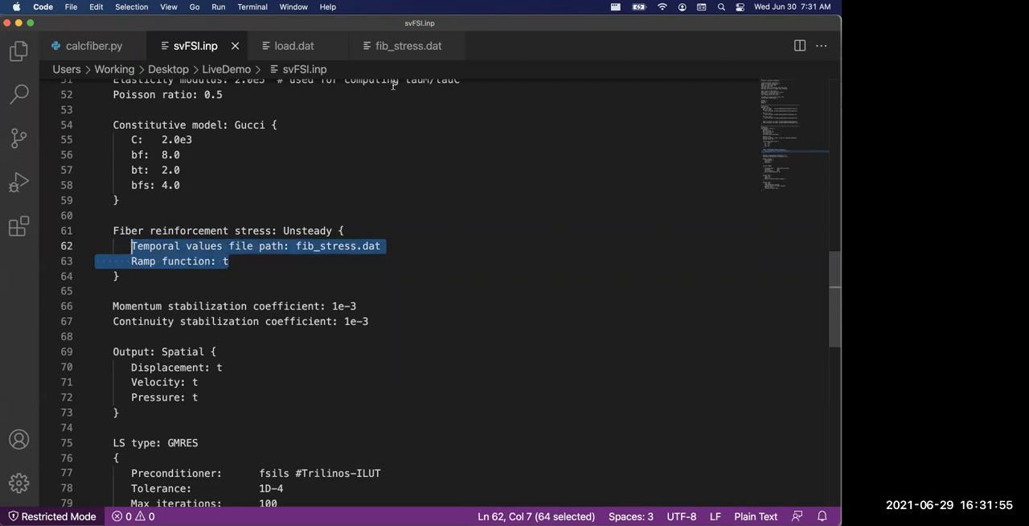
# Show fib_stress.dat's header and its time-zero stress value in the 0.0 to 6.0e4 ramp.
pyautogui.click(408, 46)
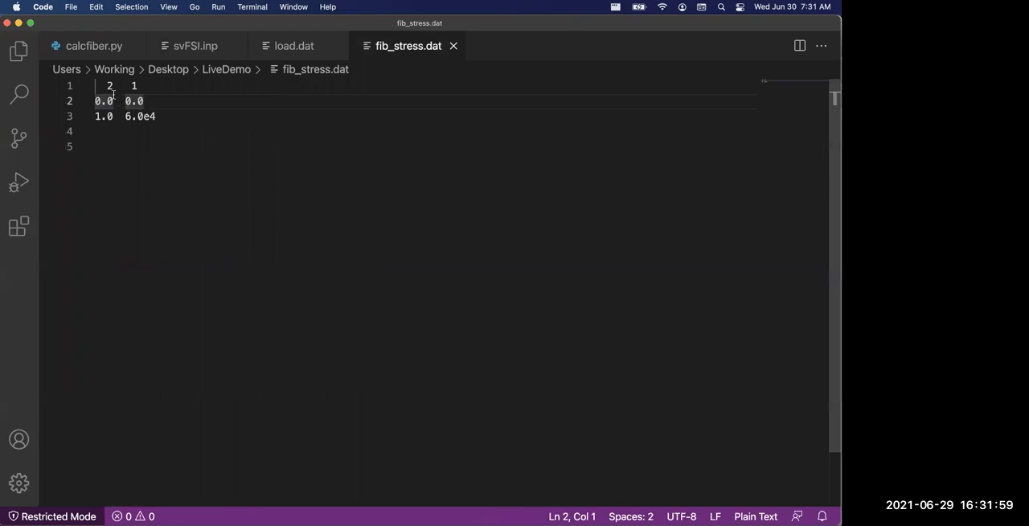
pyautogui.click(110, 86)
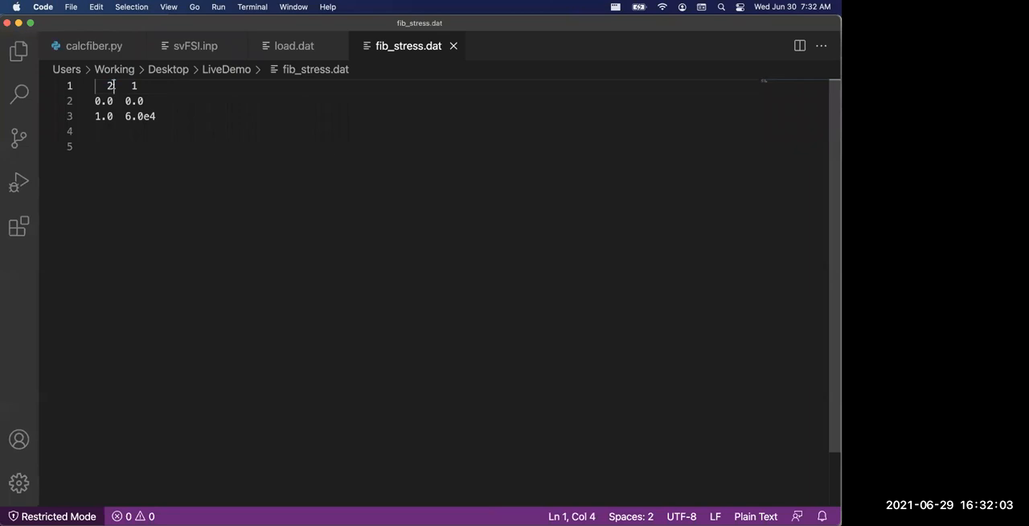
pyautogui.doubleClick(110, 85)
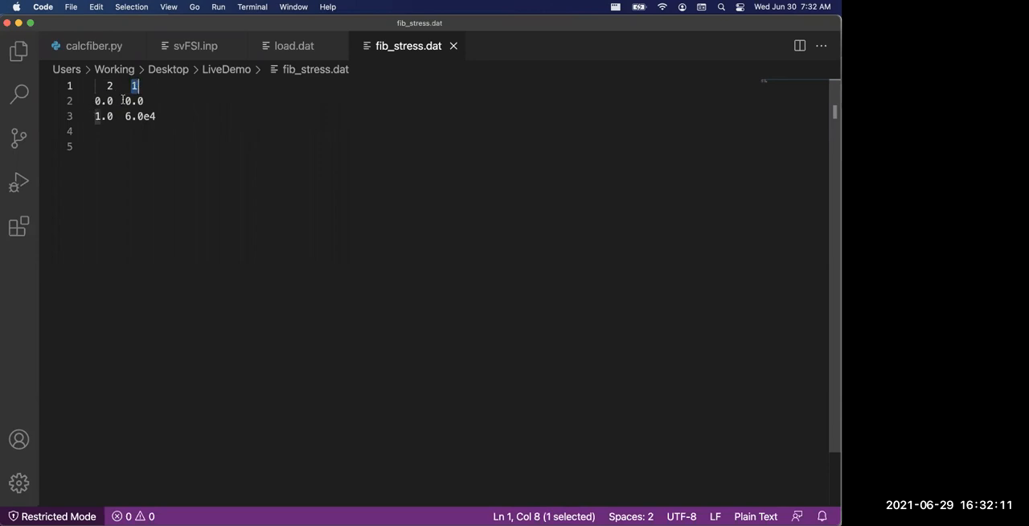
pyautogui.doubleClick(133, 101)
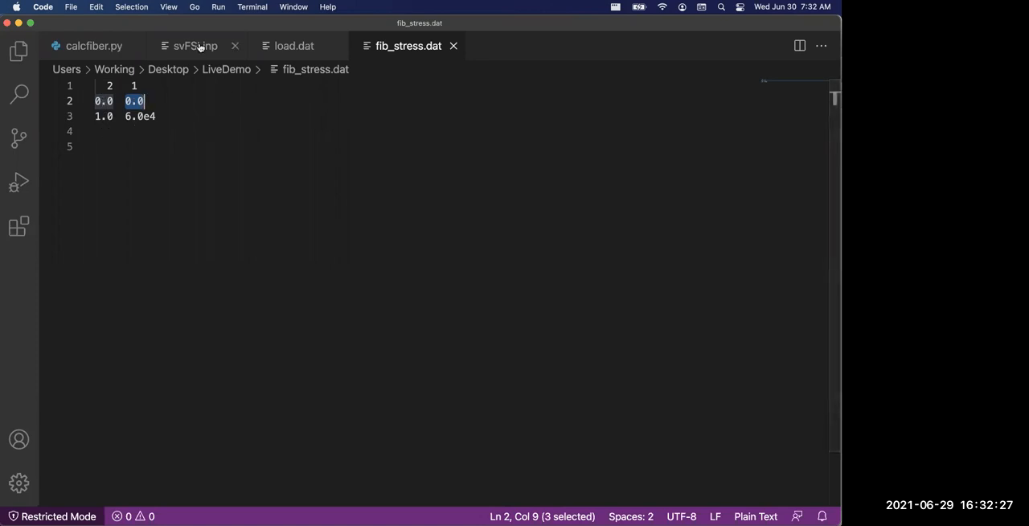
# Back in svFSI.inp, review the GMRES solver block and the base and endo boundary conditions, highlighting endo.
pyautogui.click(195, 46)
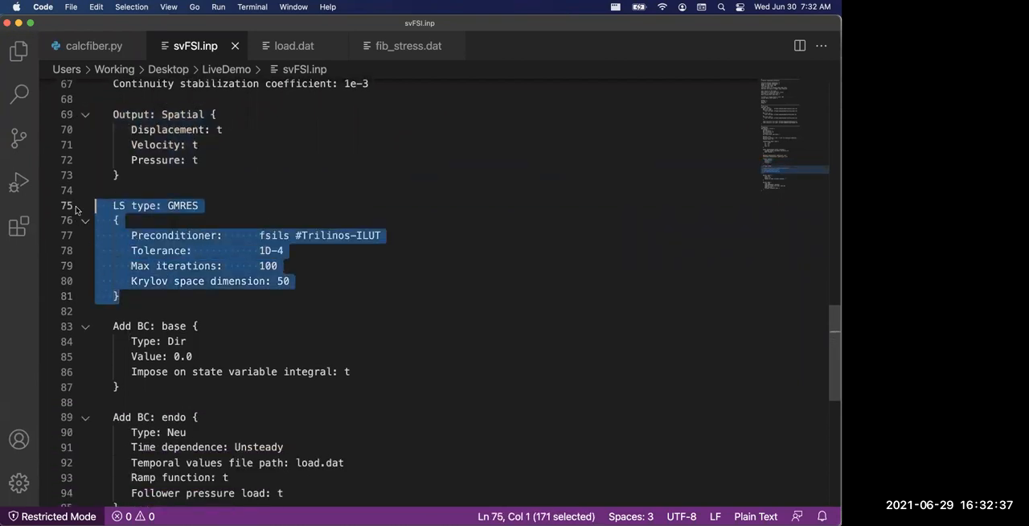
pyautogui.scroll(-3)
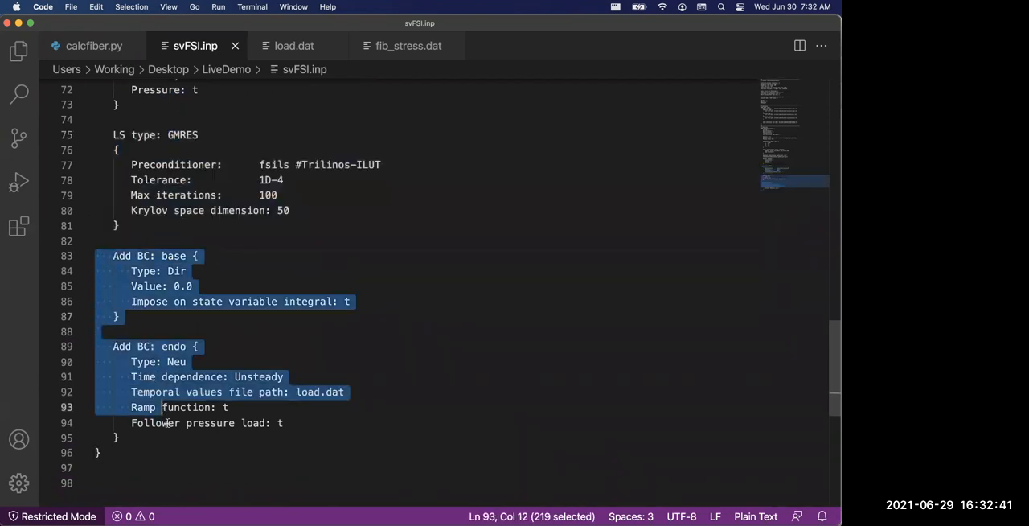
pyautogui.click(162, 315)
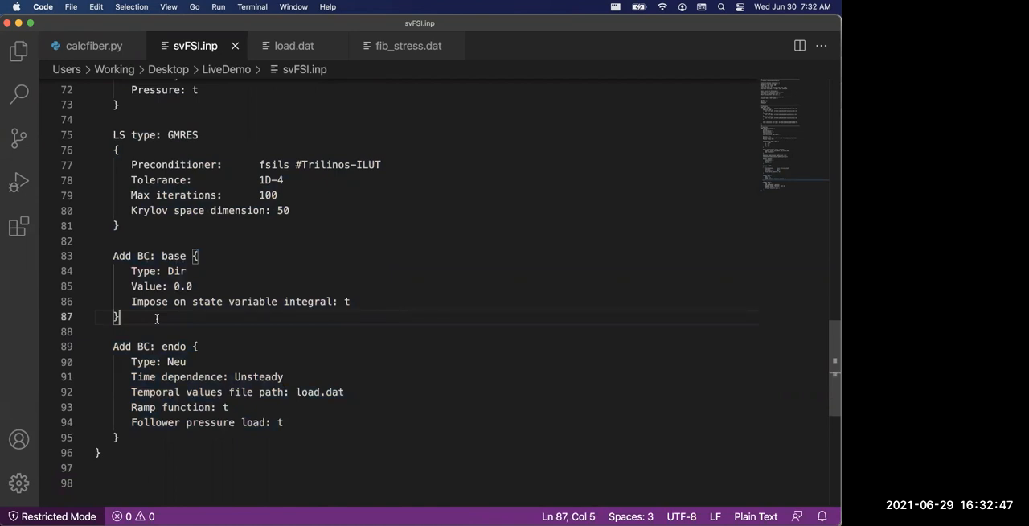
pyautogui.scroll(-3)
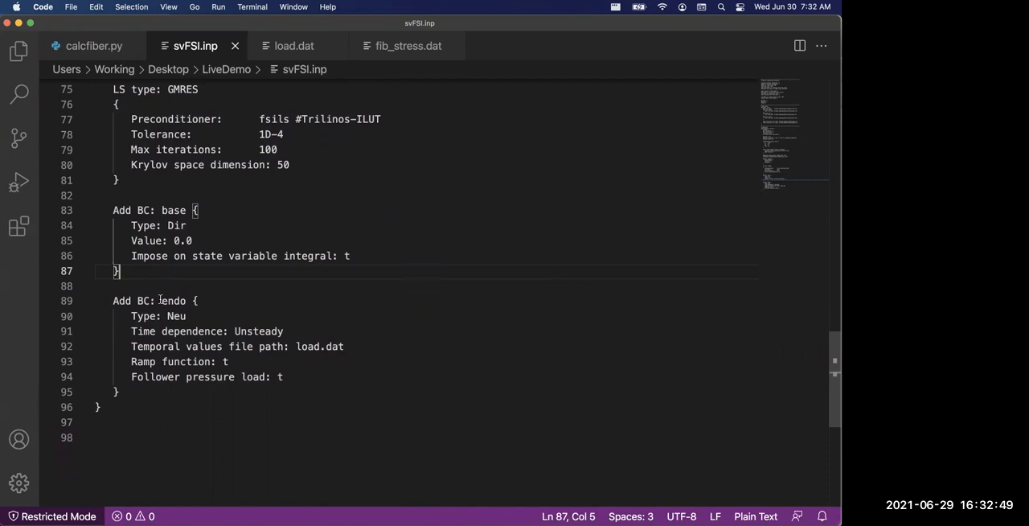
pyautogui.doubleClick(173, 300)
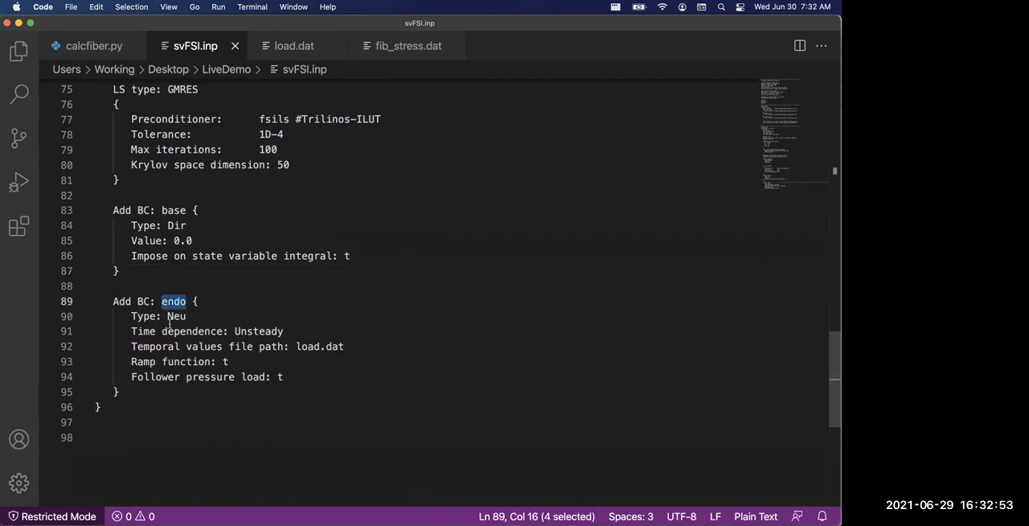
pyautogui.scroll(3)
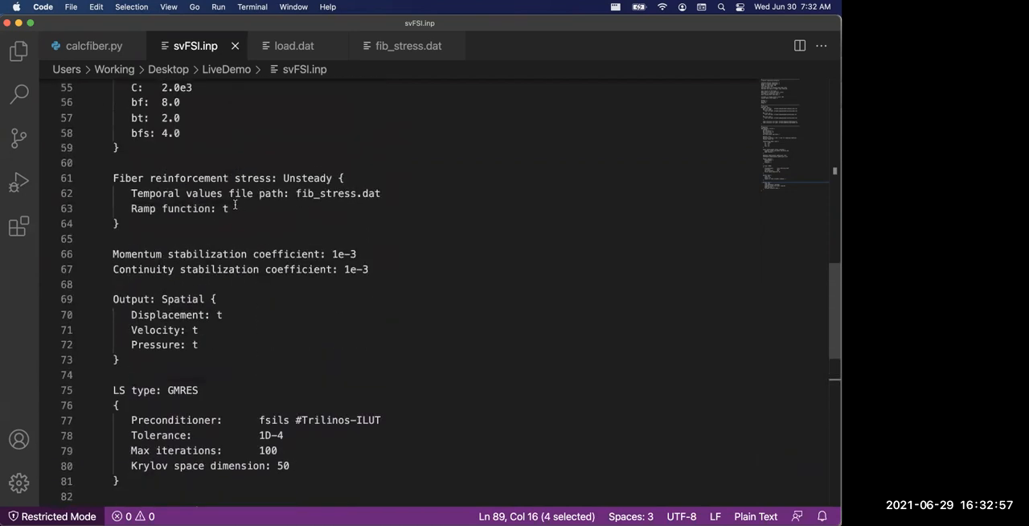
pyautogui.scroll(-3)
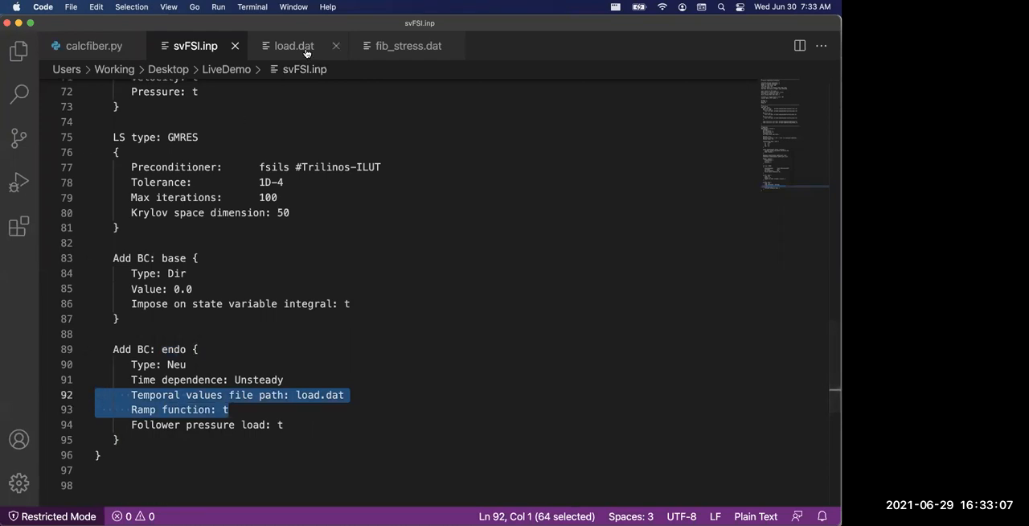
# Check load.dat's pressure ramp from 0.0 to 1.5e4, then return to svFSI.inp's endo follower pressure load.
pyautogui.click(295, 46)
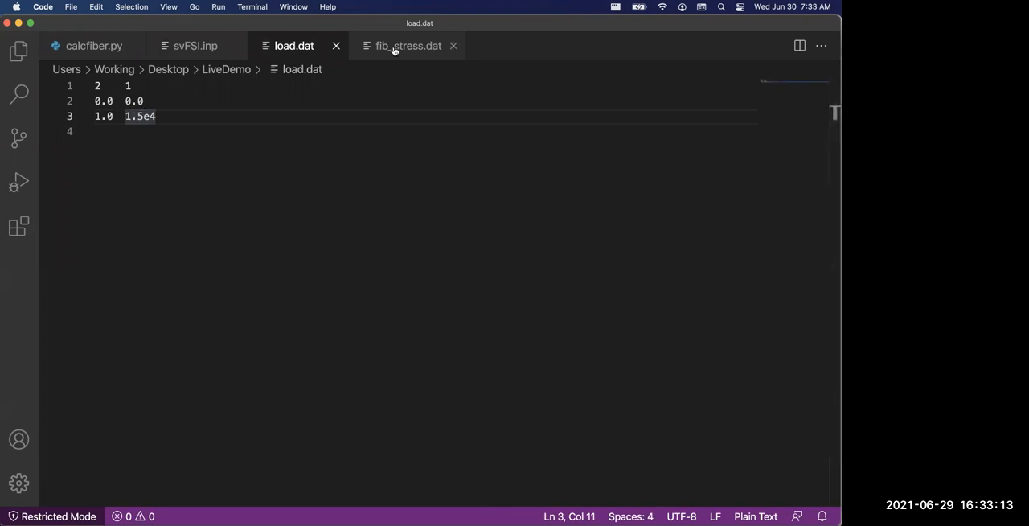
pyautogui.moveTo(196, 46)
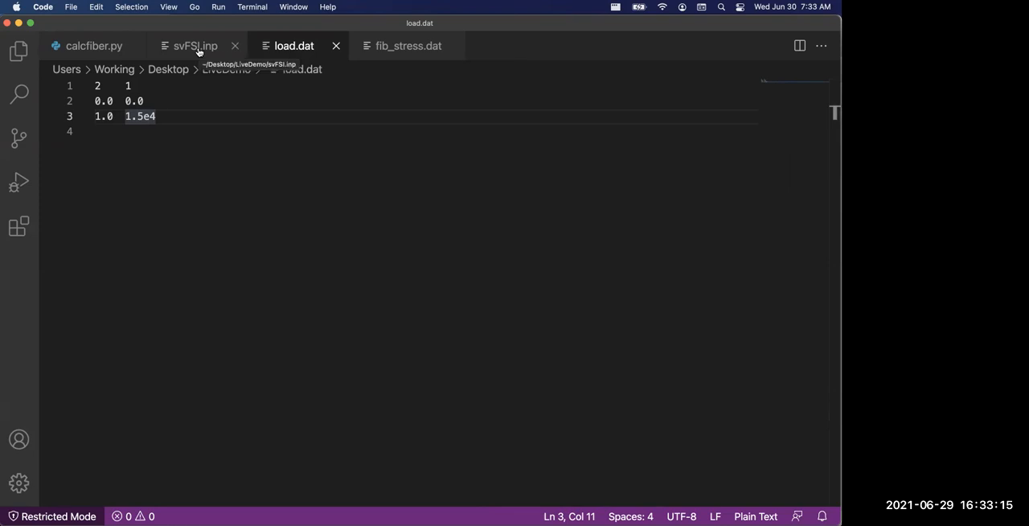
pyautogui.click(195, 46)
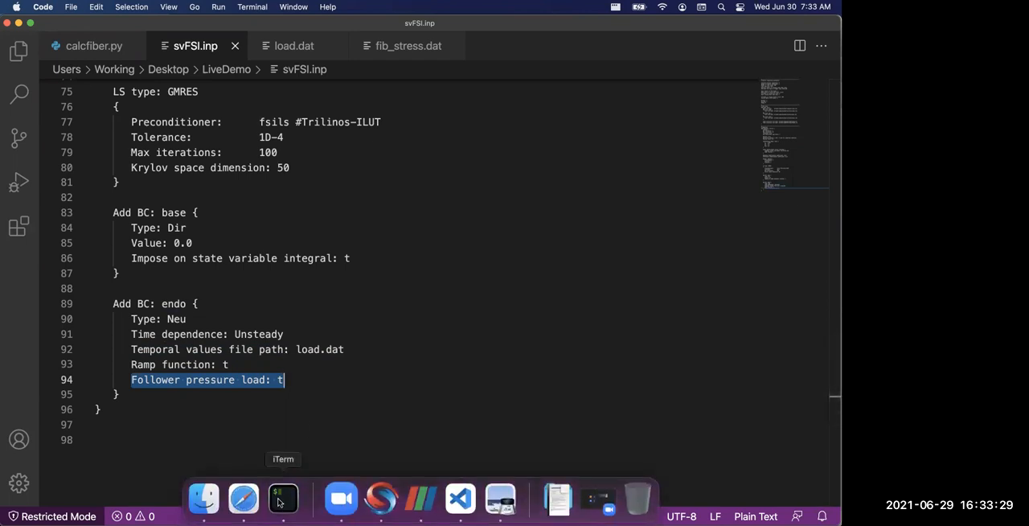
# Bring up the iTerm2 window showing the svFSI run completed through time step 200.
pyautogui.click(282, 498)
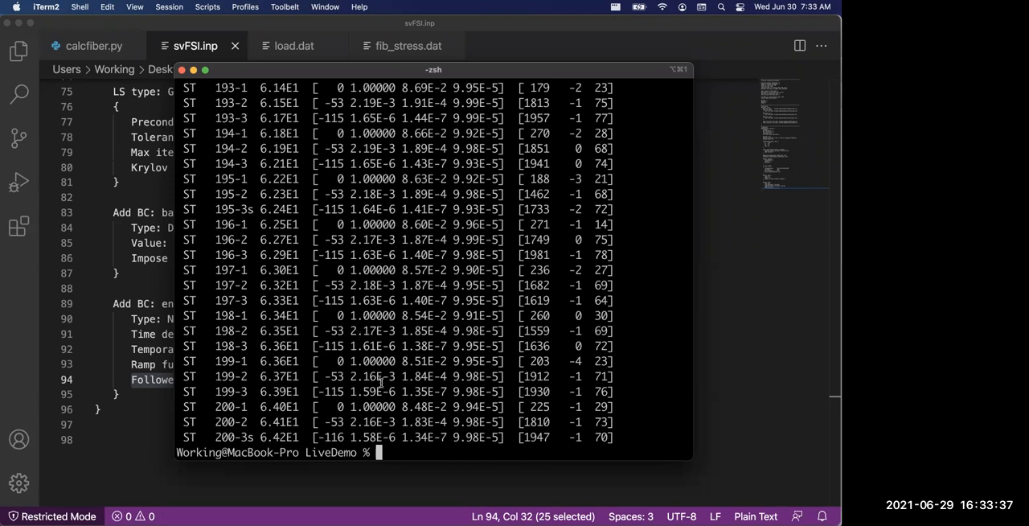
pyautogui.moveTo(203, 498)
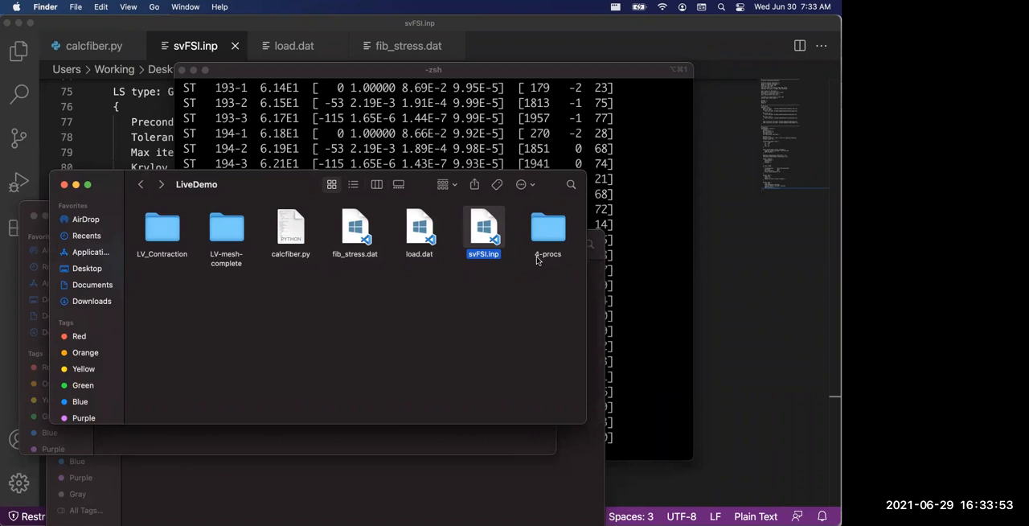
# Enter the 4-procs results folder holding histor.dat and the result .vtu files.
pyautogui.click(539, 275)
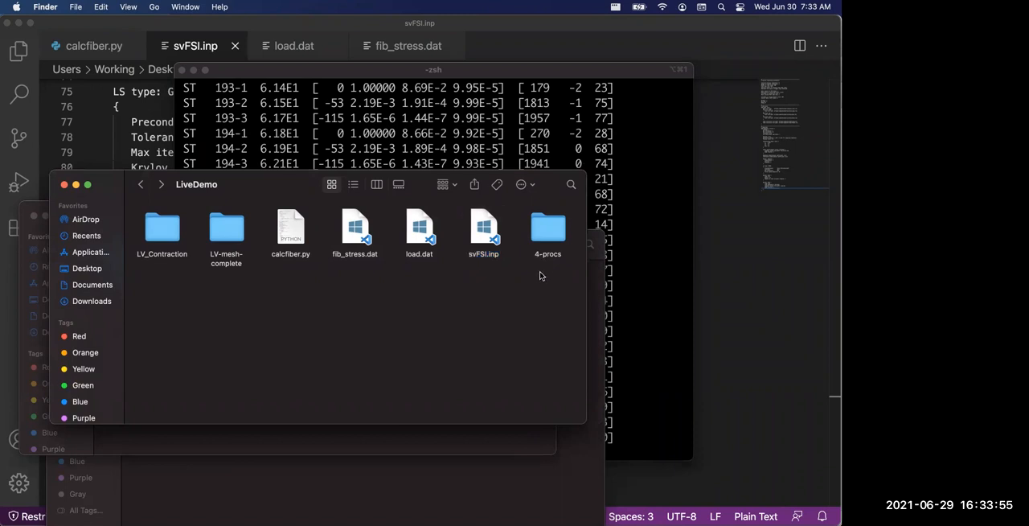
pyautogui.doubleClick(547, 227)
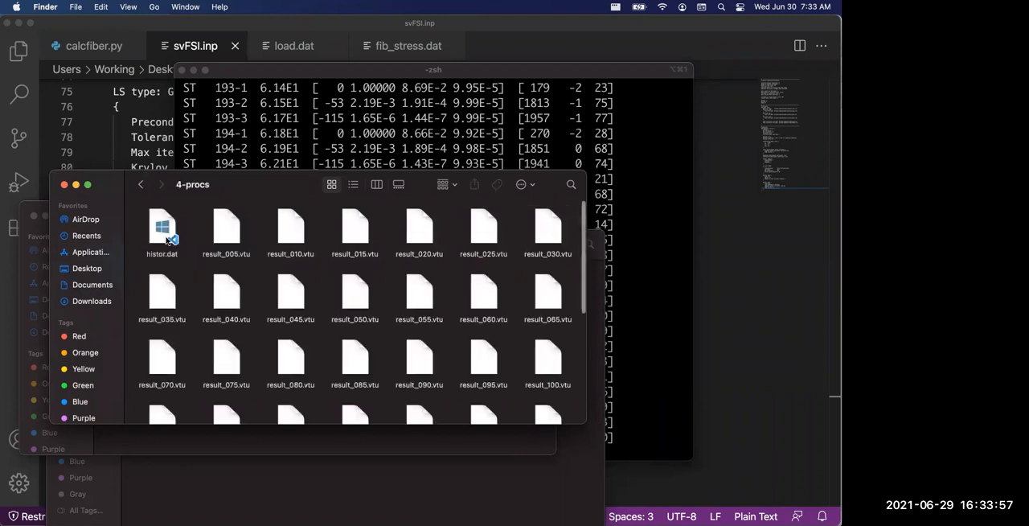
pyautogui.moveTo(162, 231)
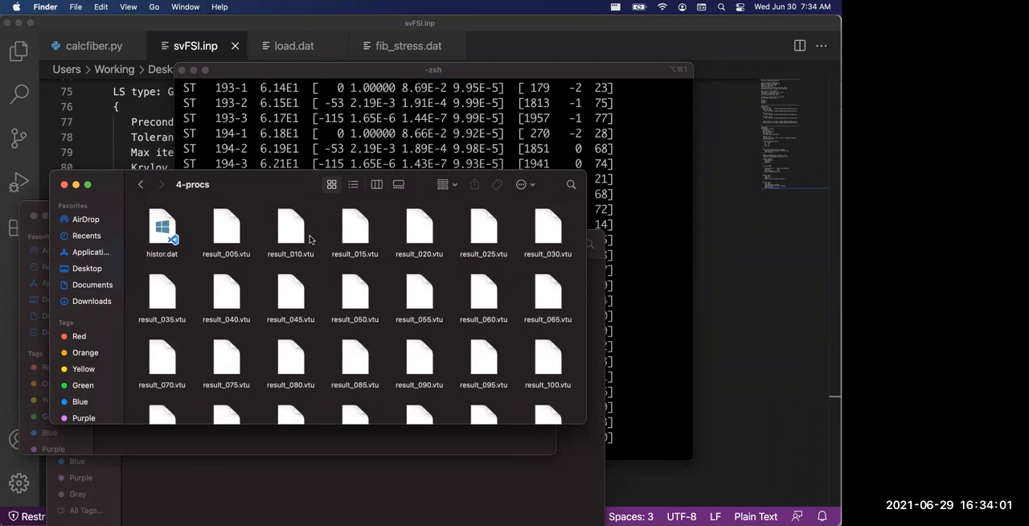
pyautogui.moveTo(362, 268)
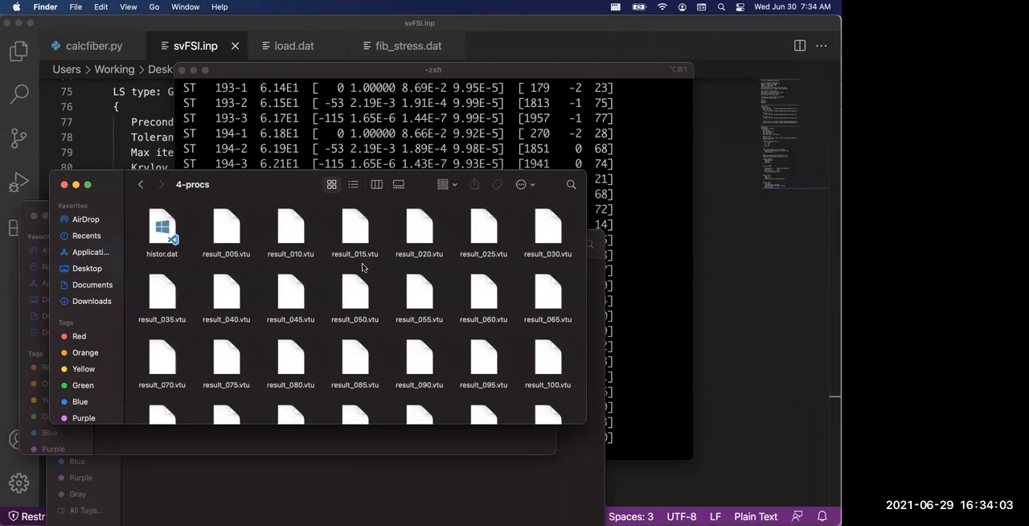
pyautogui.moveTo(499, 498)
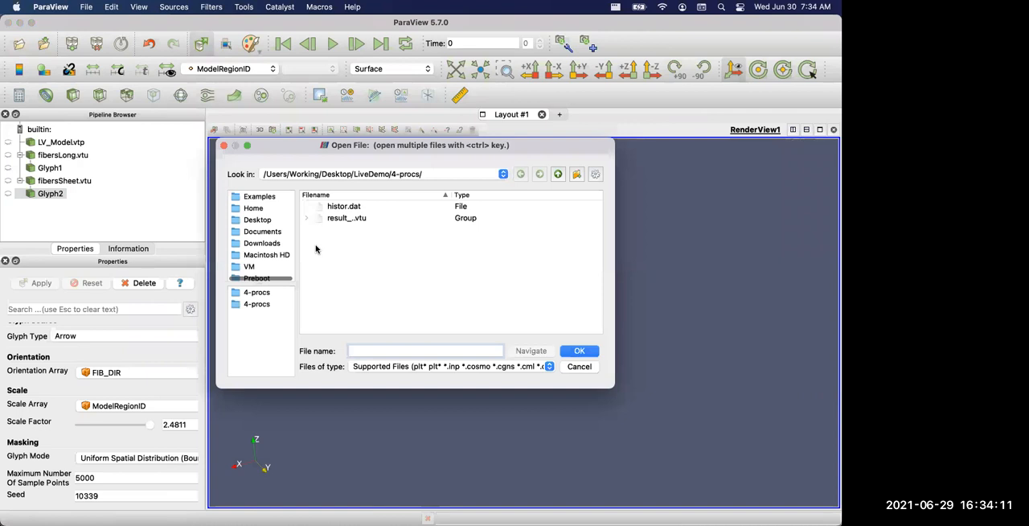
# Load the grouped result_*.vtu series from 4-procs and show the mesh as Surface With Edges.
pyautogui.click(579, 351)
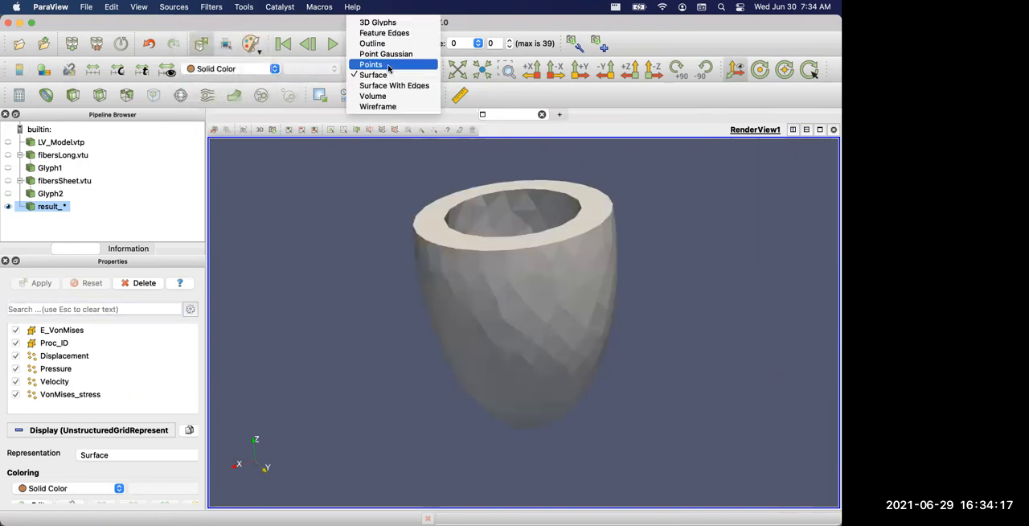
pyautogui.moveTo(393, 85)
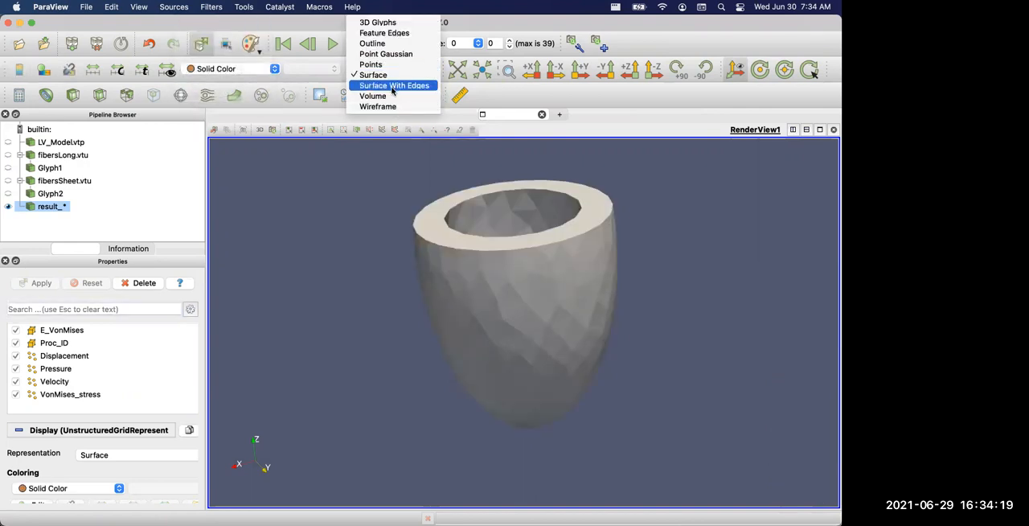
pyautogui.click(377, 106)
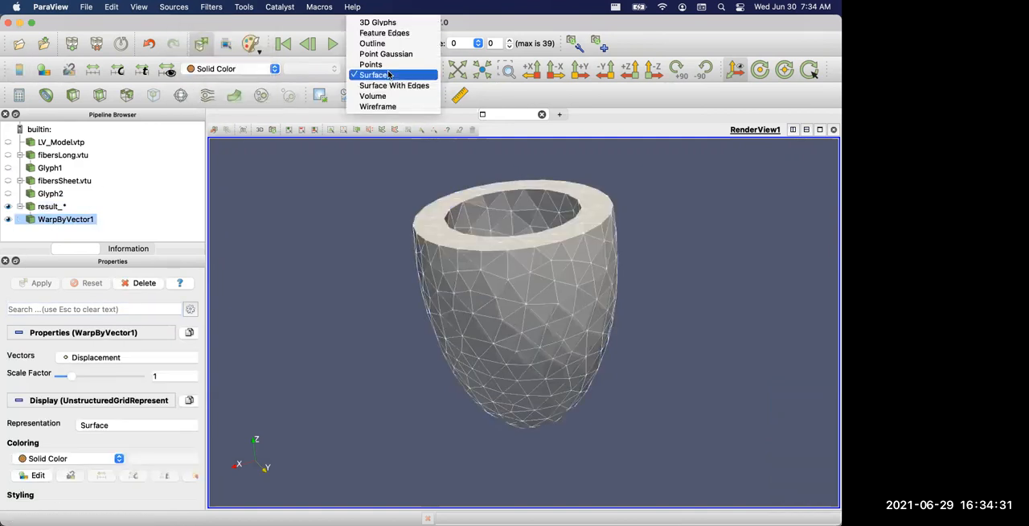
# Show the warped LV as Surface With Edges and play its contraction animation to time step 39, twice from the first frame.
pyautogui.click(394, 85)
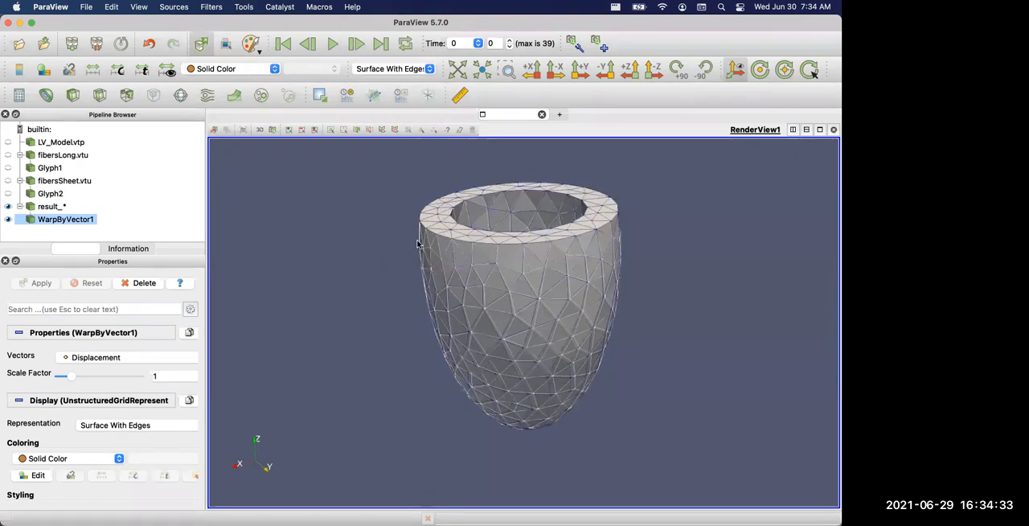
pyautogui.click(357, 43)
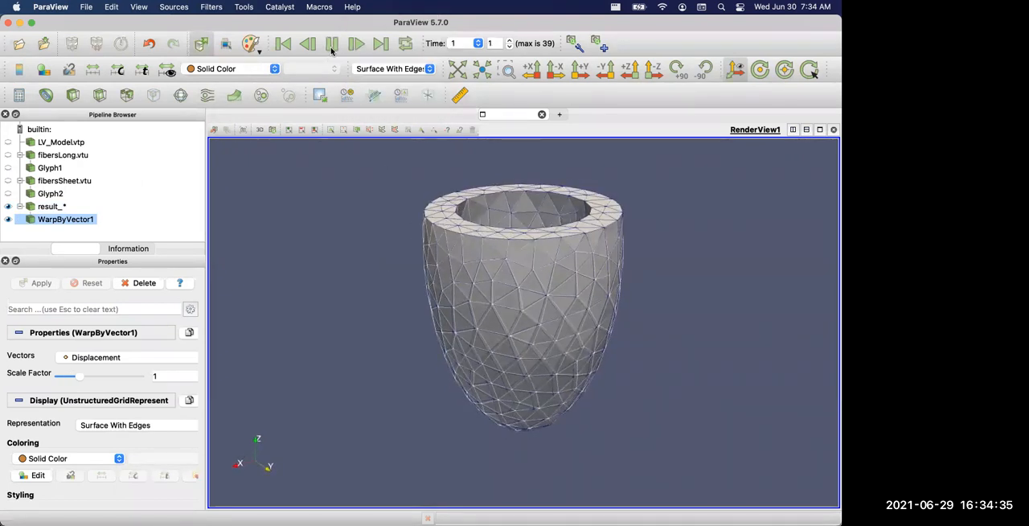
pyautogui.click(355, 43)
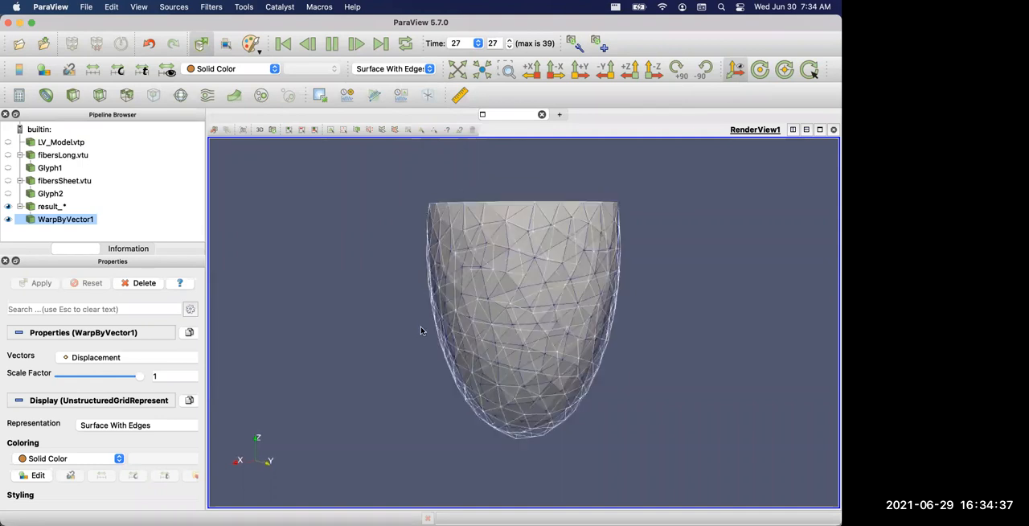
pyautogui.click(380, 43)
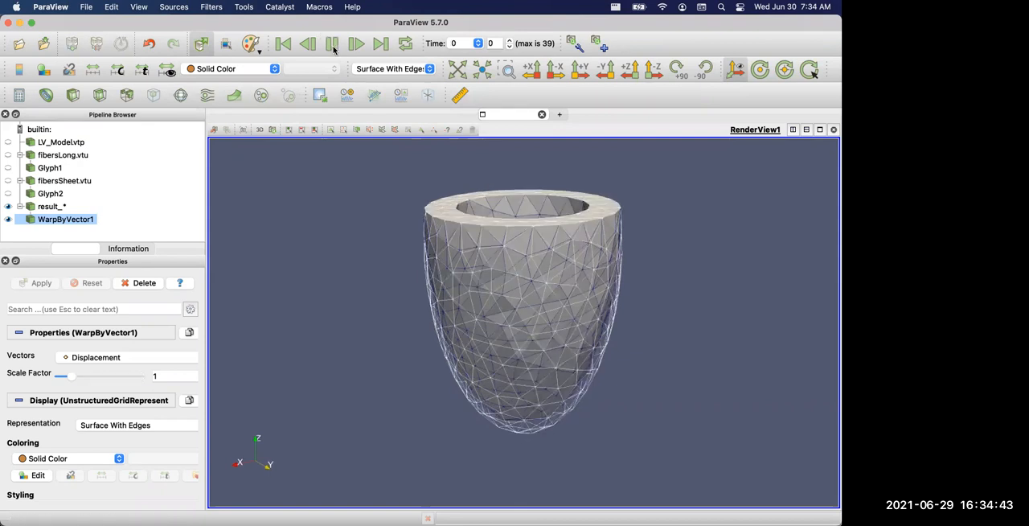
pyautogui.click(356, 43)
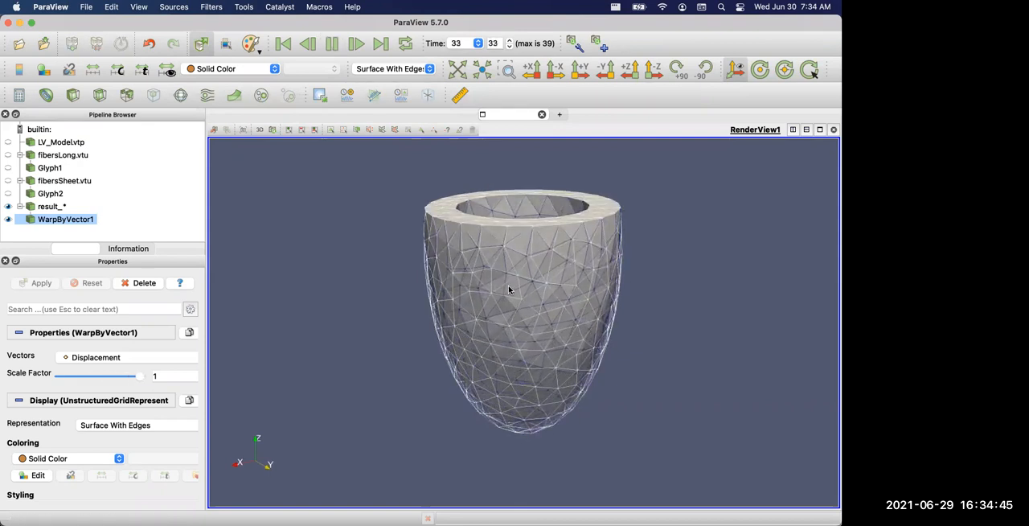
pyautogui.click(380, 44)
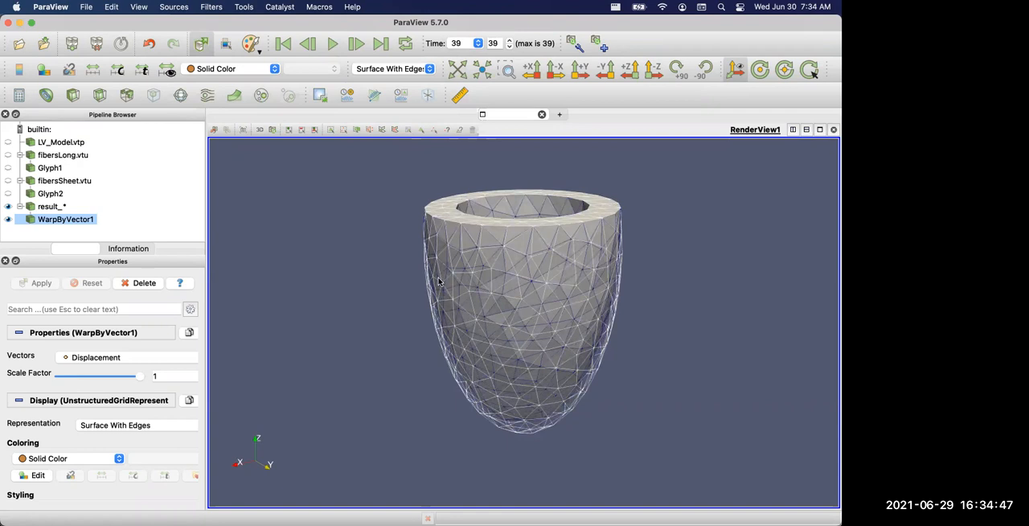